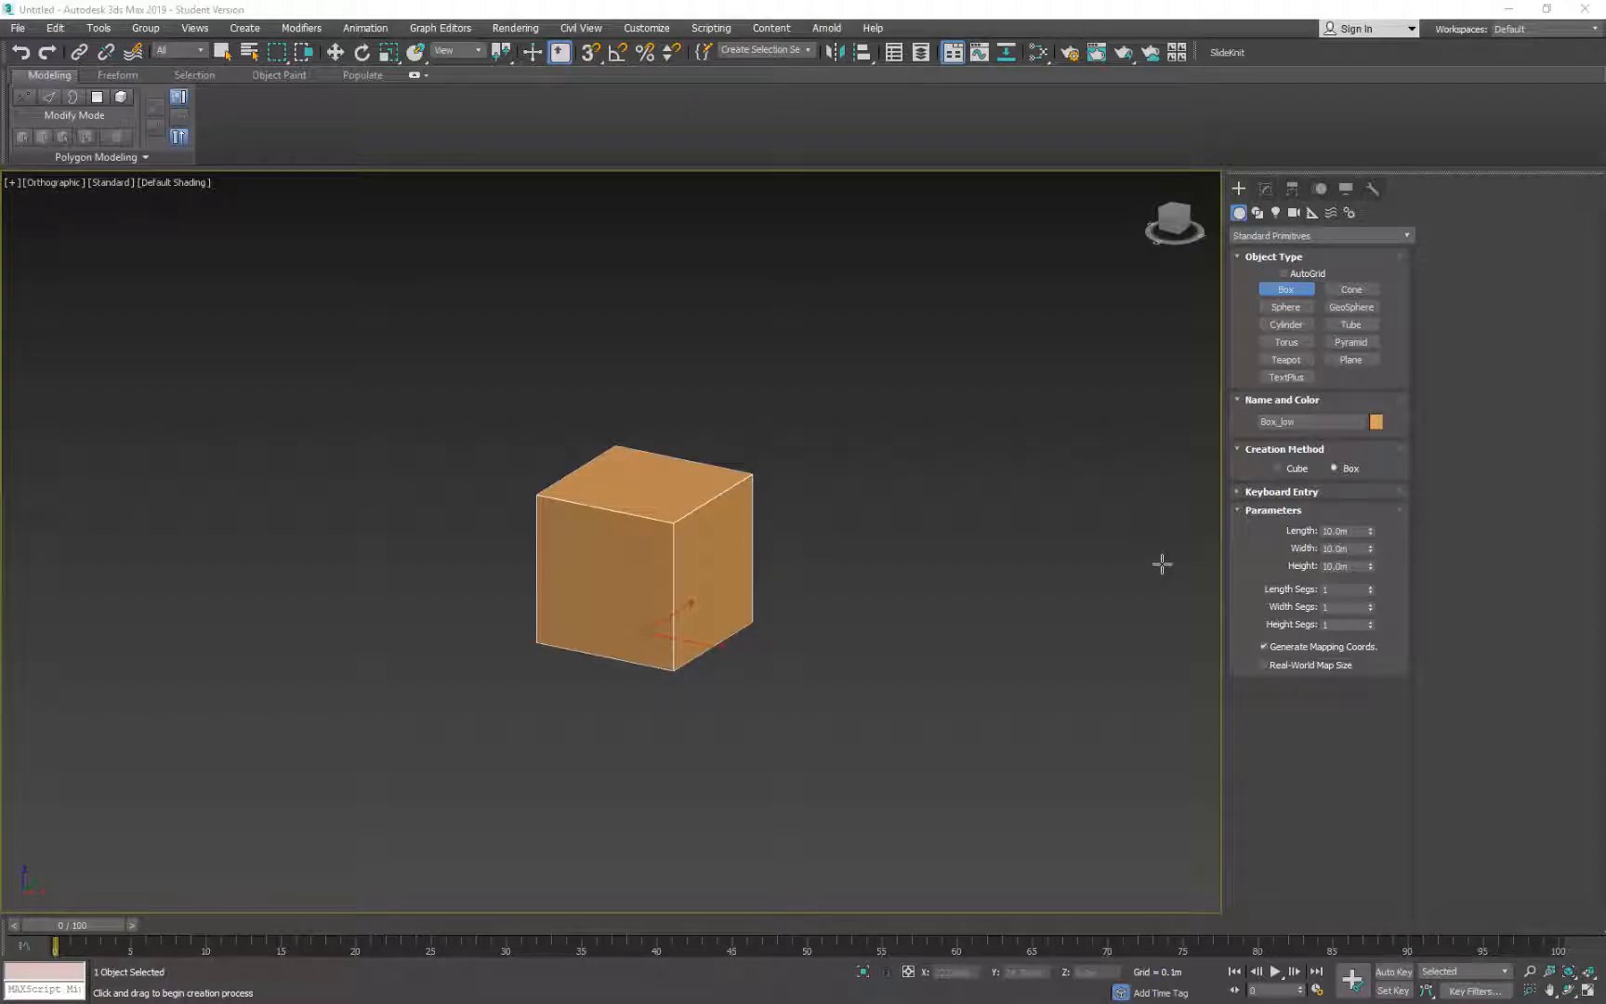
mouse_move(1166, 547)
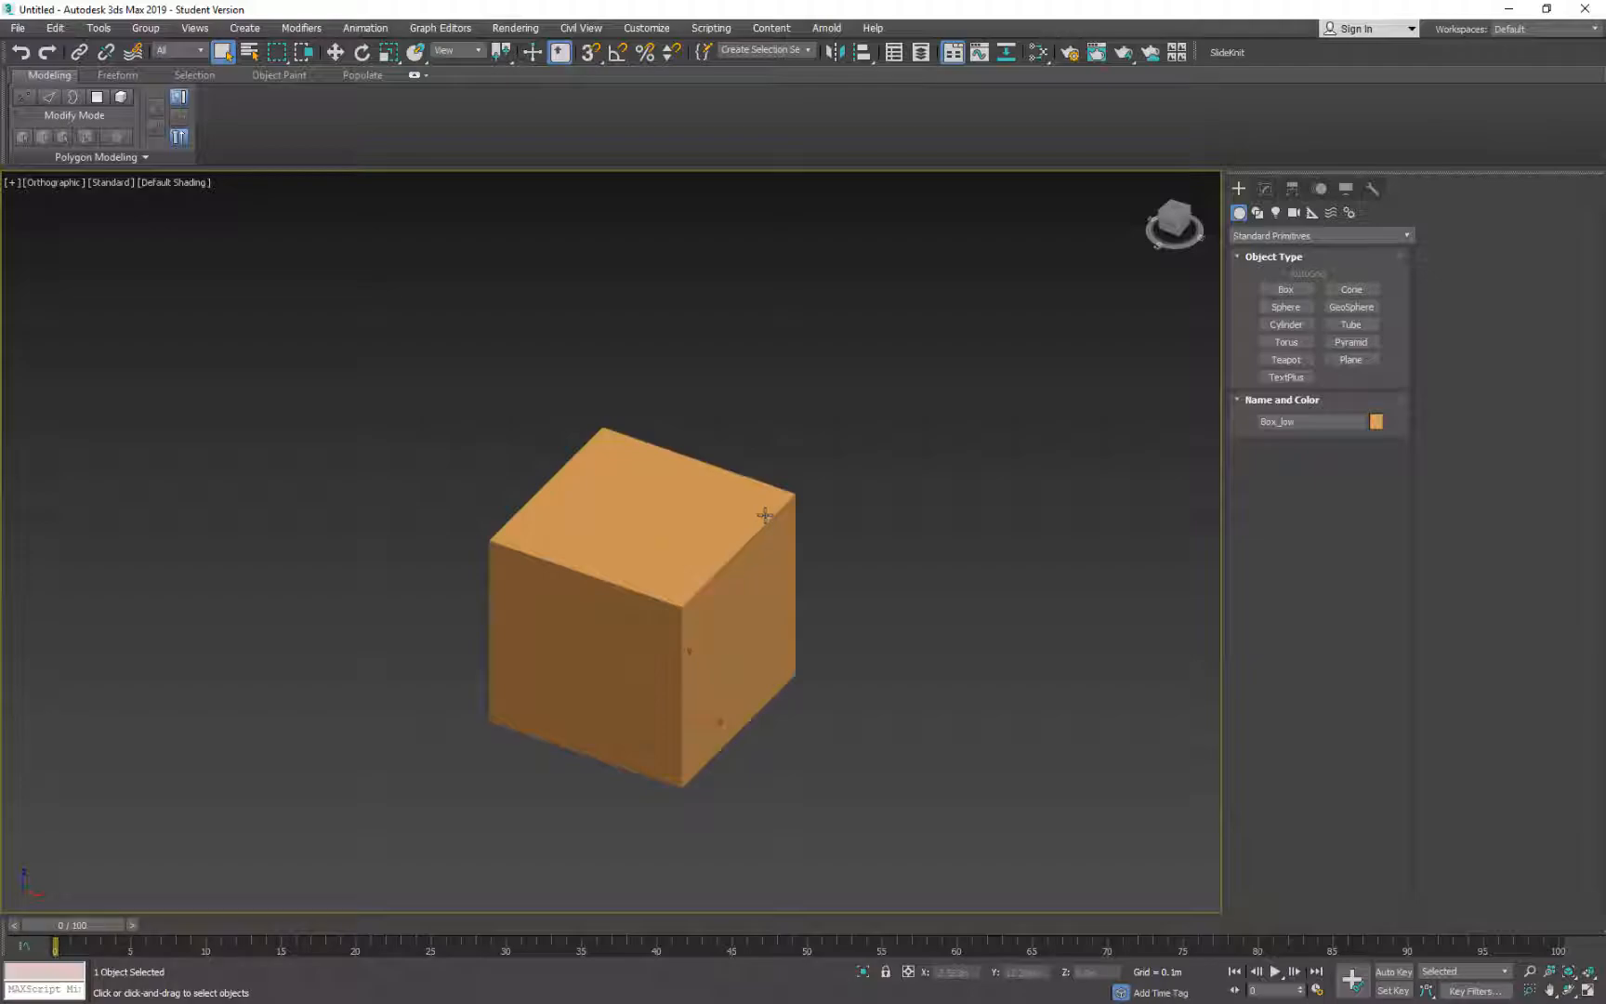
mouse_move(764, 512)
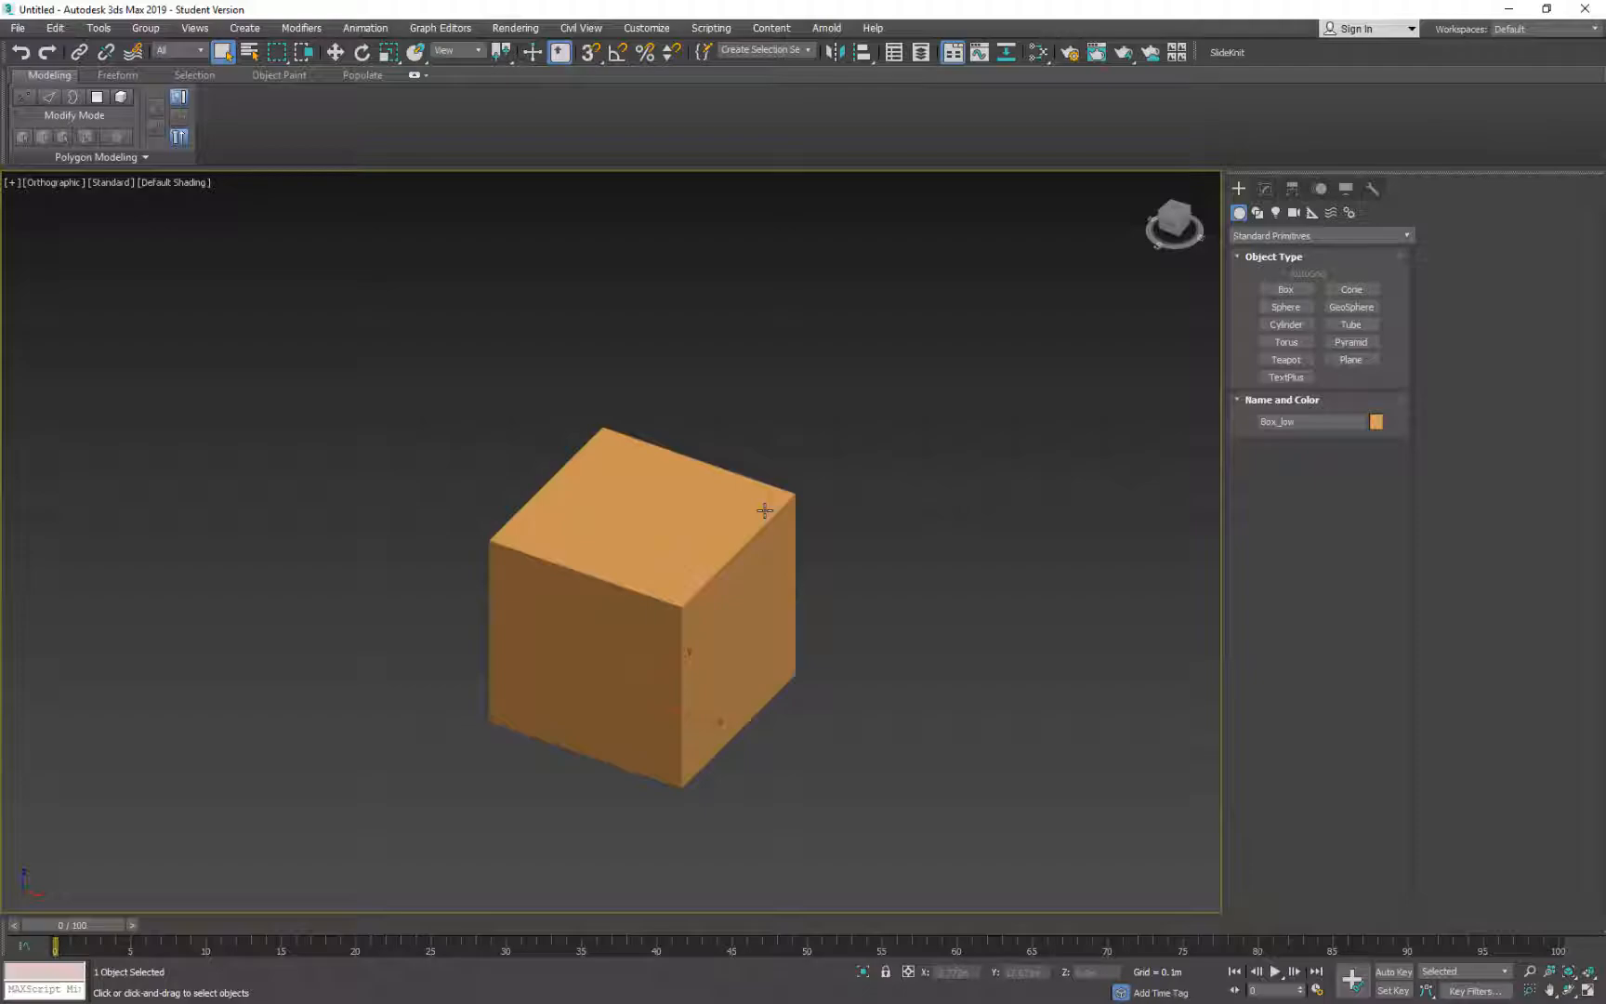
mouse_move(1017, 504)
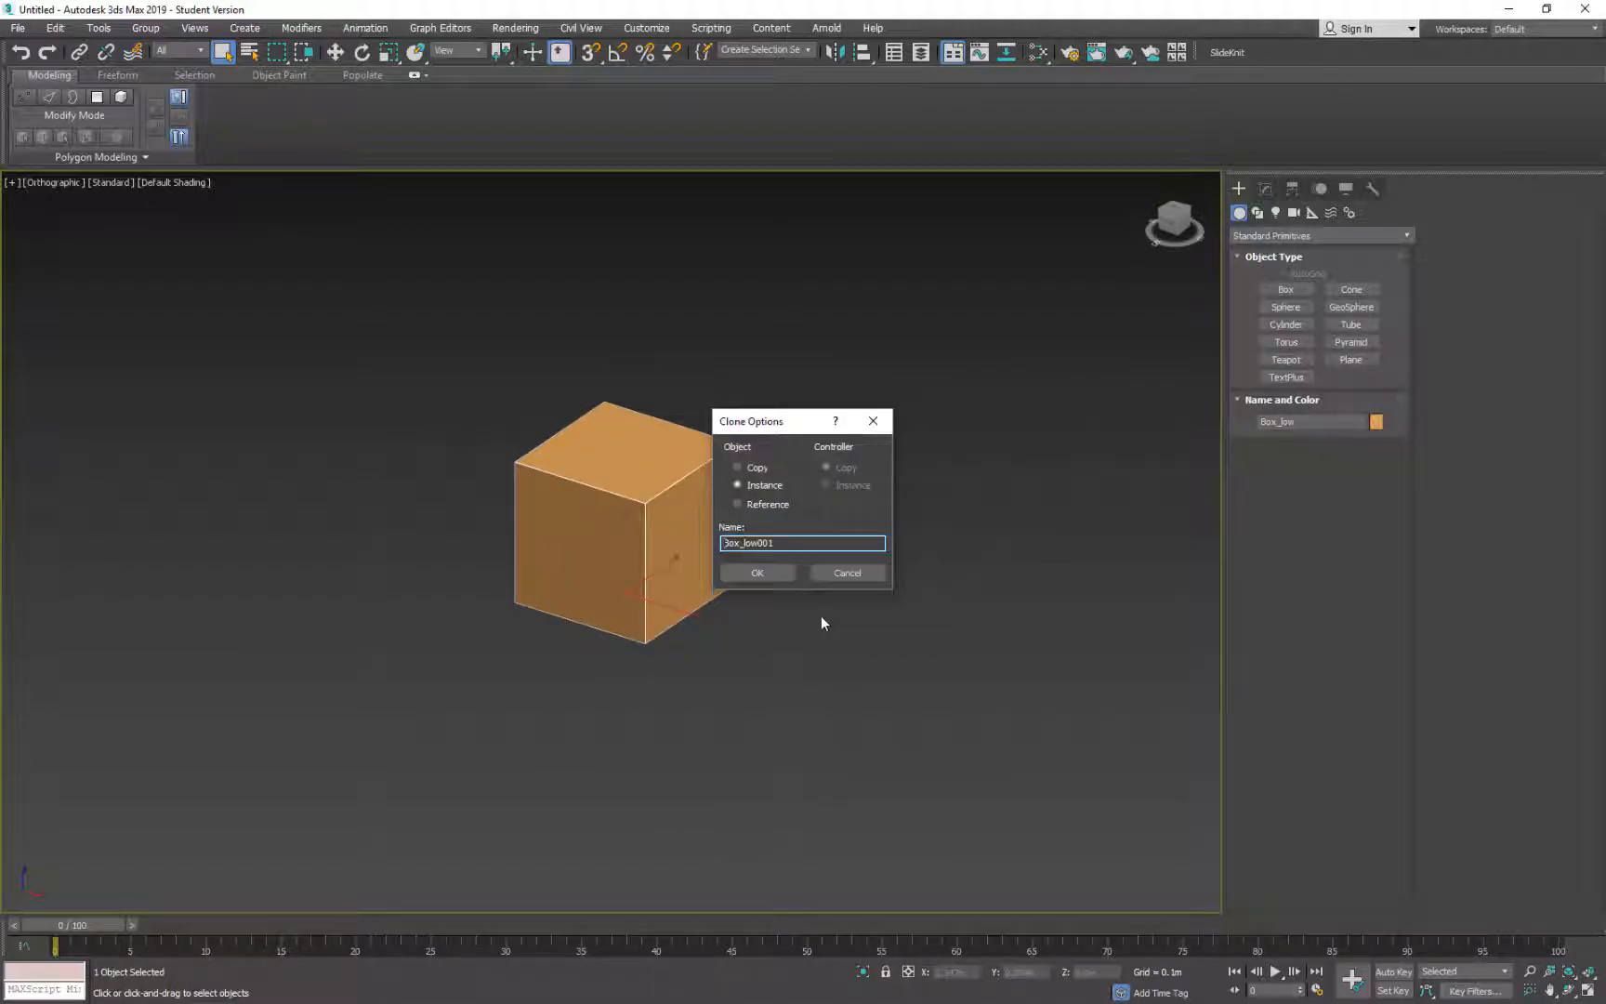
Clone the orange cube as an independent Copy named Box_High
left_click(736, 468)
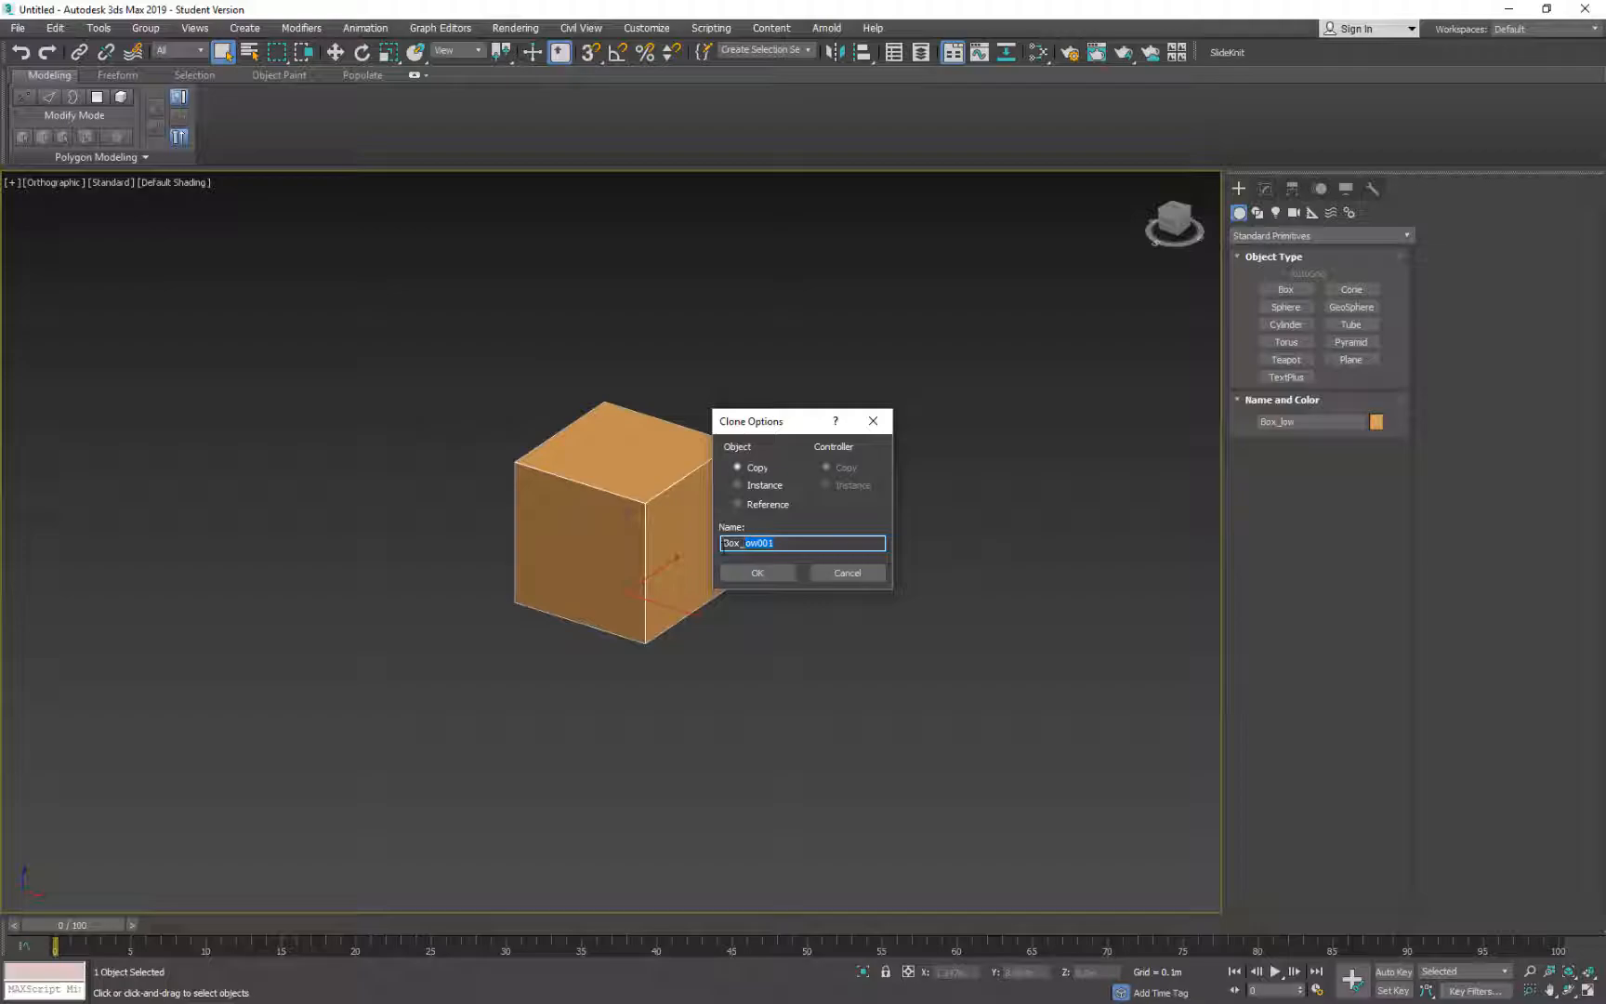
type("Box_High")
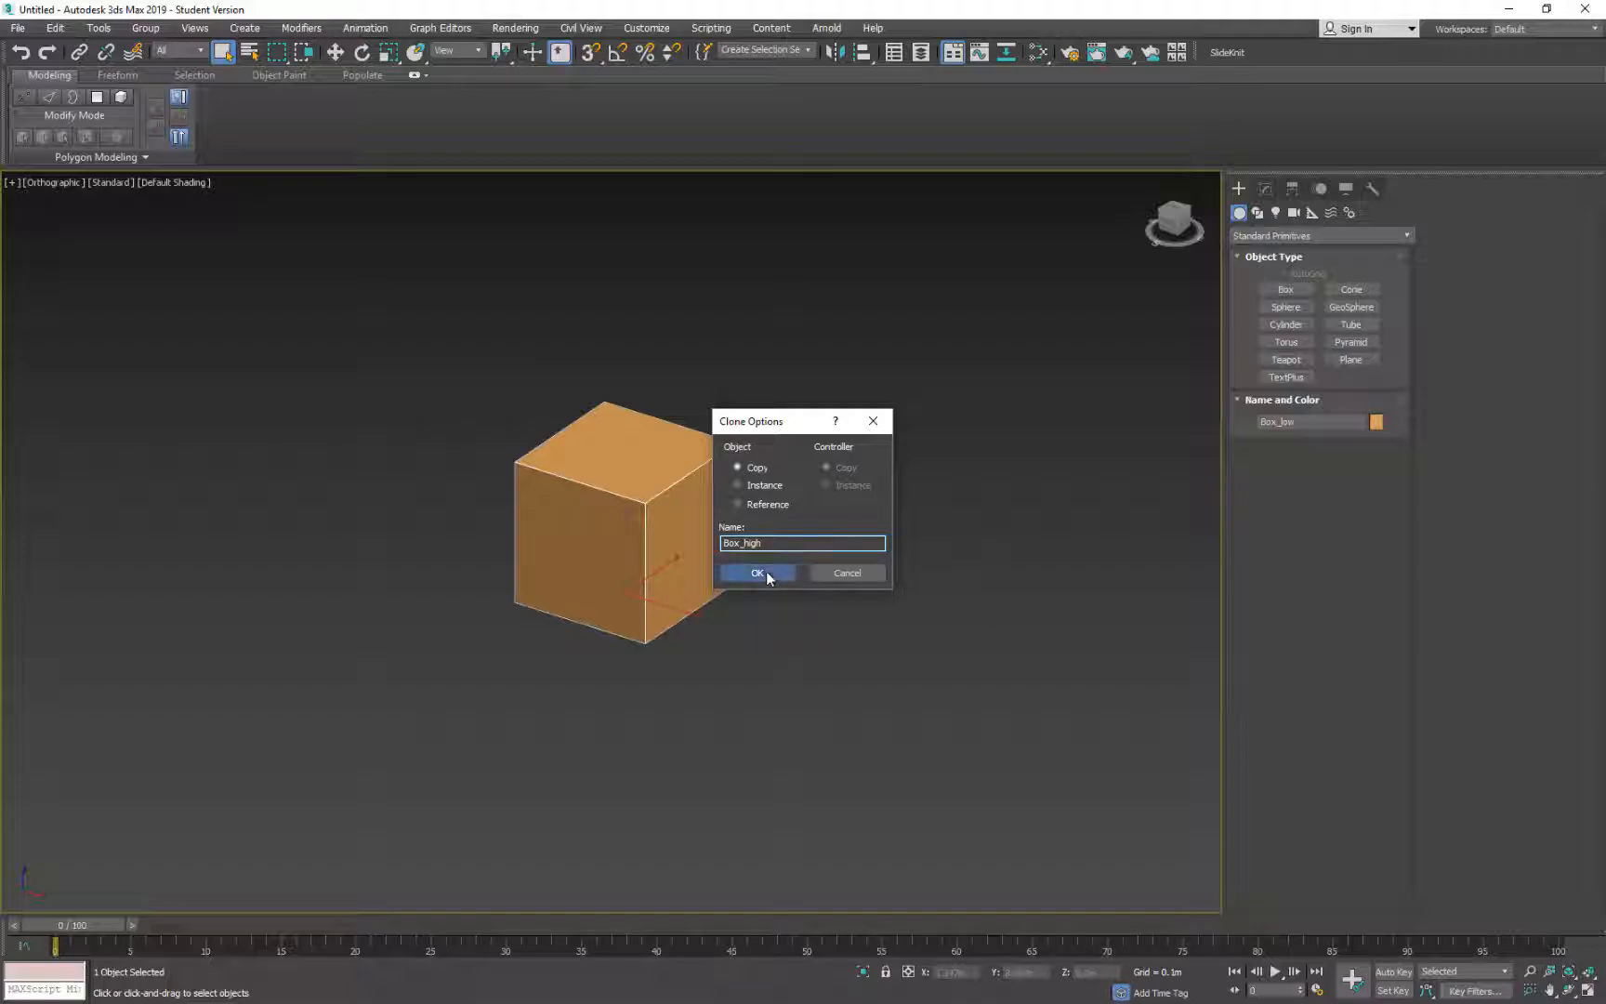
left_click(757, 572)
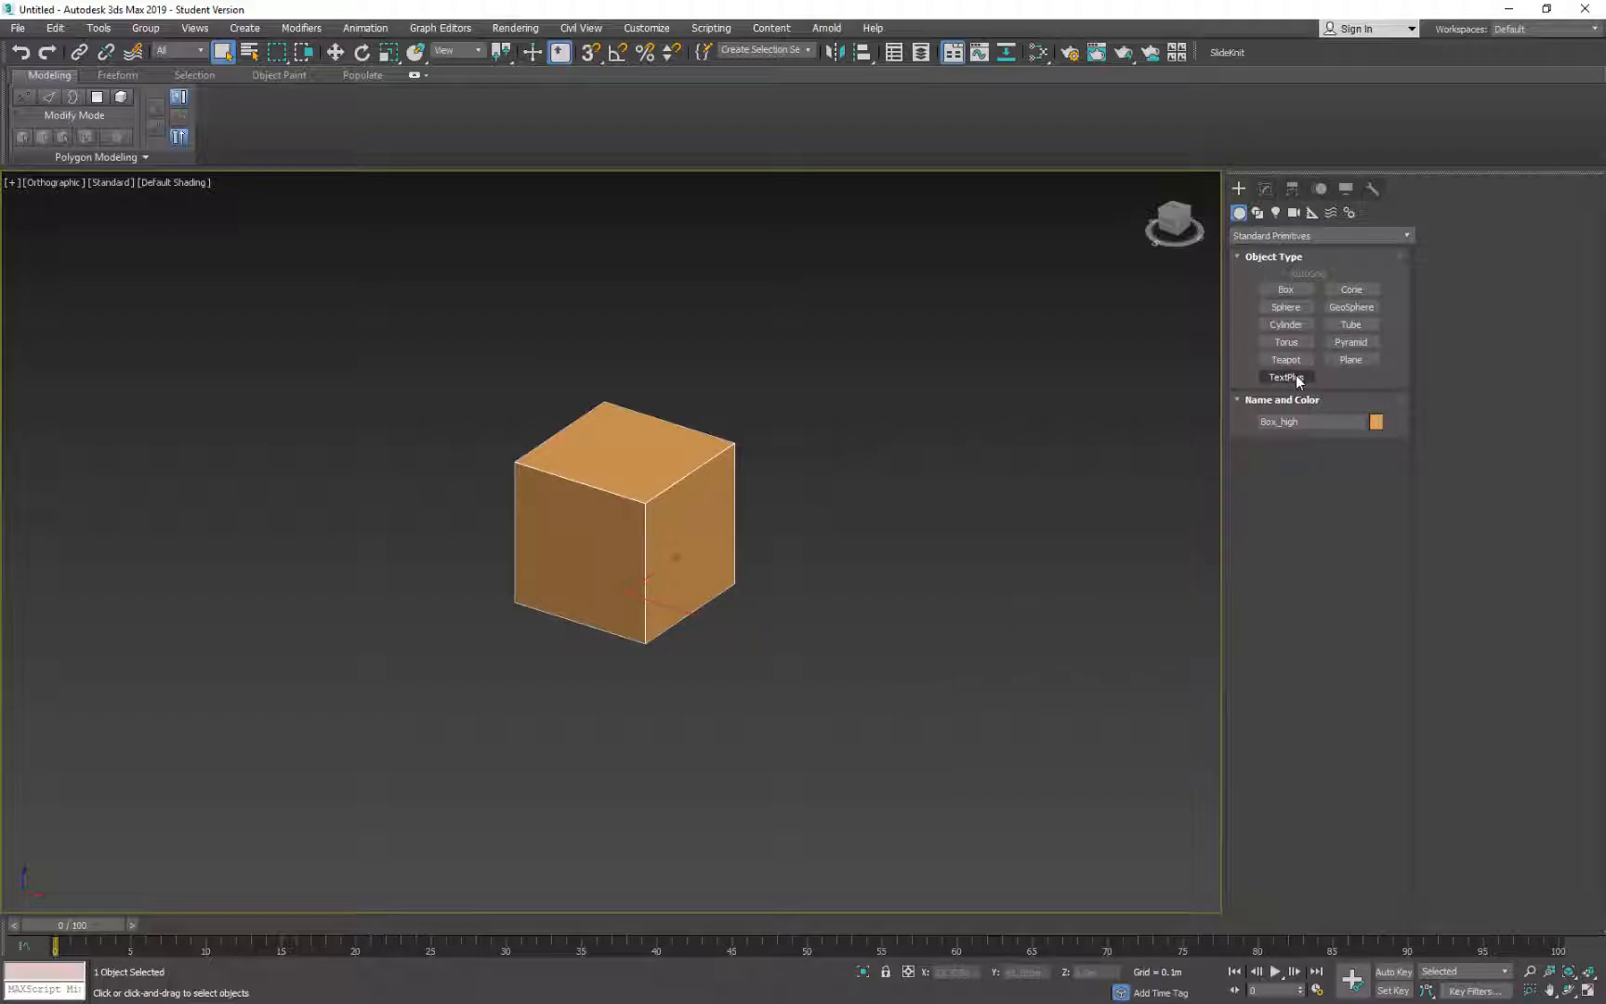
Change Box_high's object color from orange to a blue swatch
left_click(1376, 422)
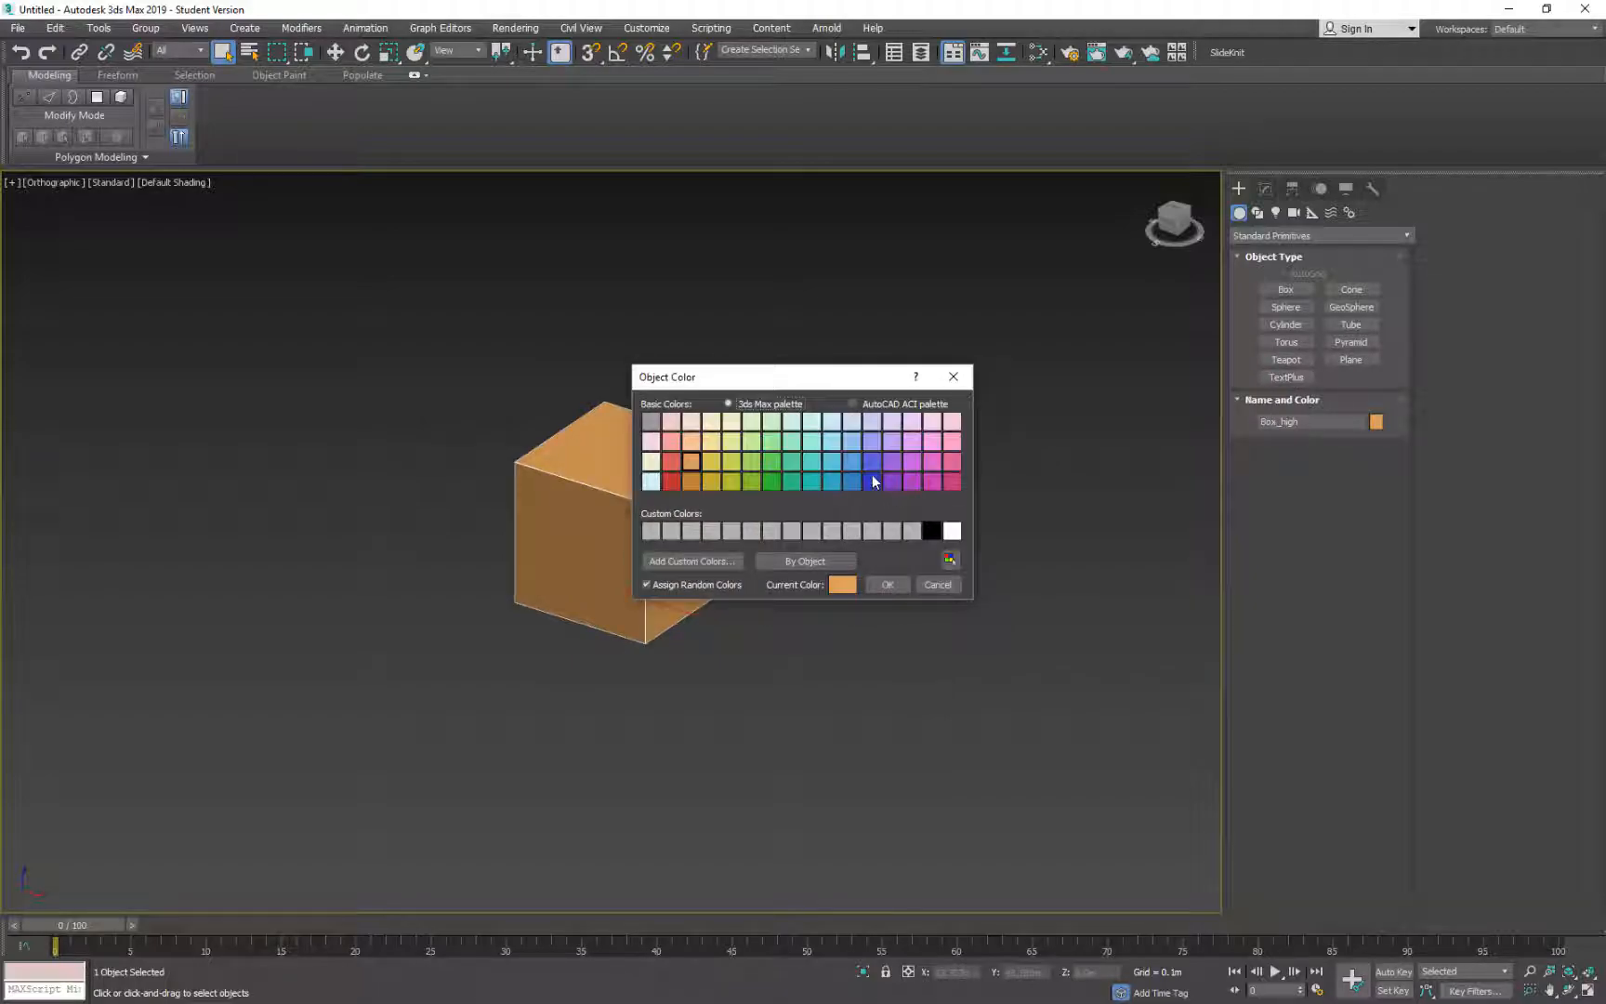
left_click(886, 583)
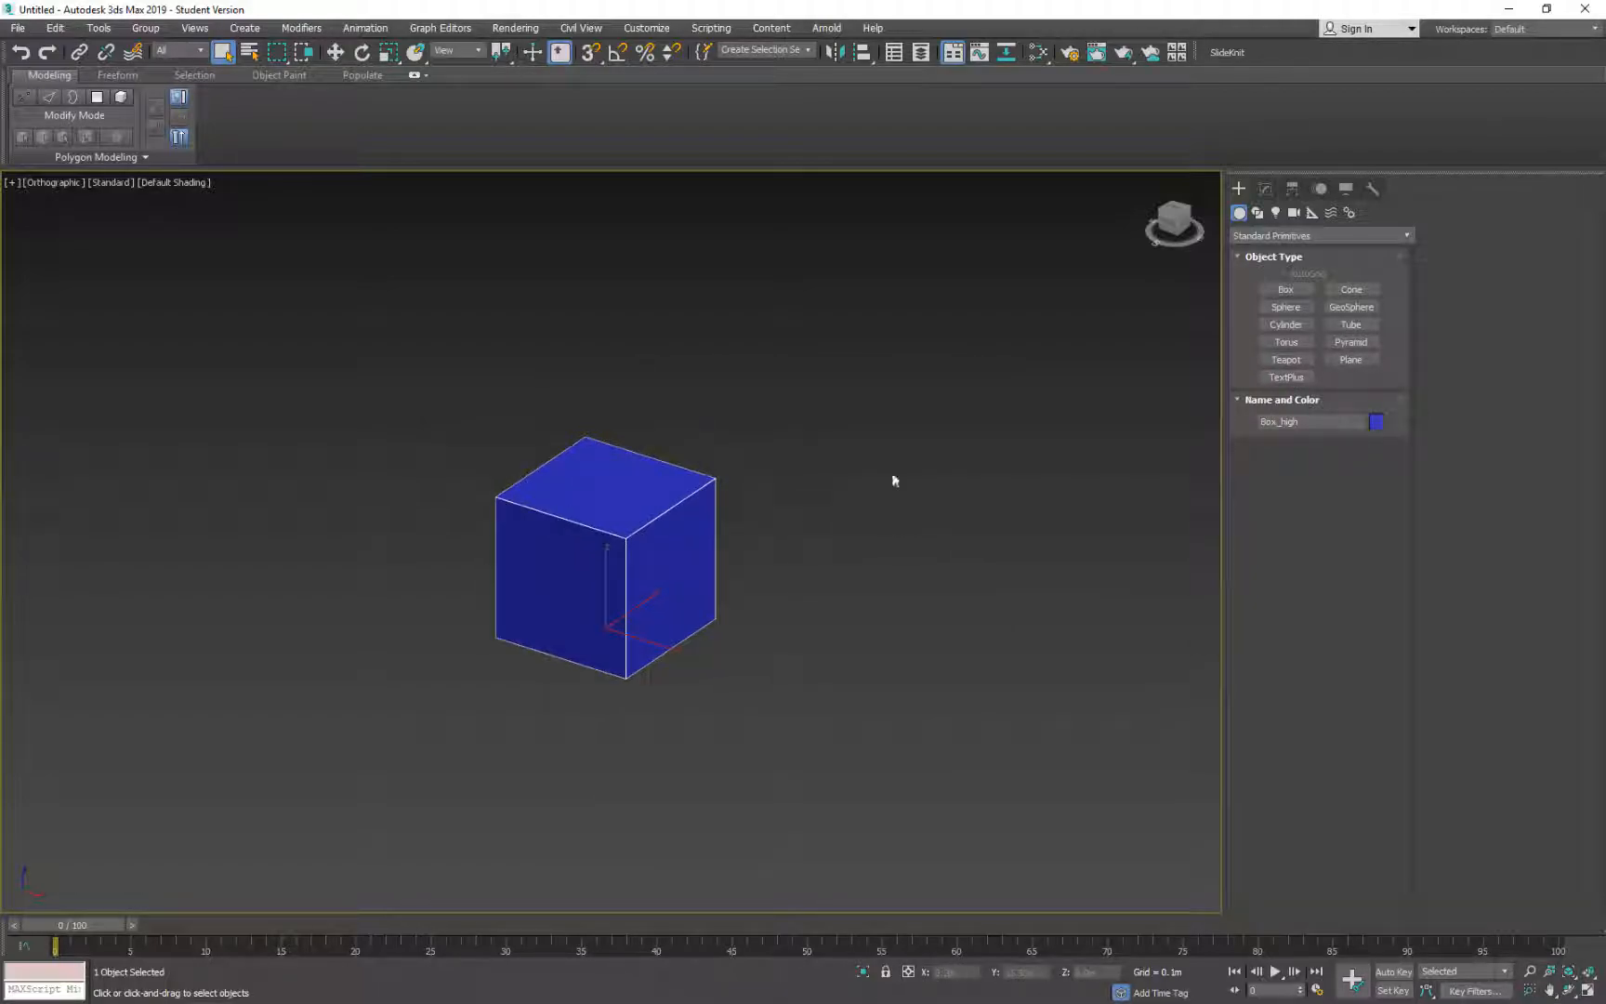
right_click(894, 480)
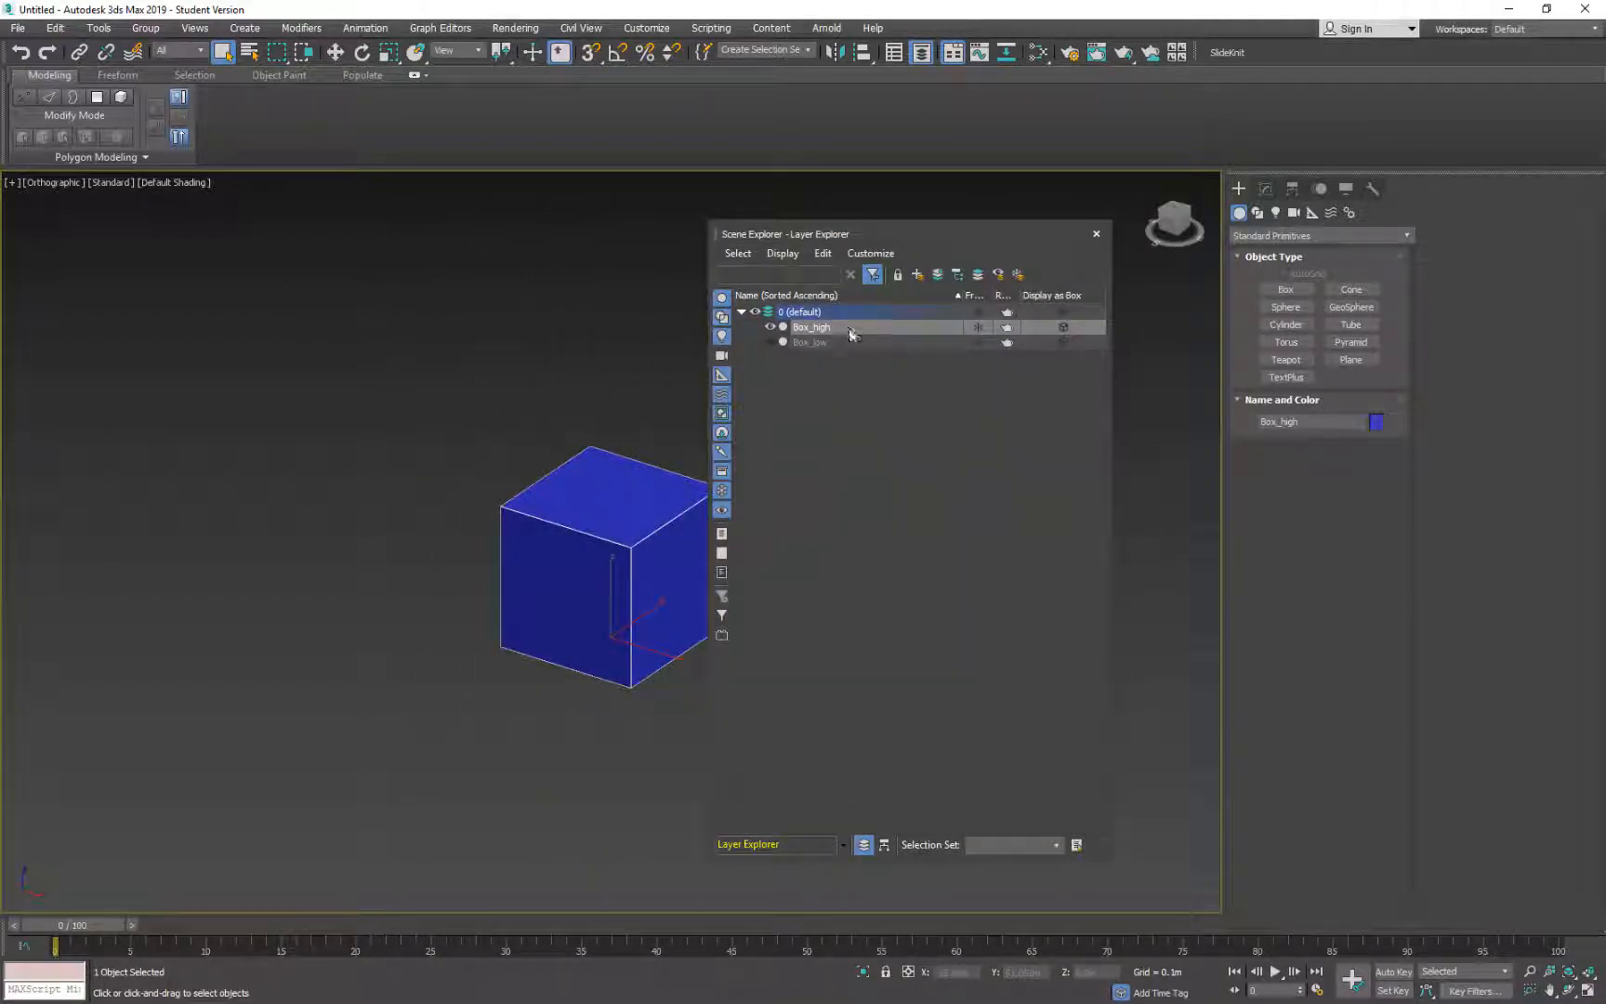
mouse_move(919, 275)
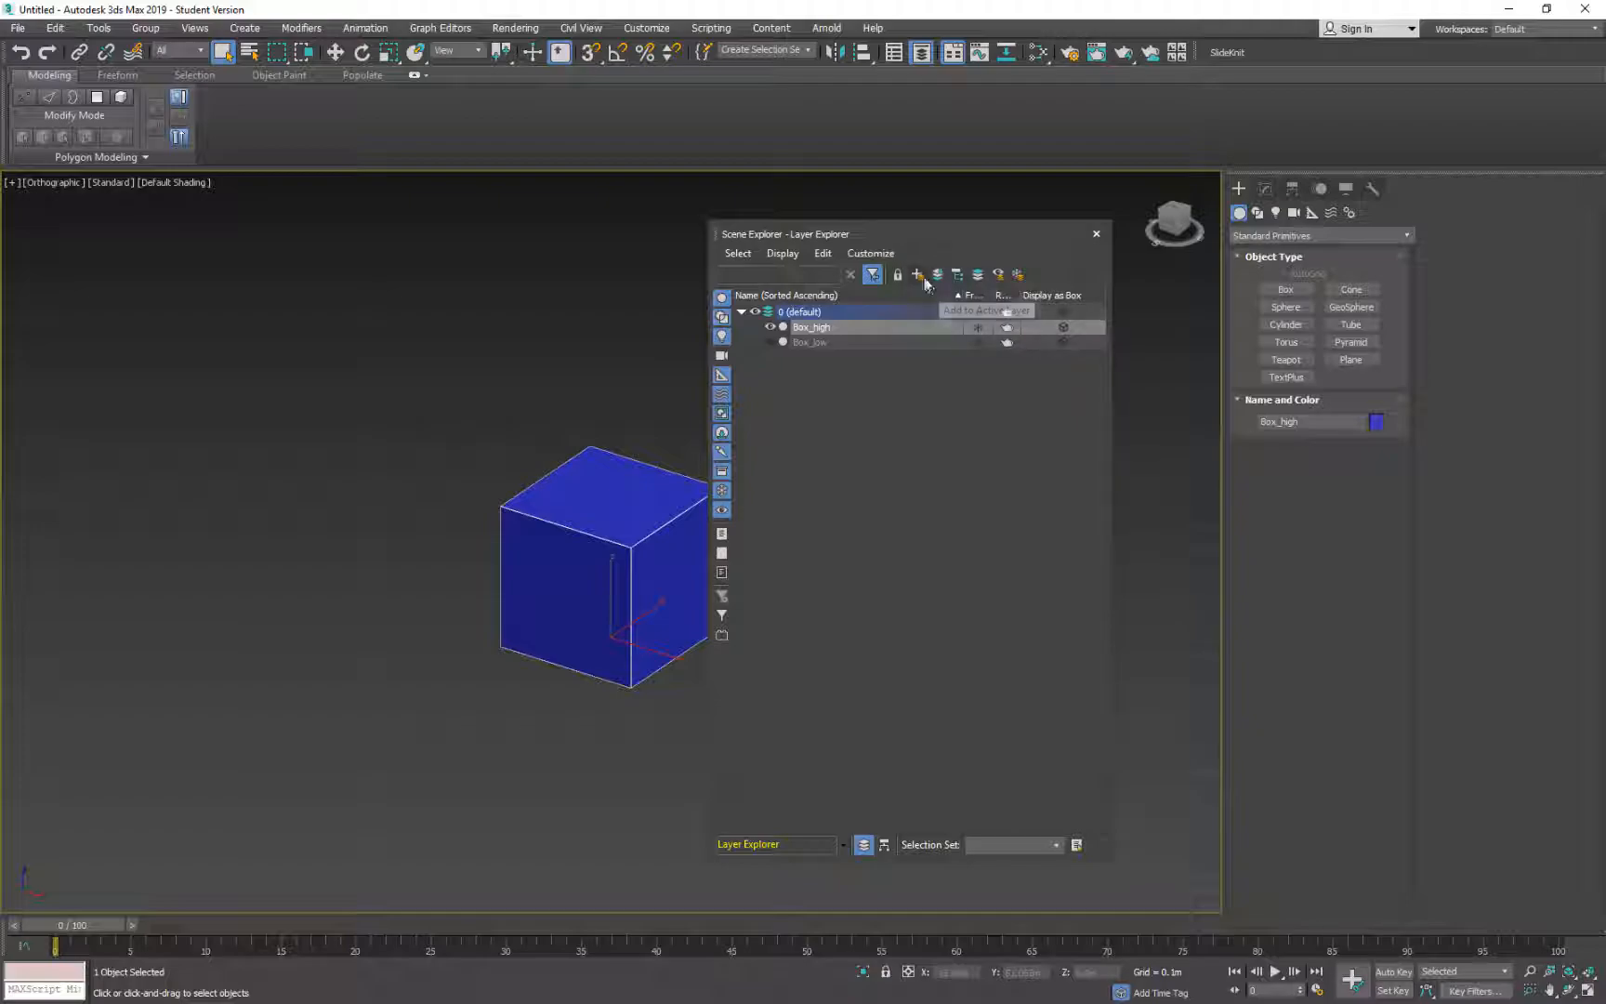
Create a new layer named High for Box_high and another layer for Box_low
left_click(917, 274)
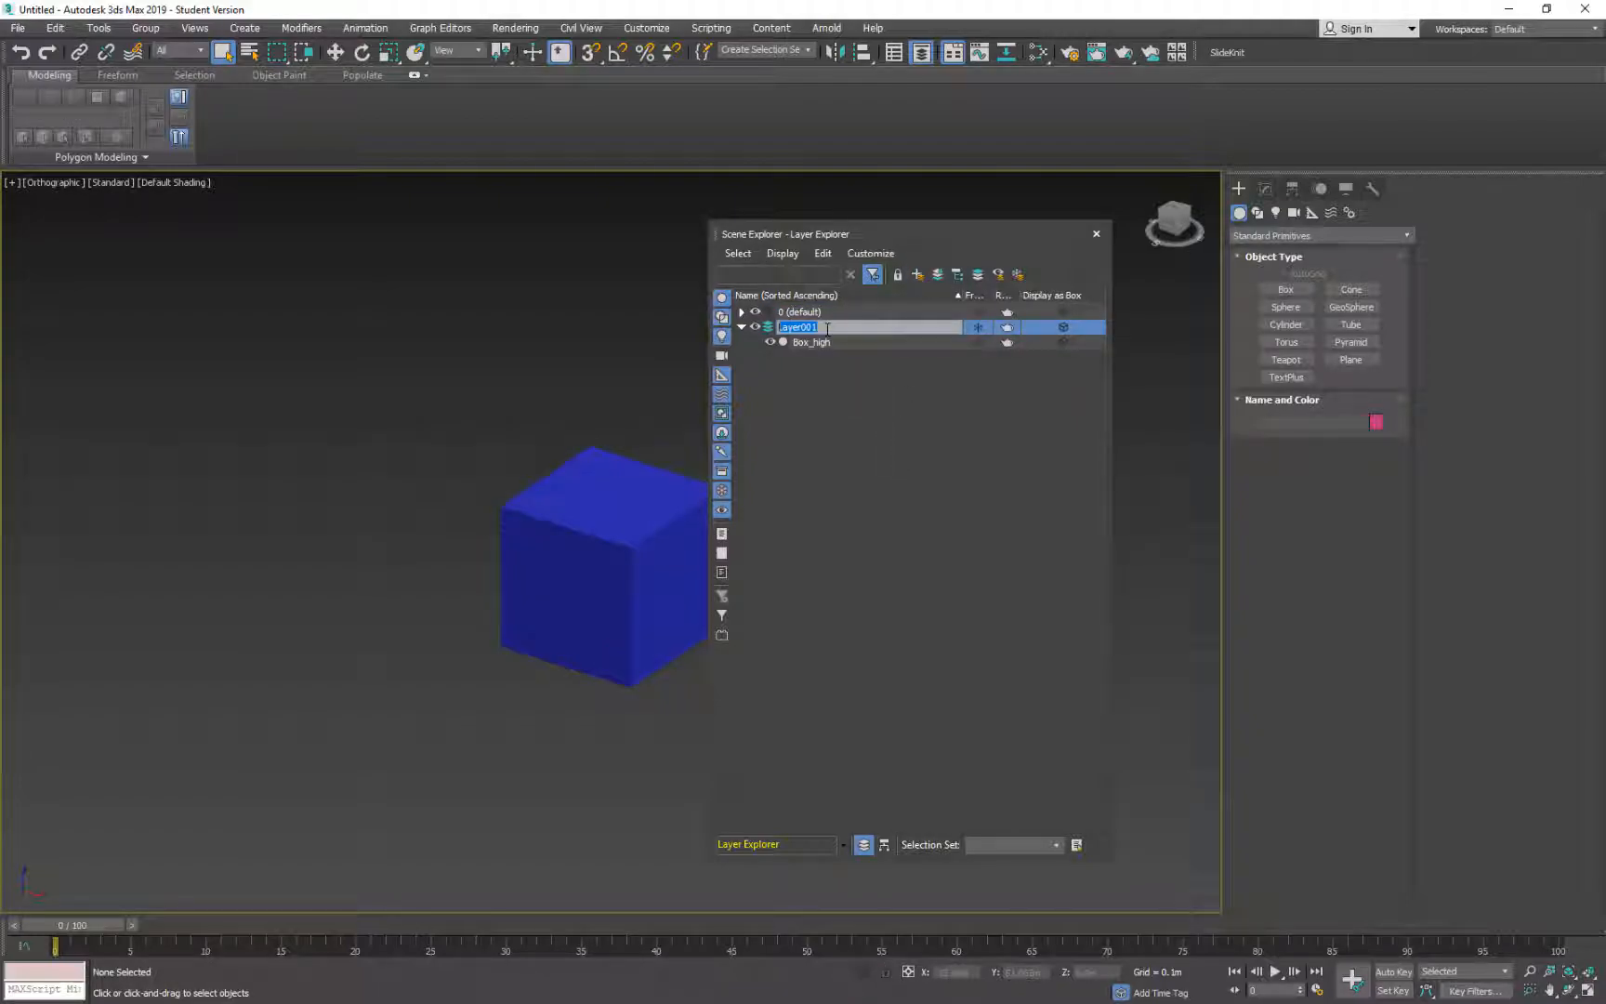
type("High res")
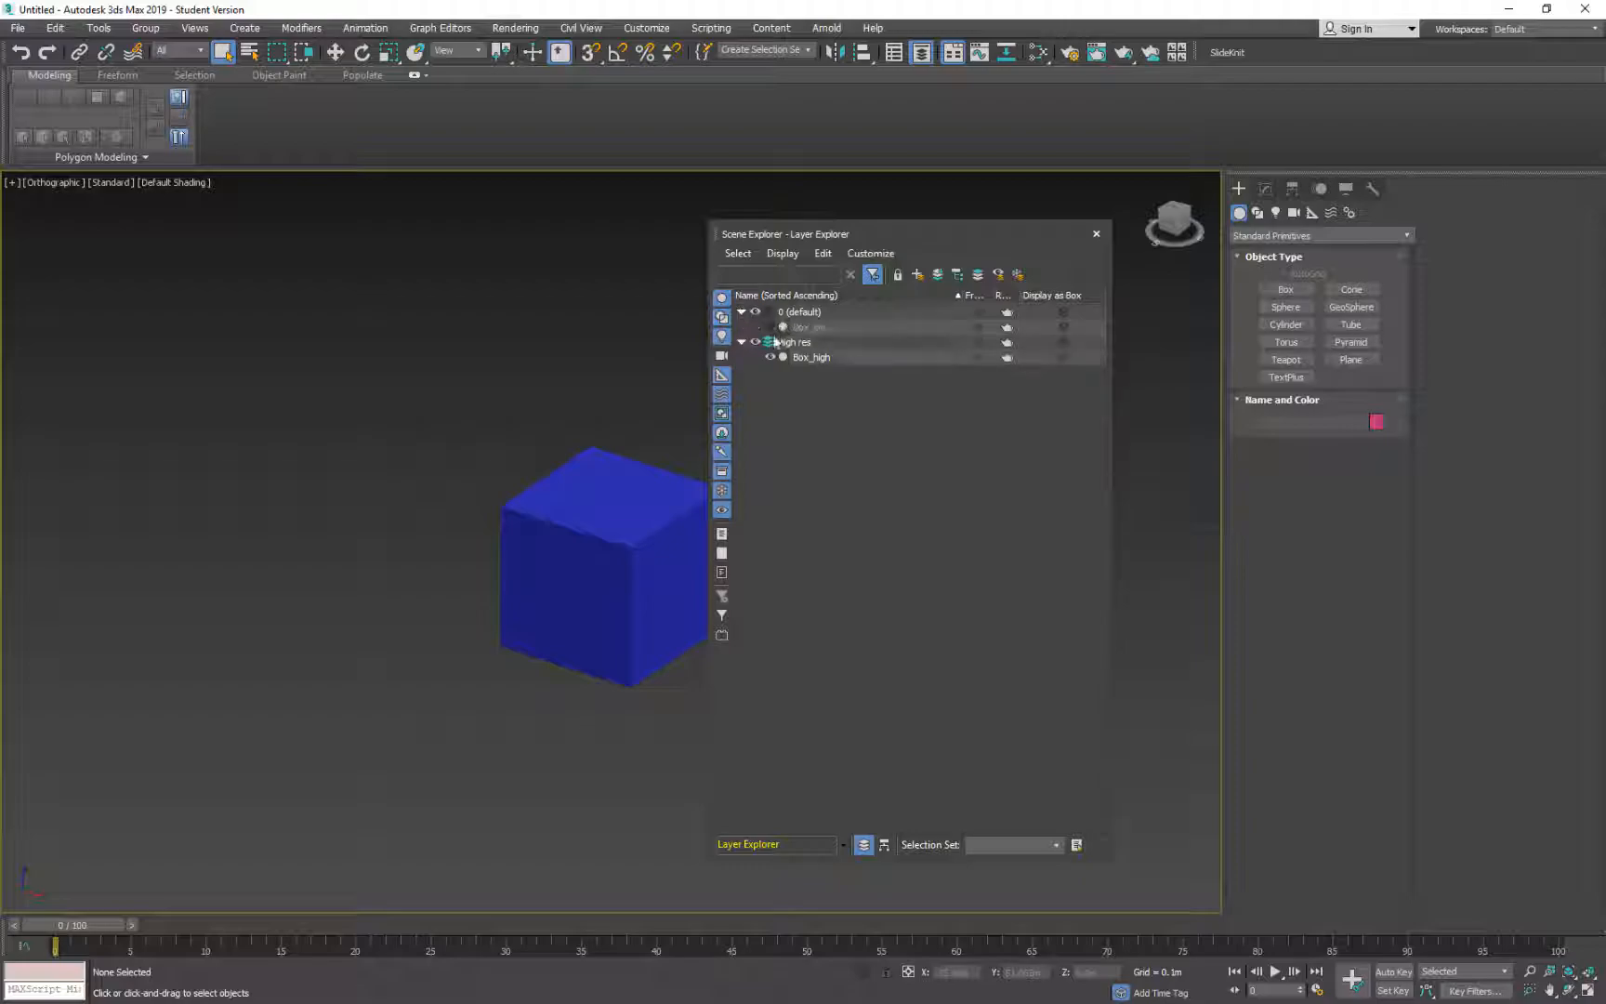
left_click(918, 274)
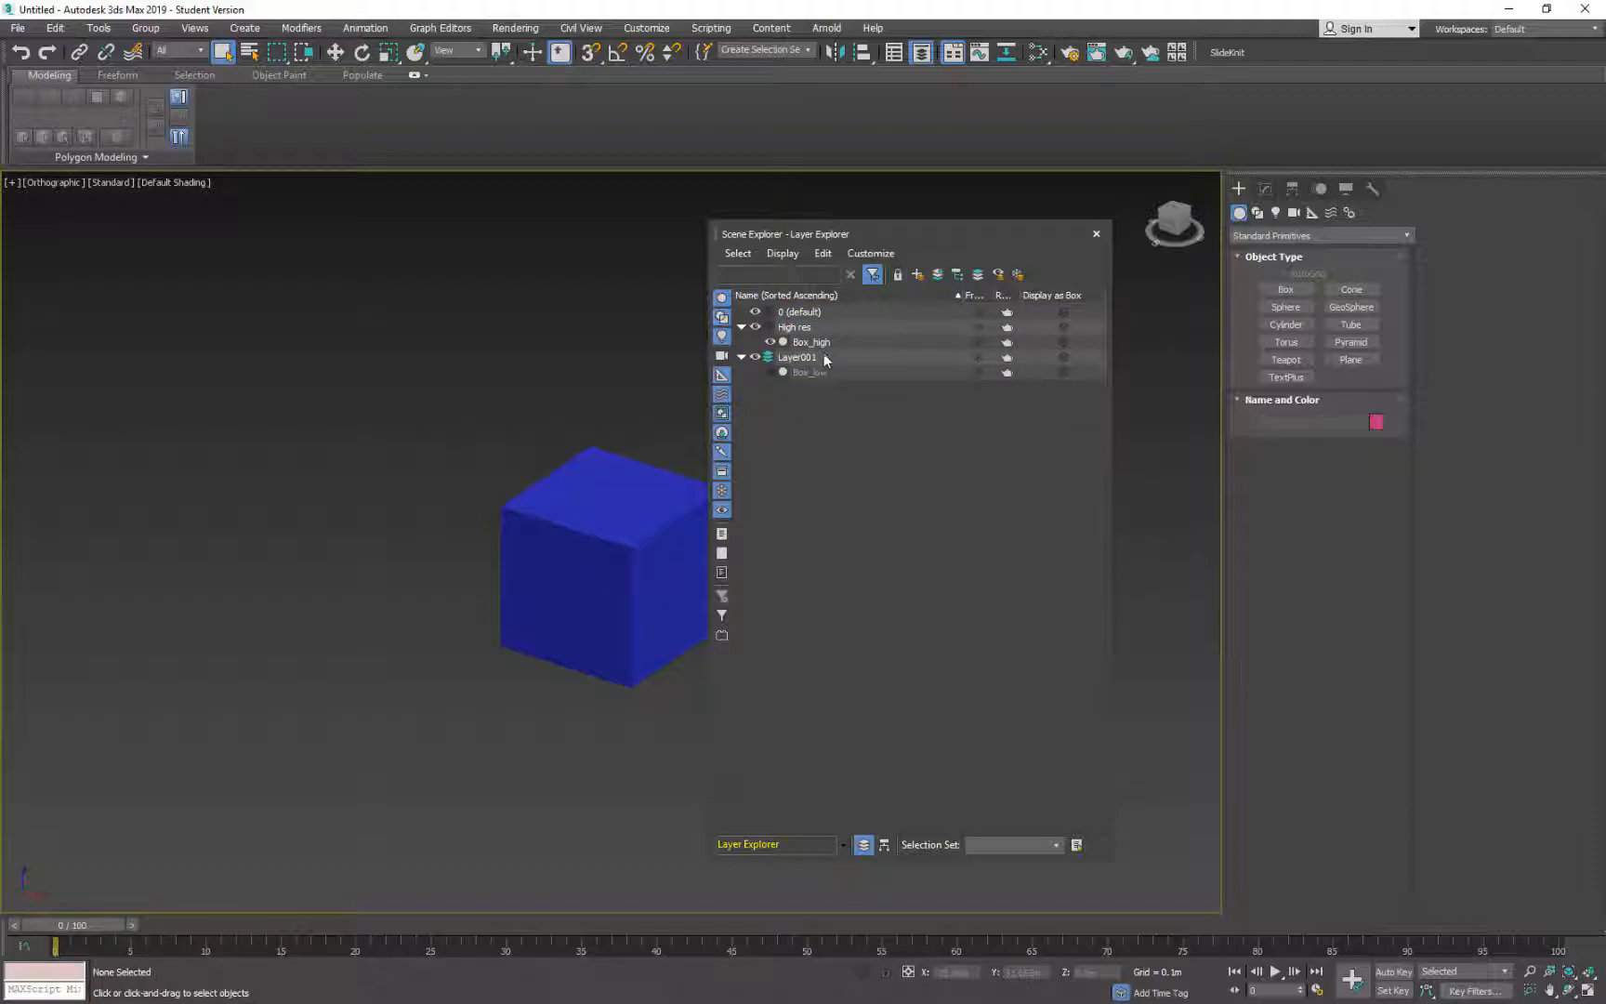
left_click(797, 358)
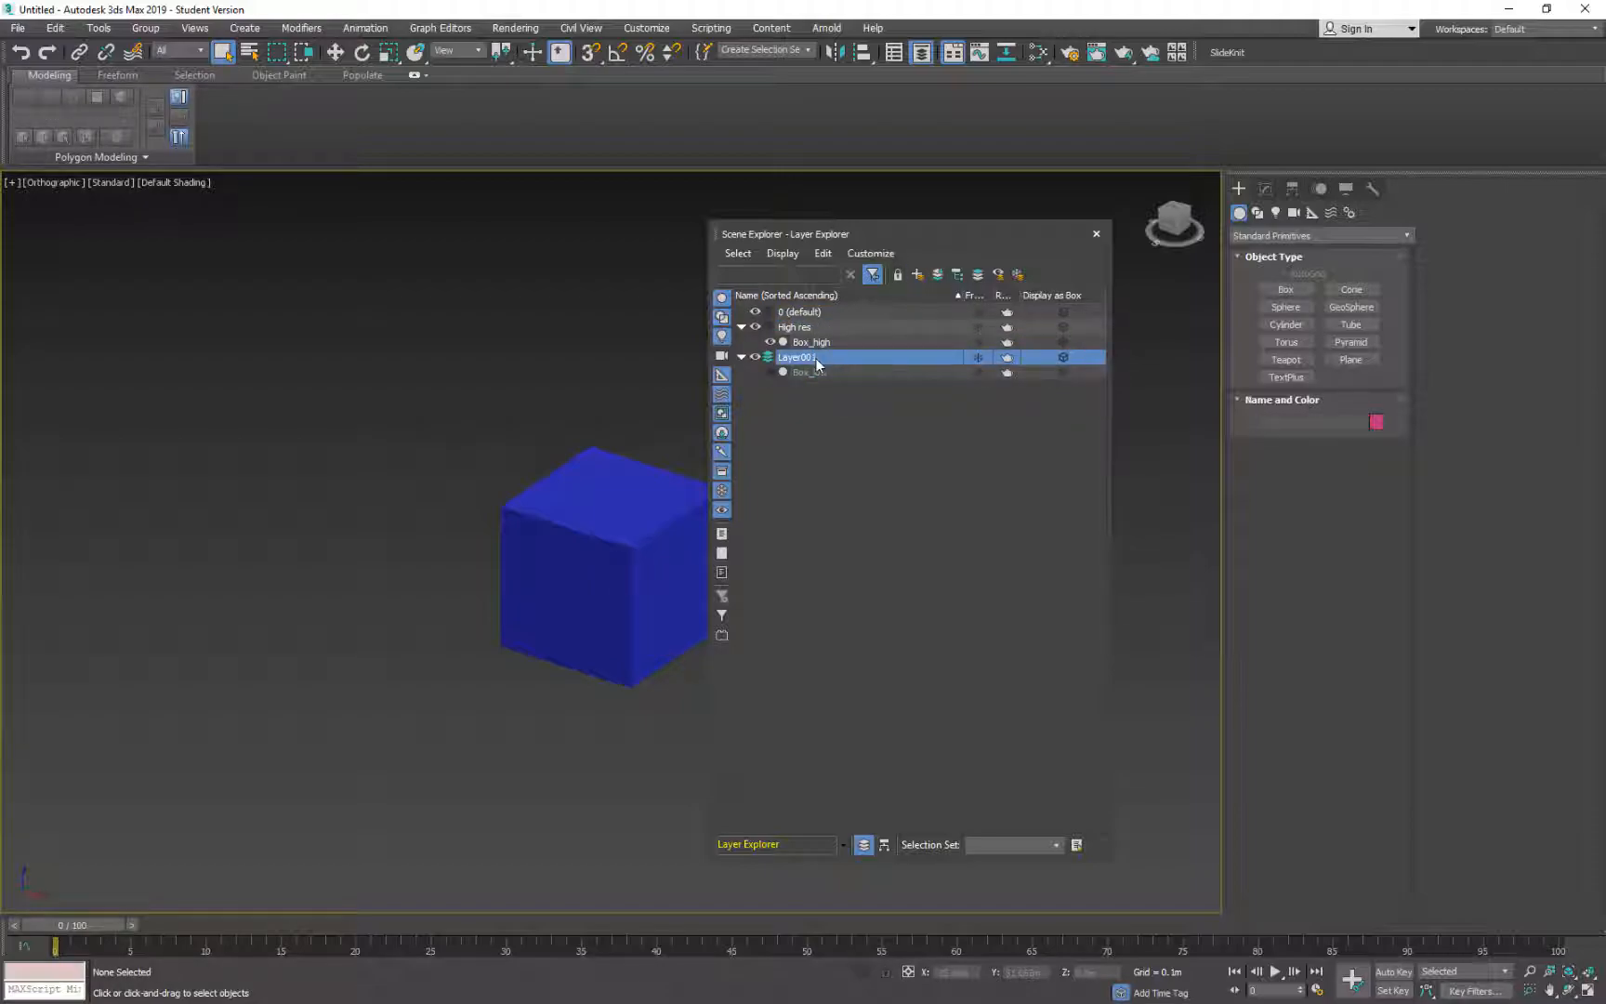
left_click(809, 372)
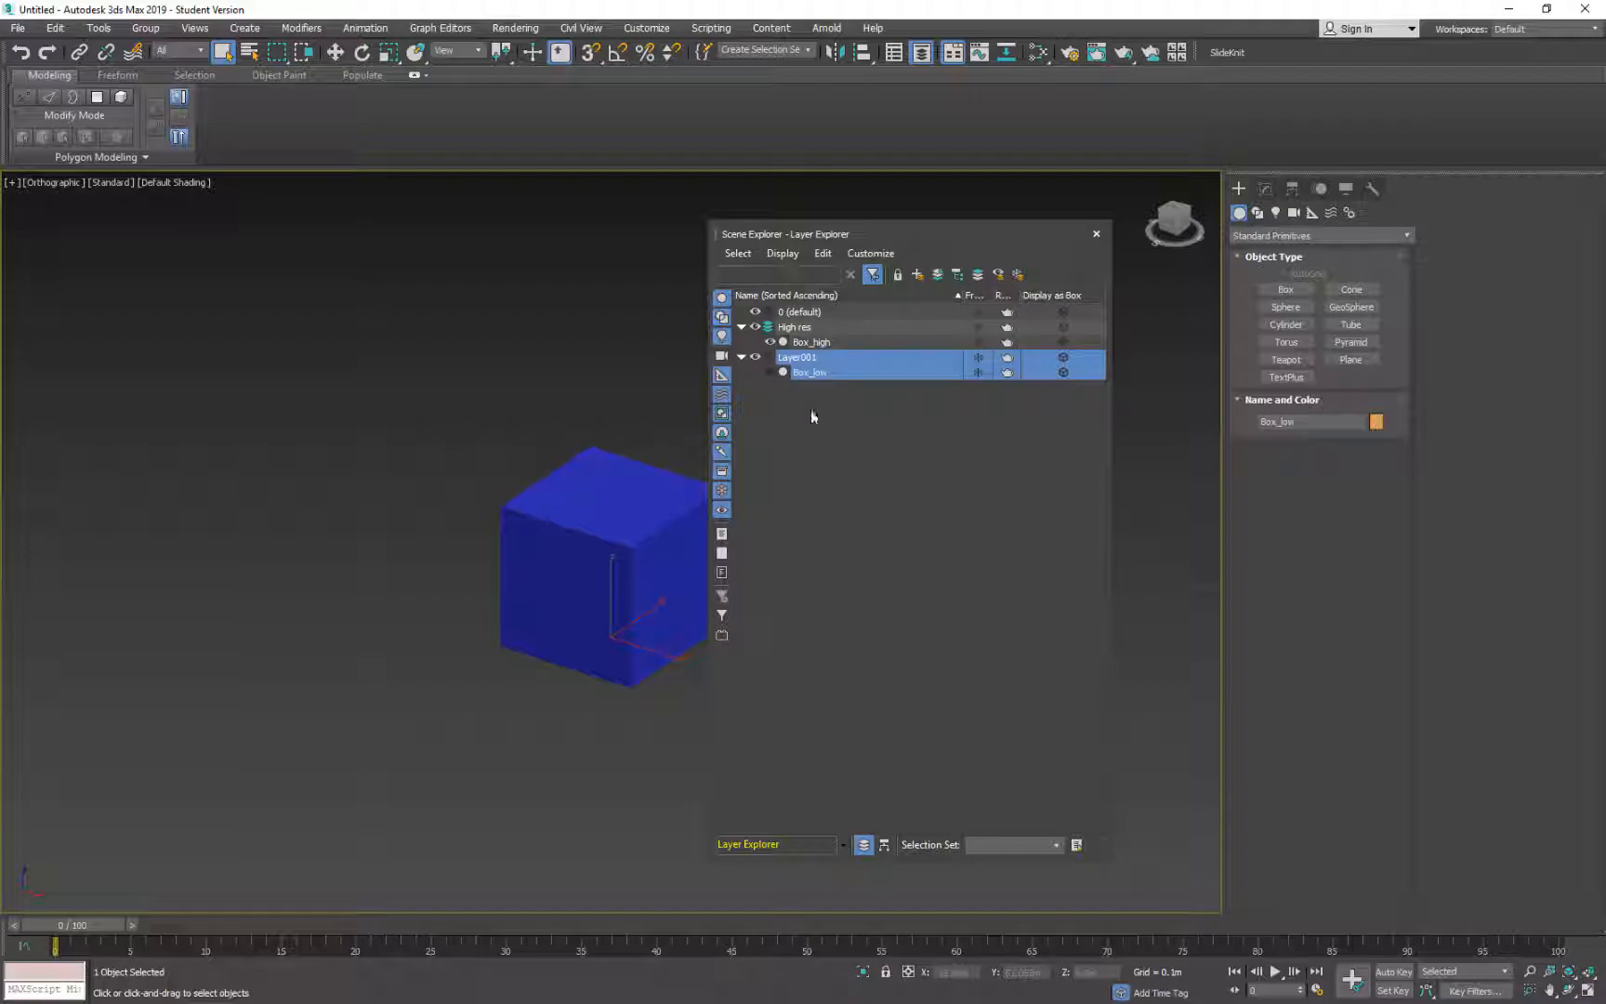
Rename Box_low's layer to Low res, collapse the layers and close Layer Explorer
left_click(797, 357)
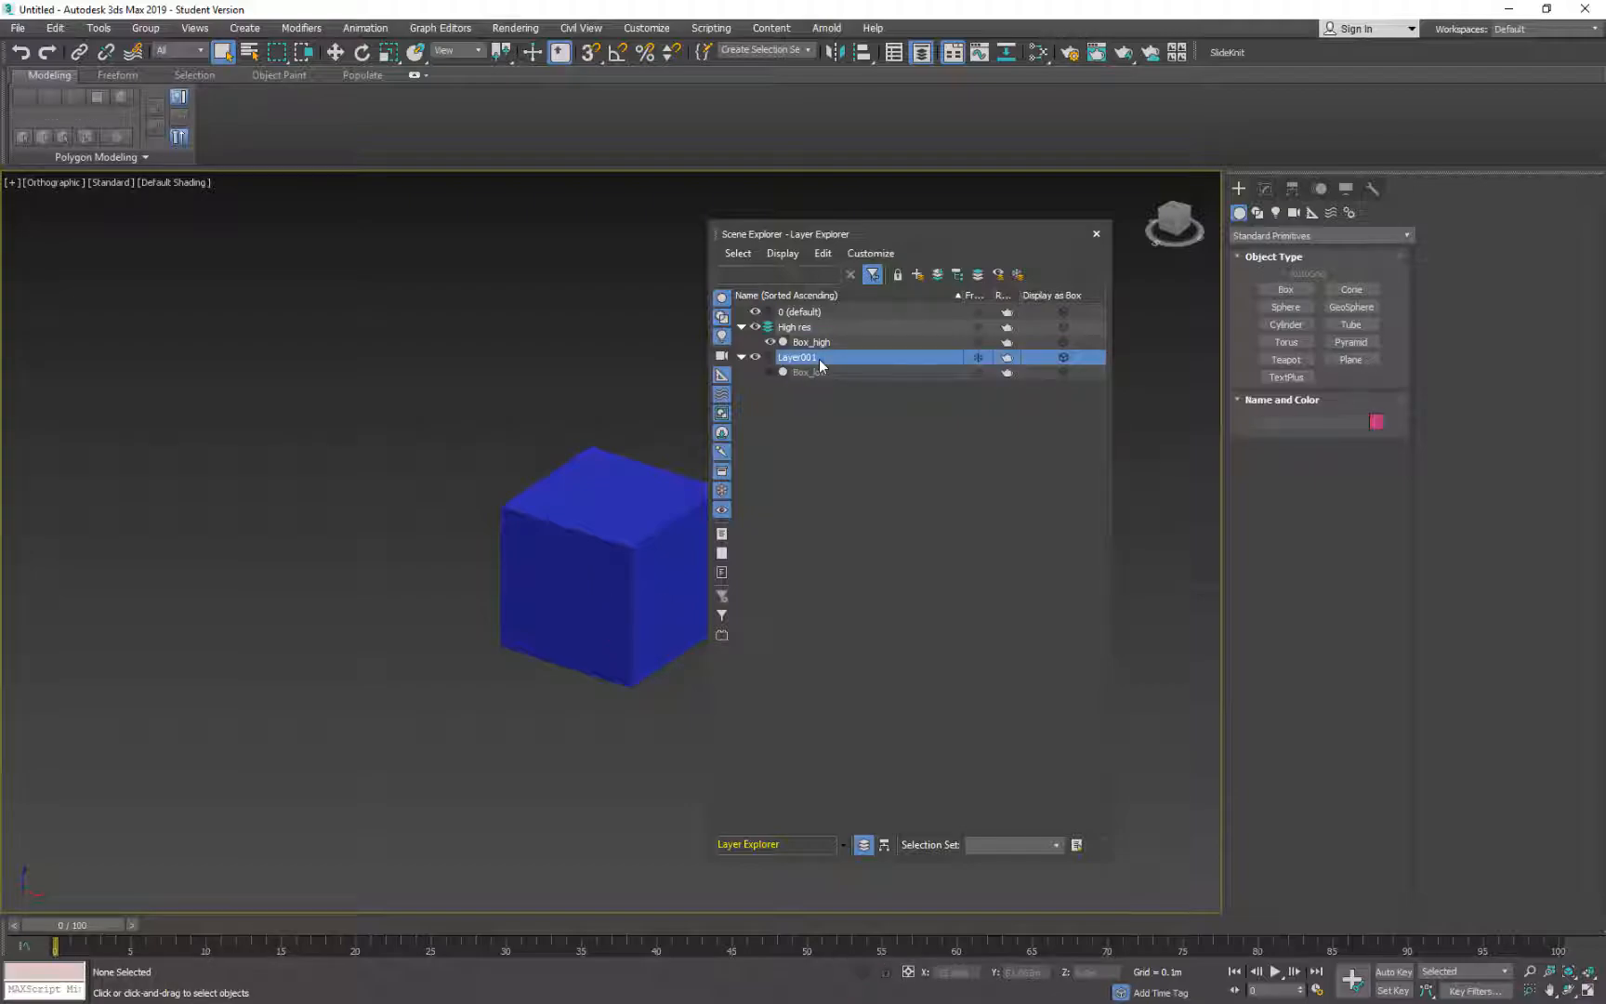
double_click(797, 358)
type("Low res")
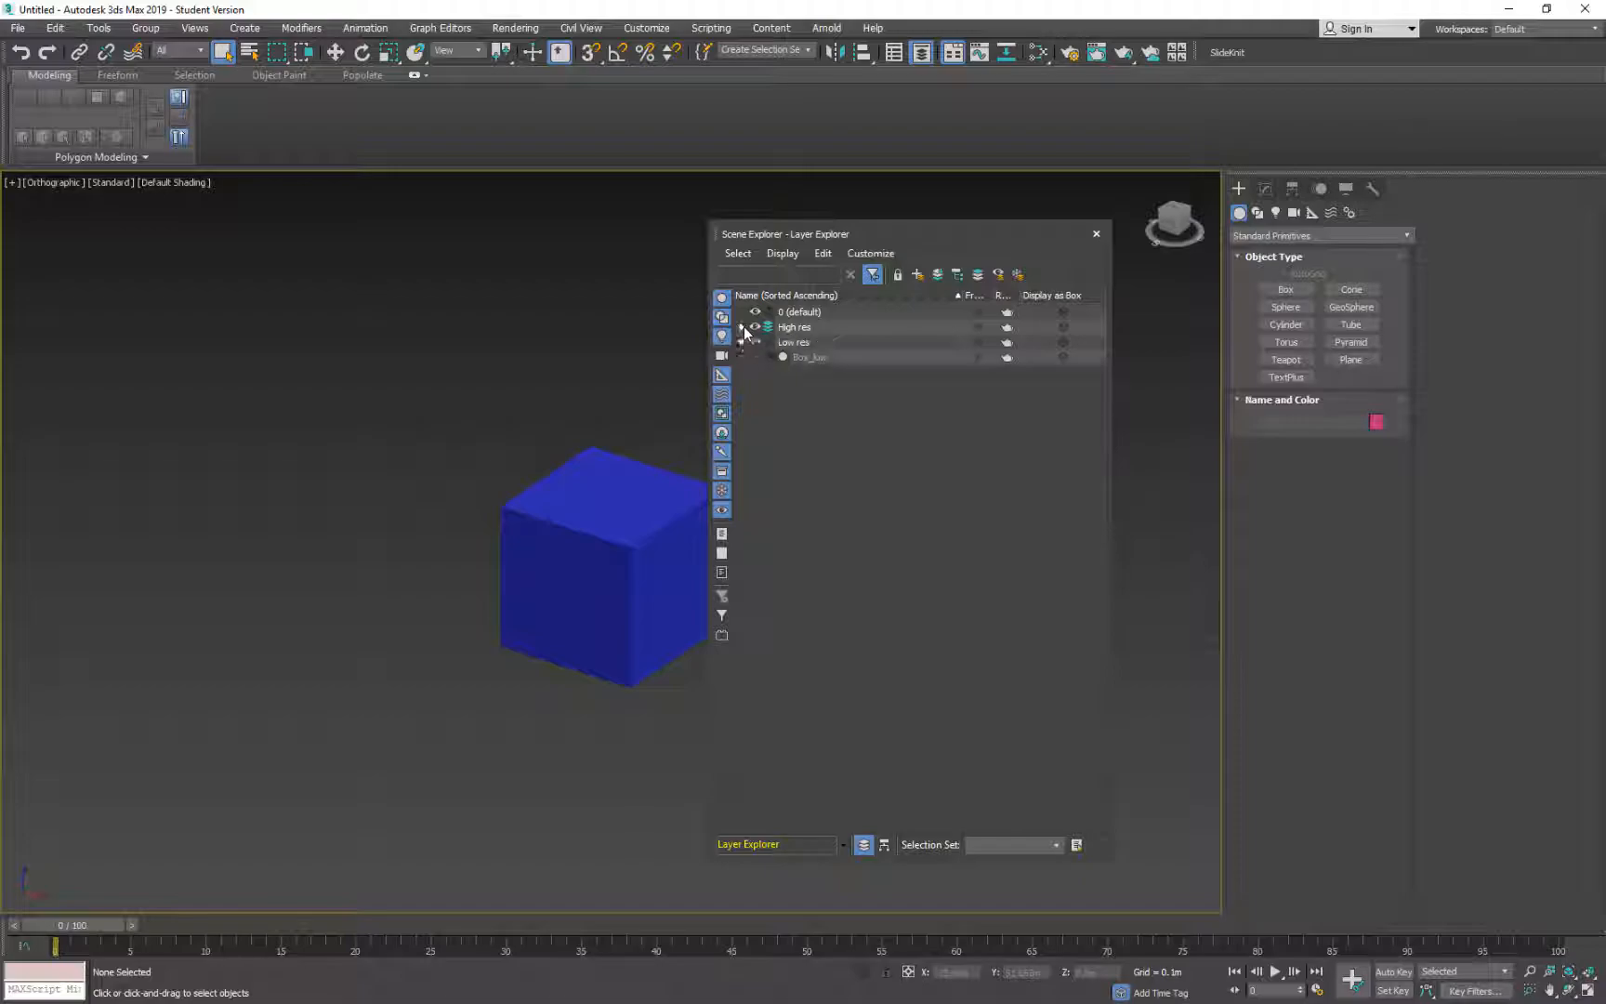
left_click(740, 327)
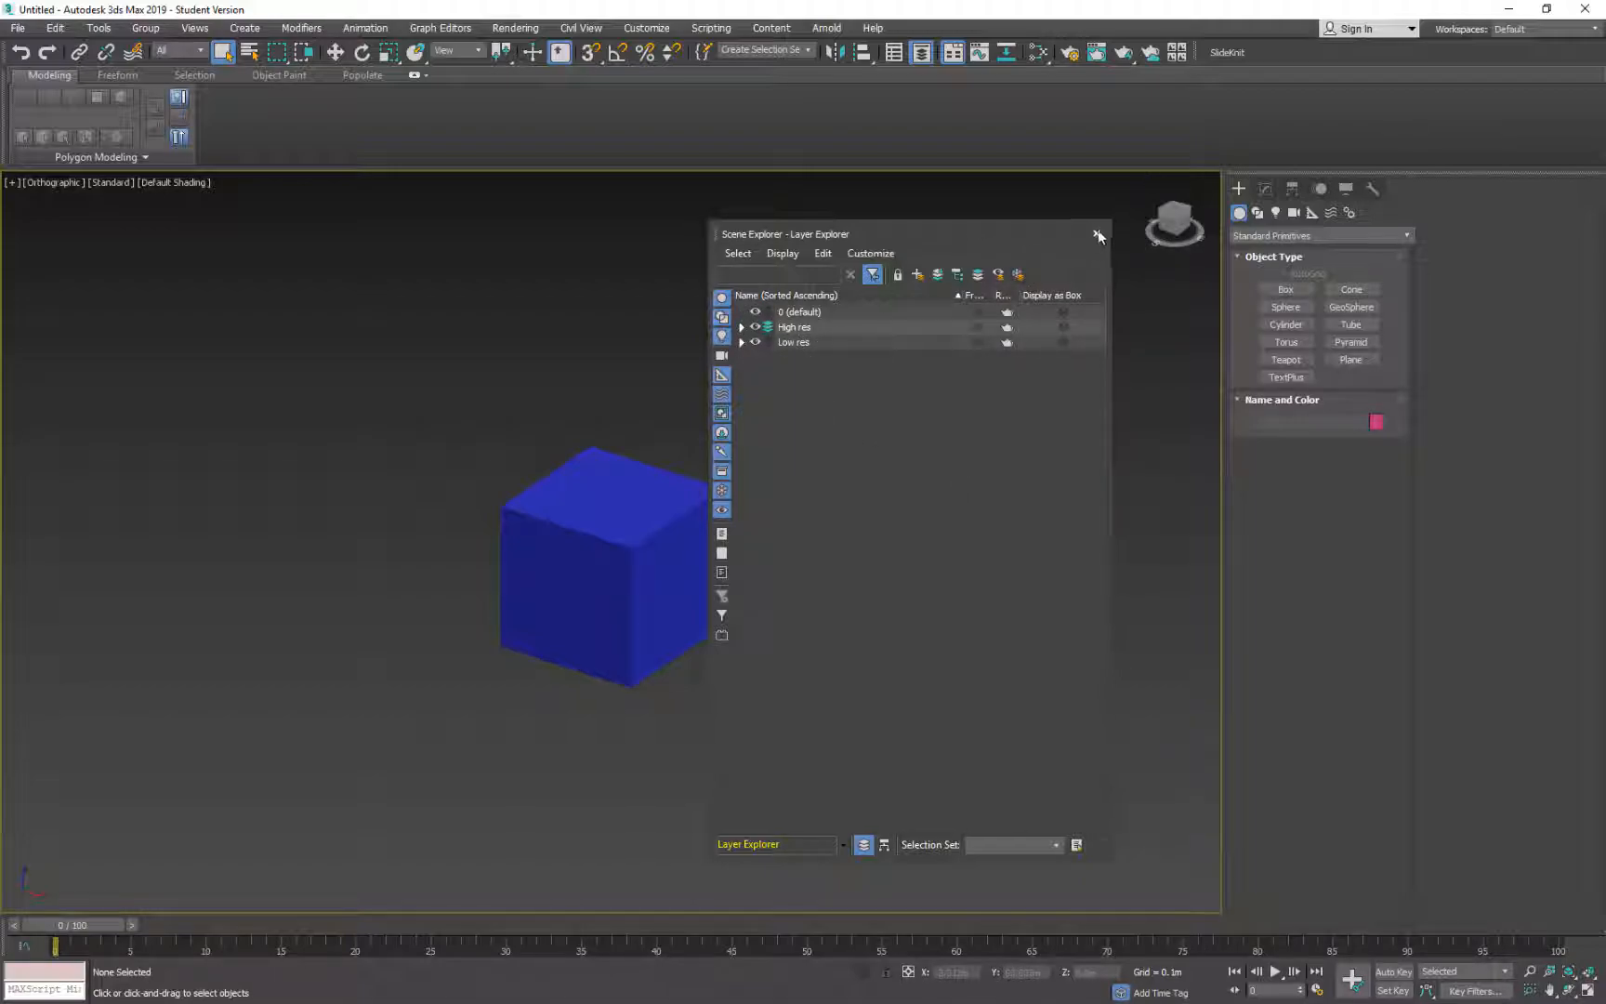
left_click(1097, 233)
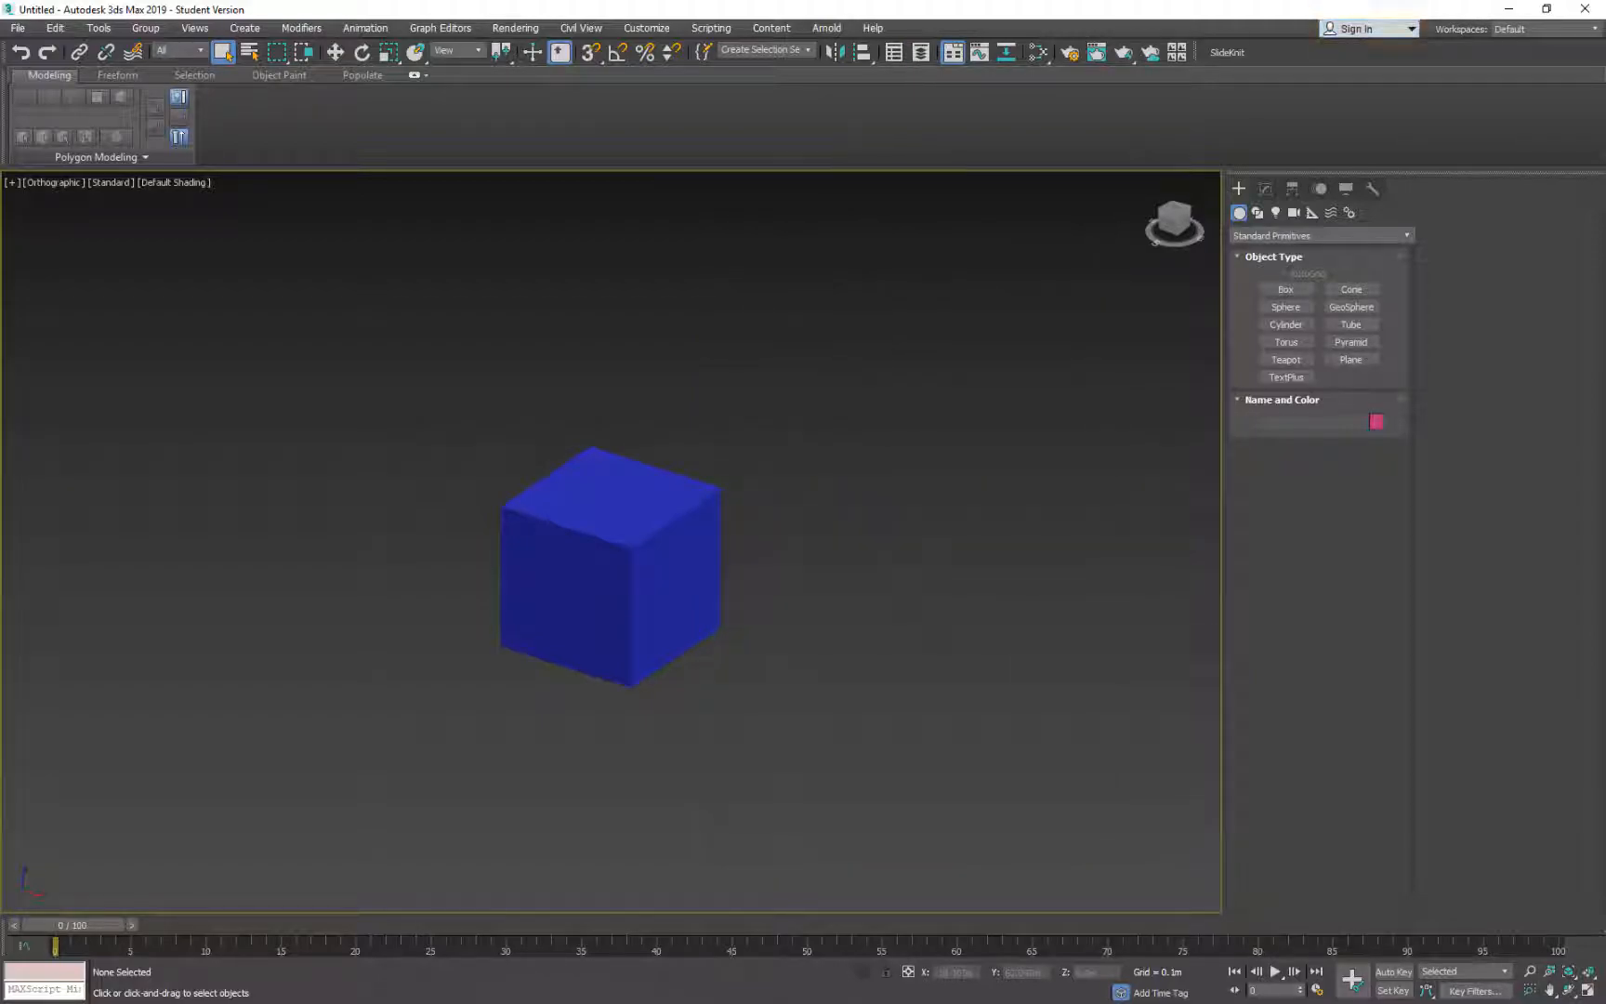
Select the blue Box_high cube and show its parameters in the Modify panel
left_click(610, 569)
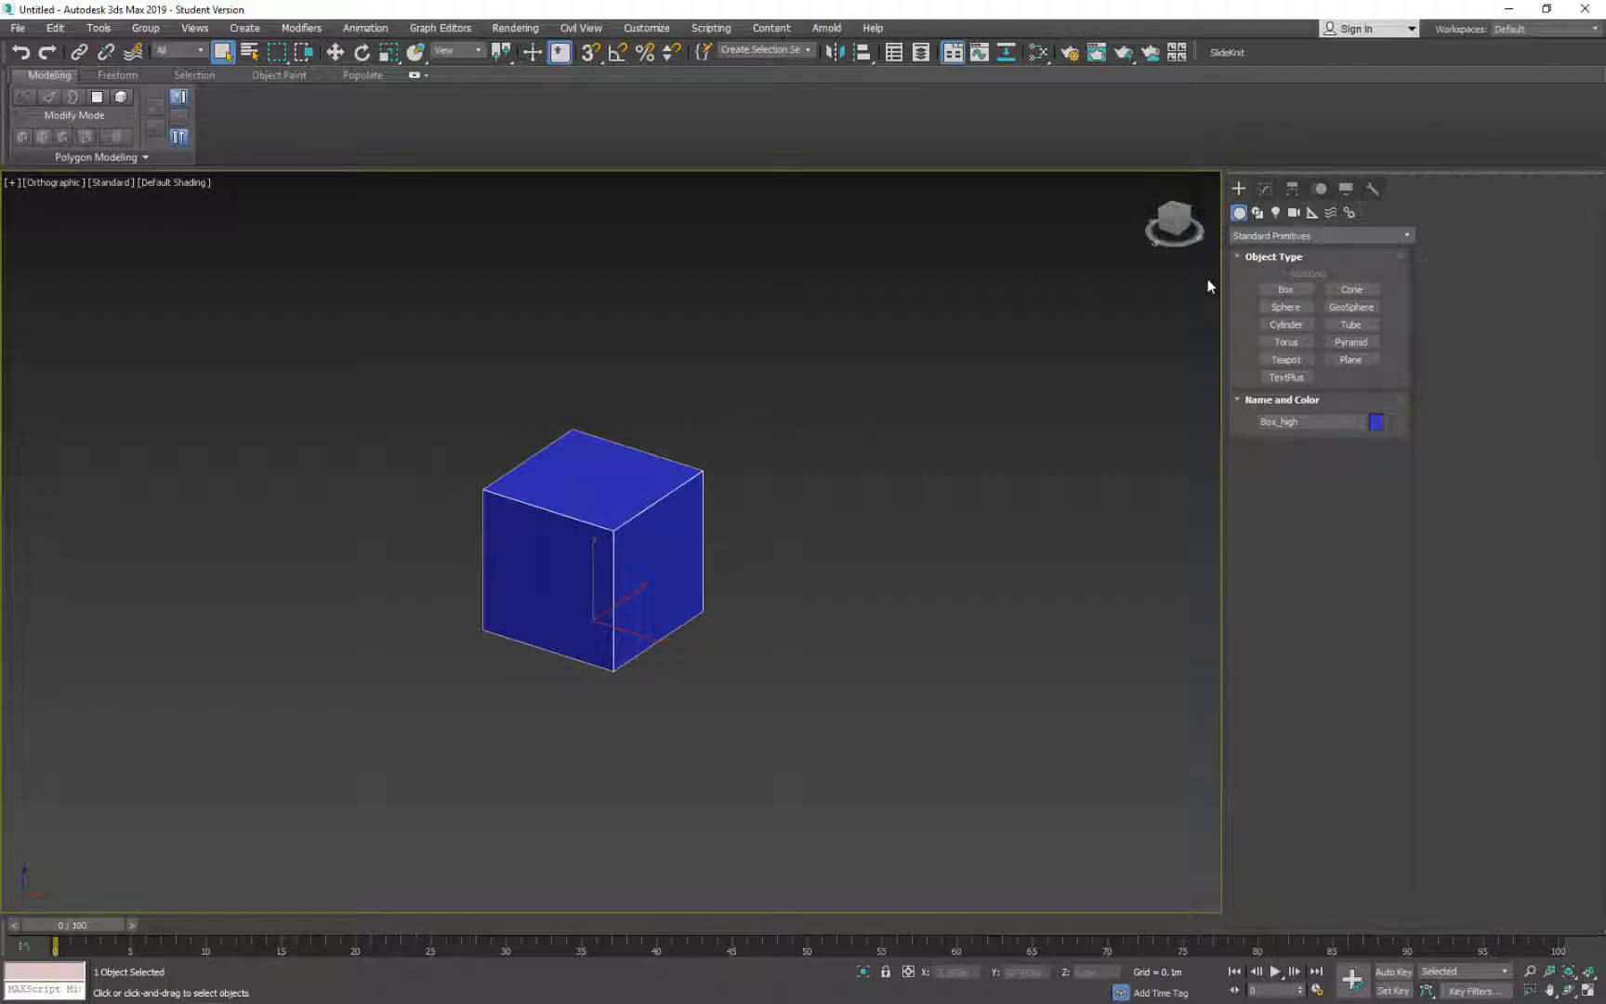
left_click(1265, 189)
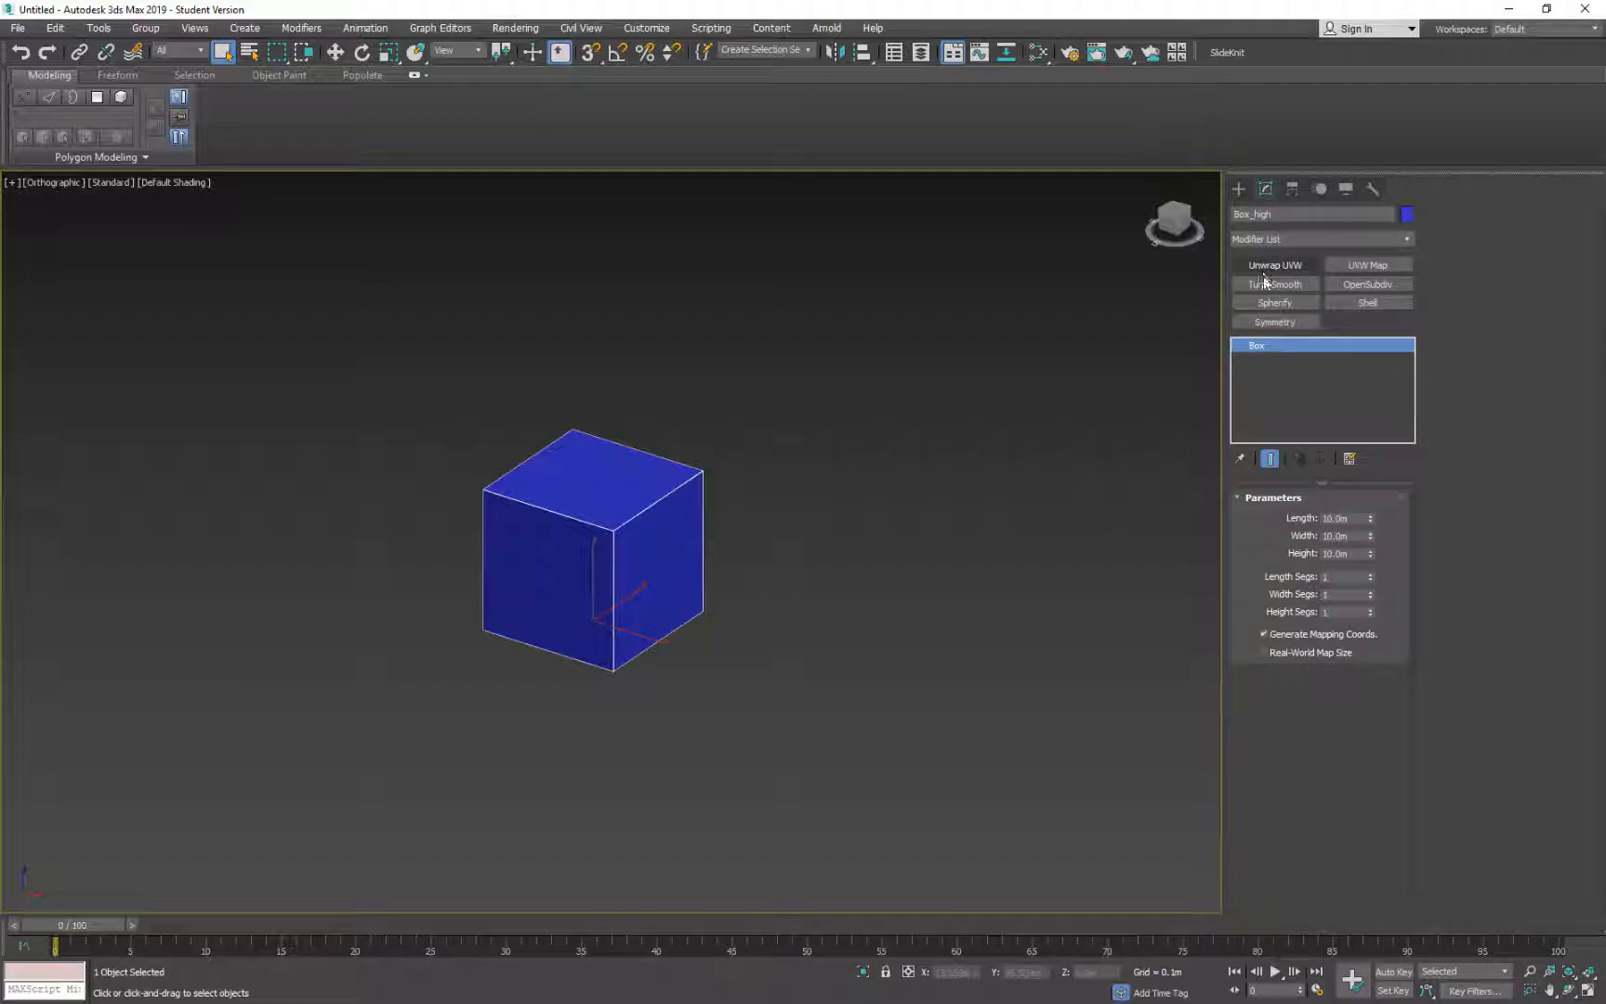
left_click(1349, 459)
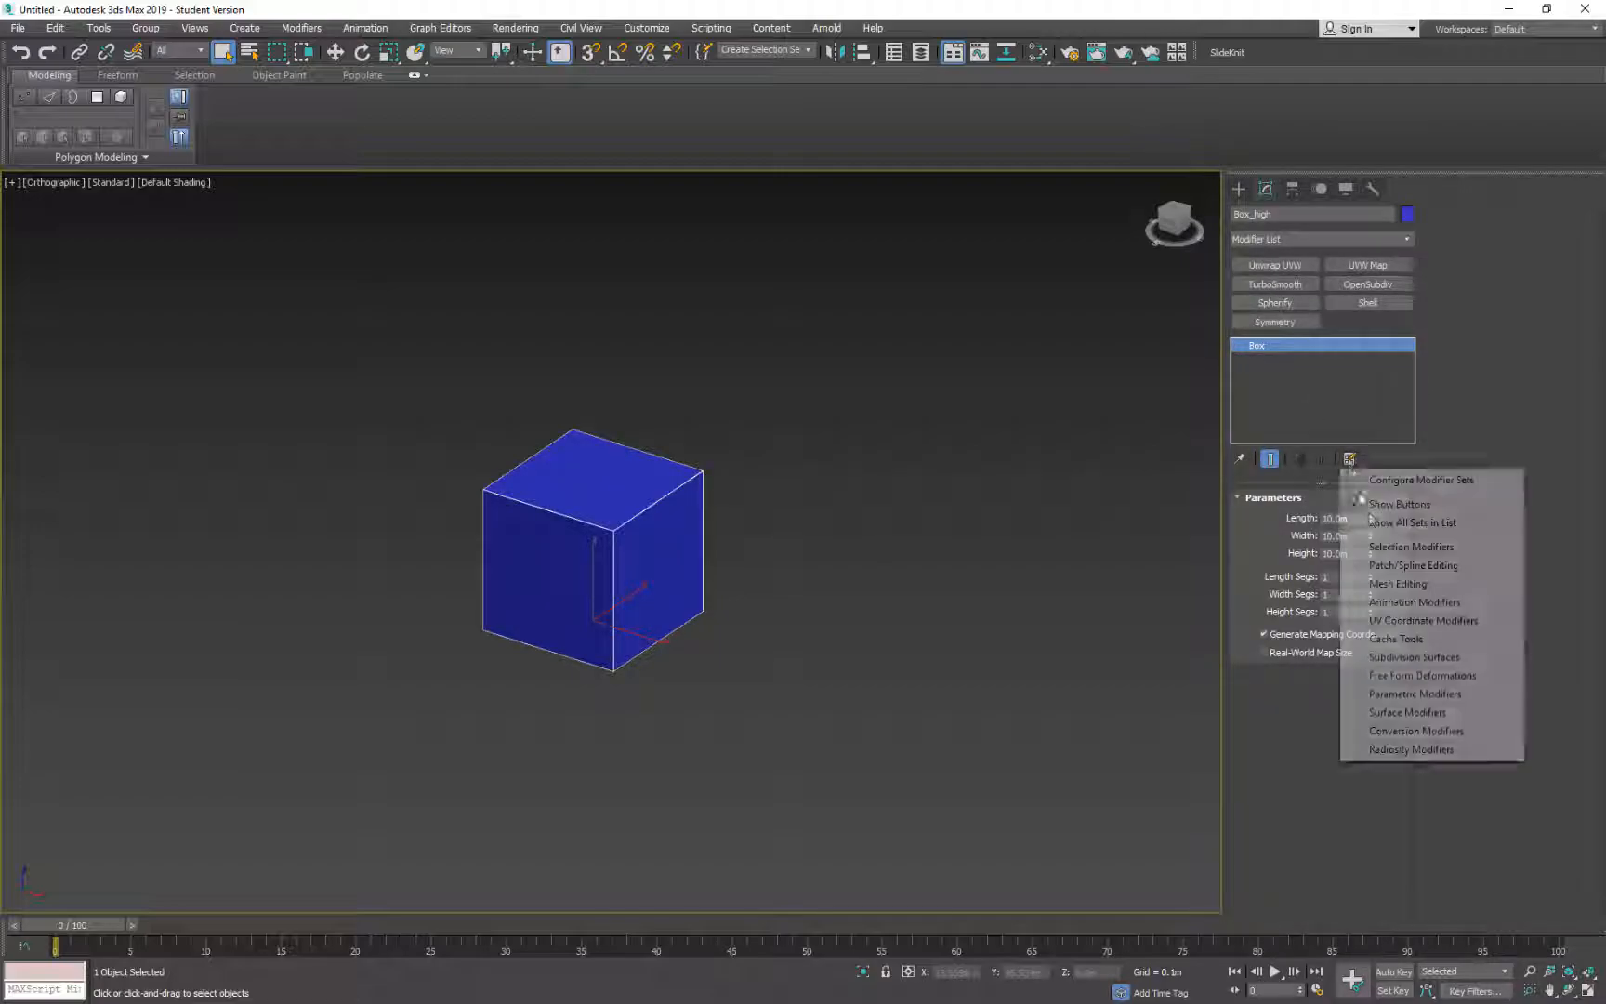
left_click(1422, 480)
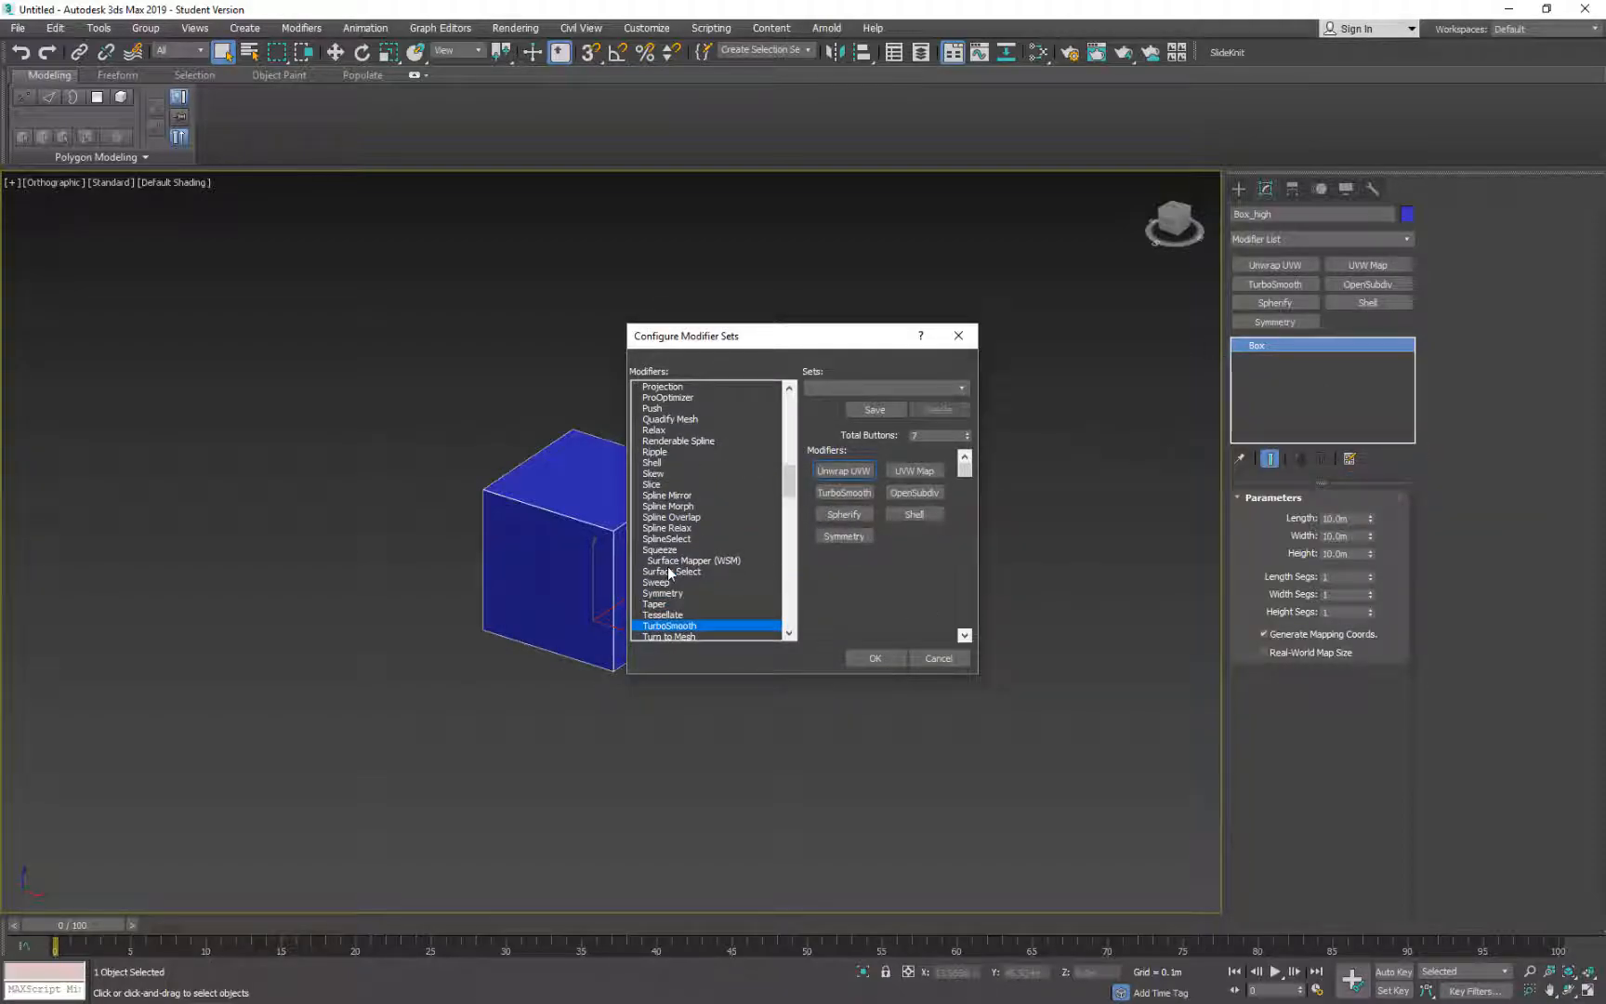
mouse_move(684, 635)
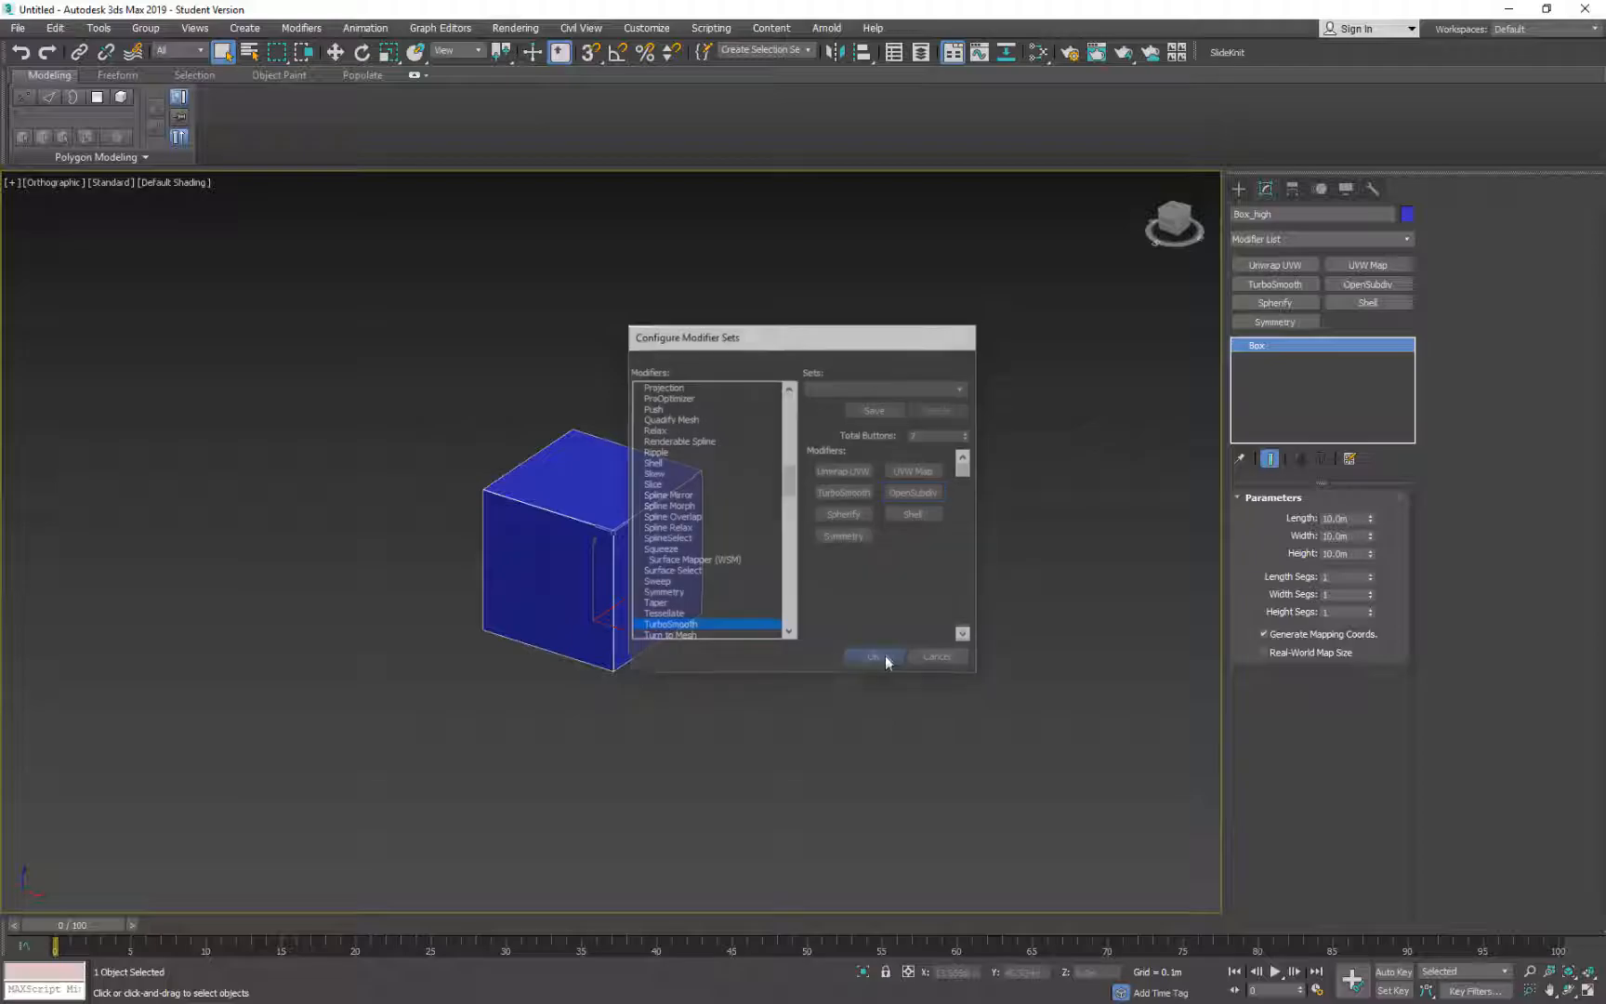
left_click(870, 657)
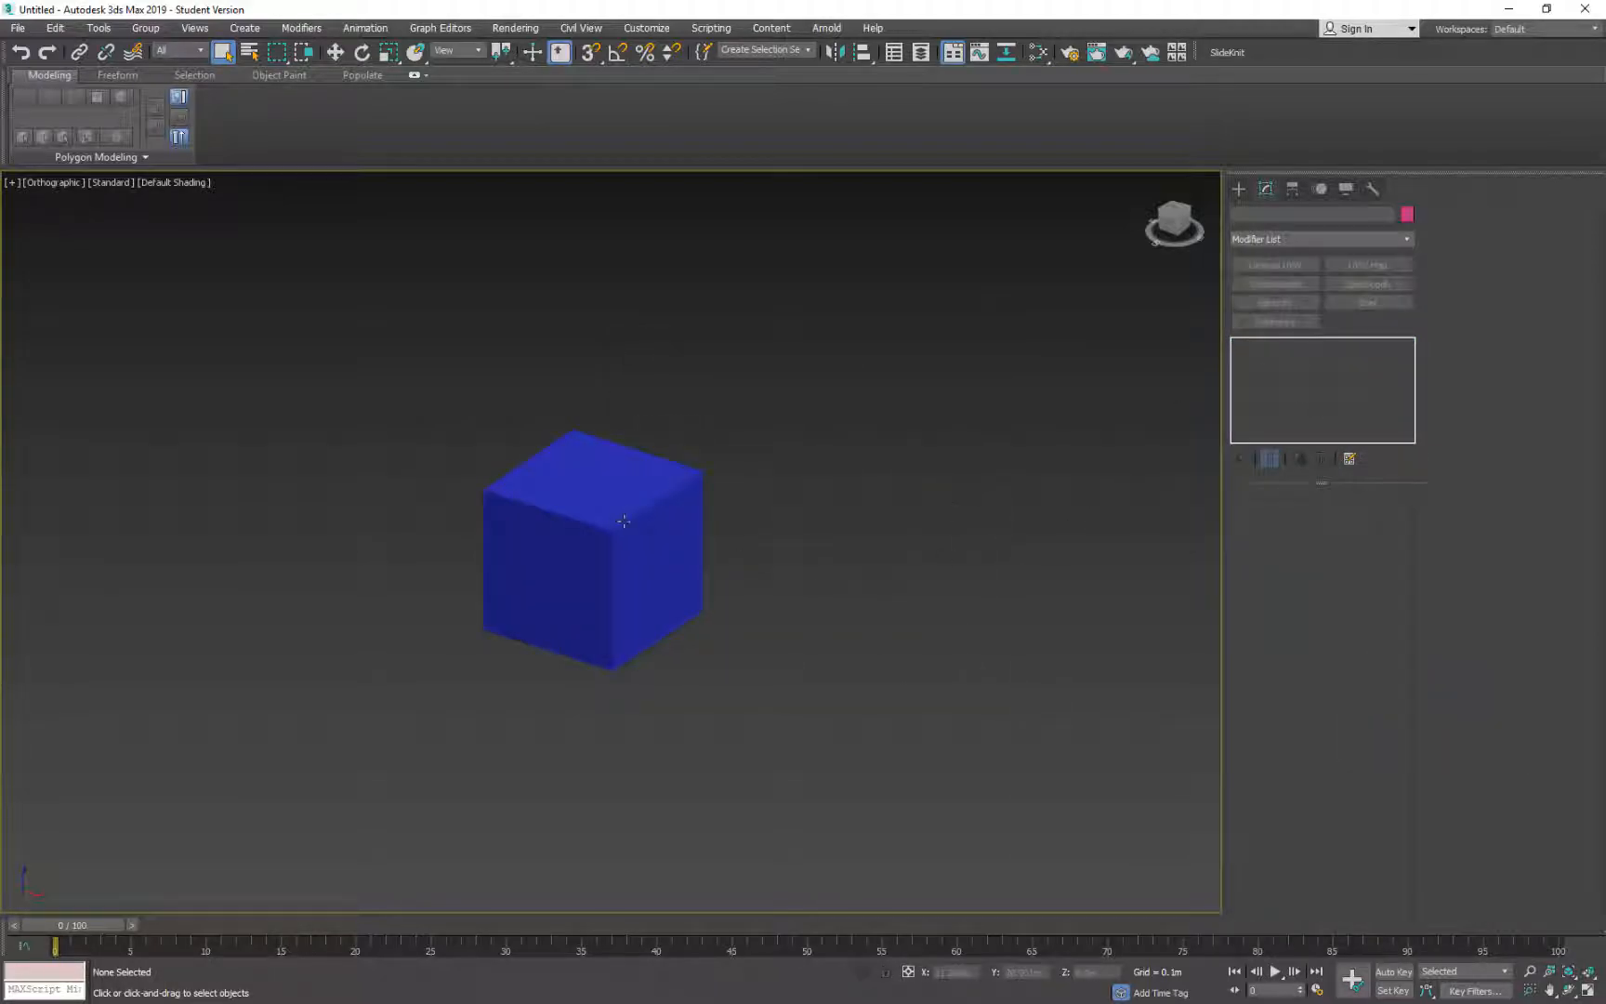
left_click(620, 538)
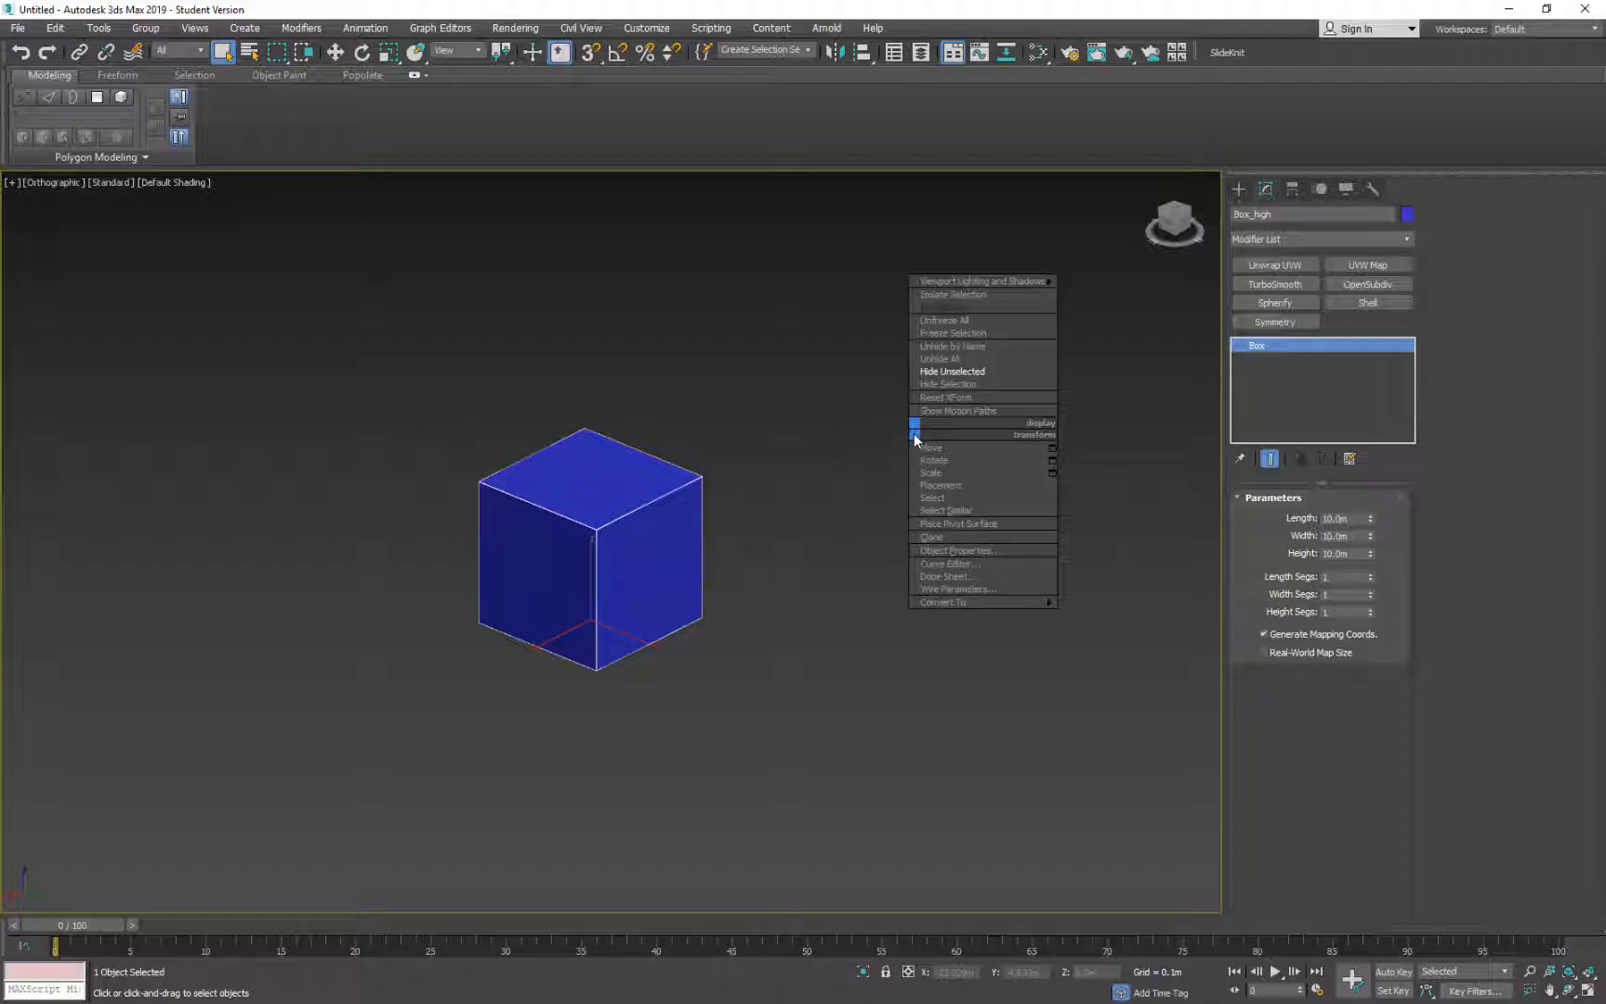
Convert Box_high to Editable Poly through the viewport quad menu
left_click(941, 601)
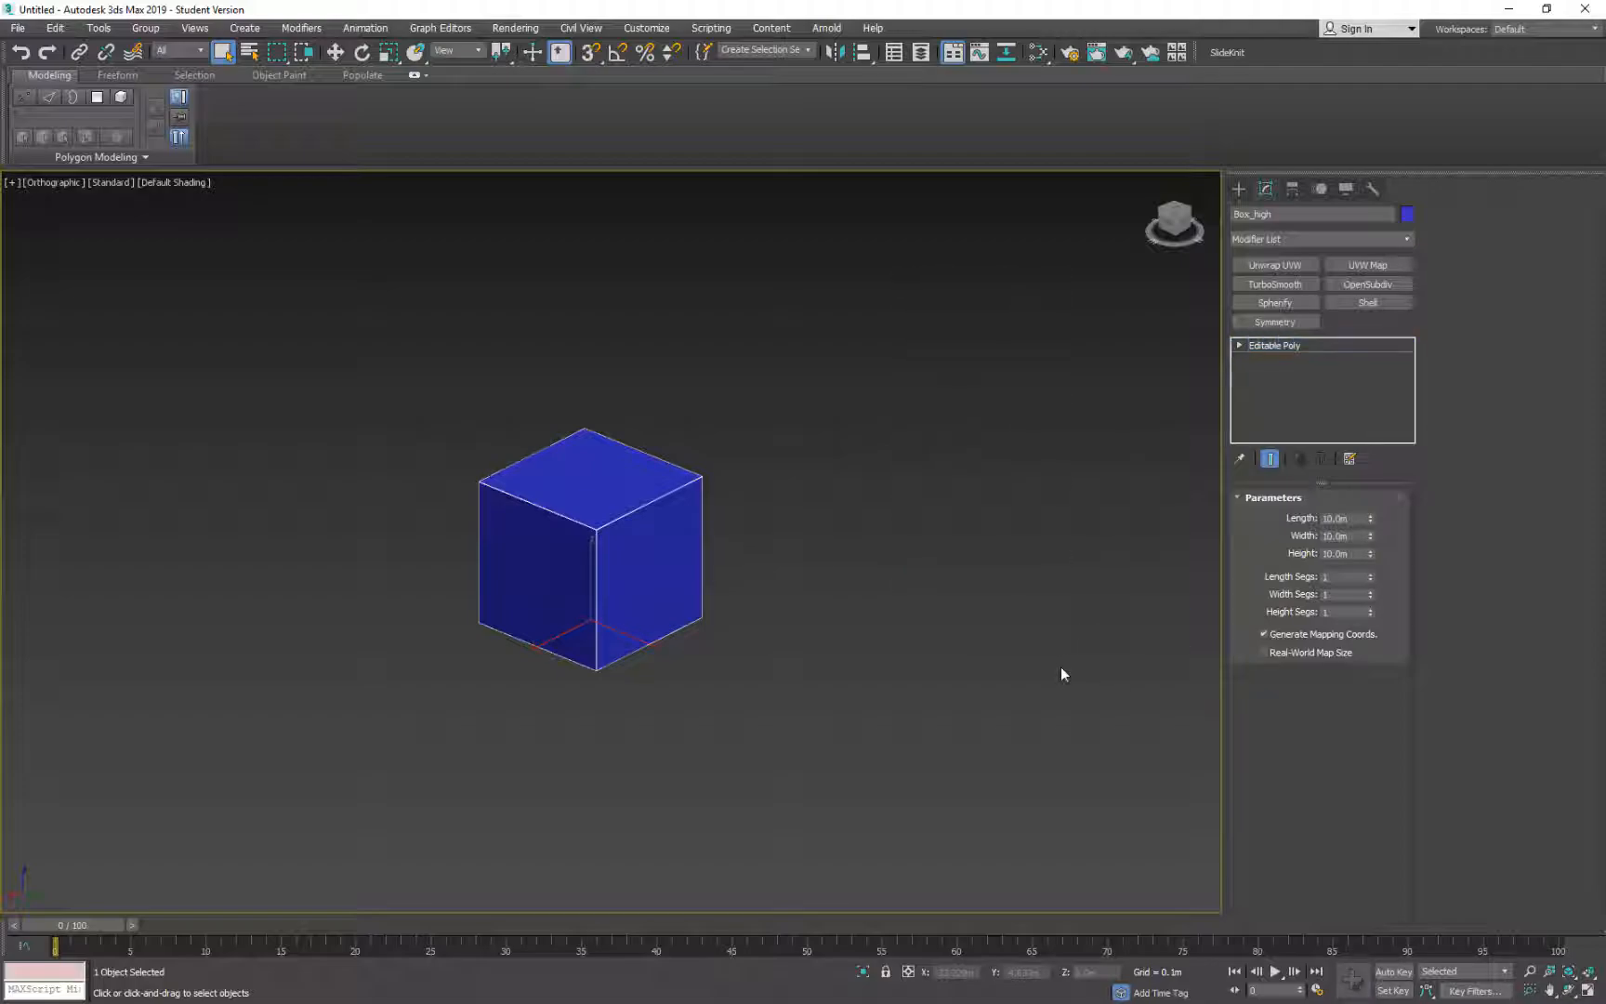
left_click(1275, 344)
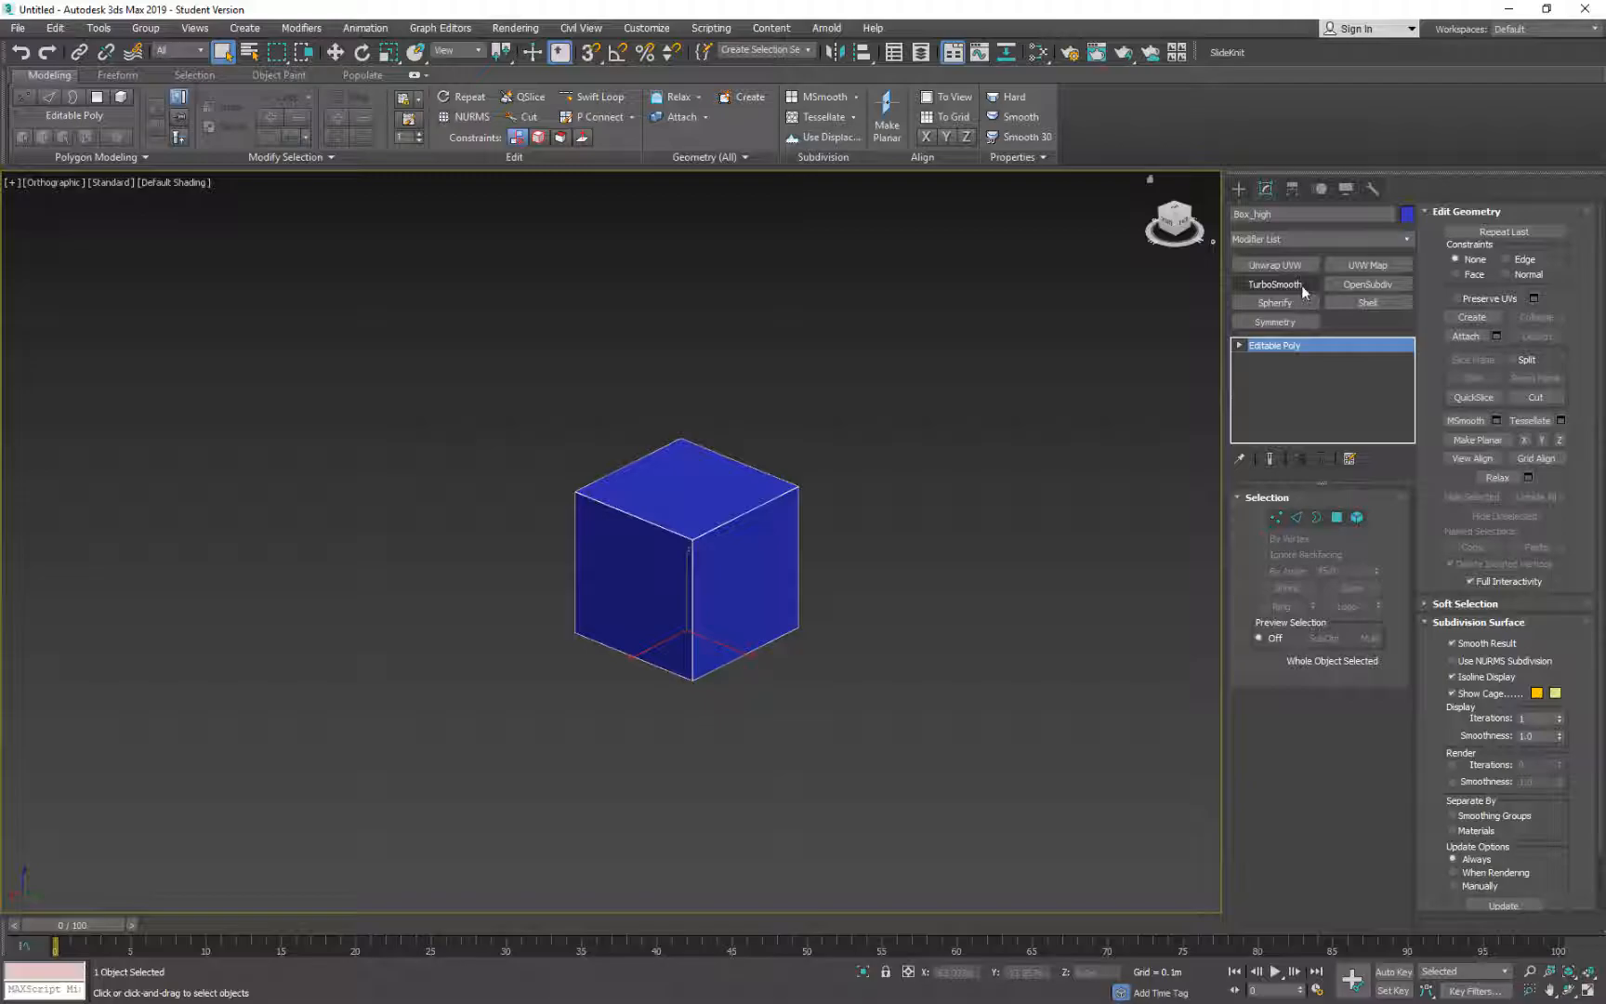
Add a TurboSmooth modifier to Box_high and toggle its result off and on
left_click(1274, 283)
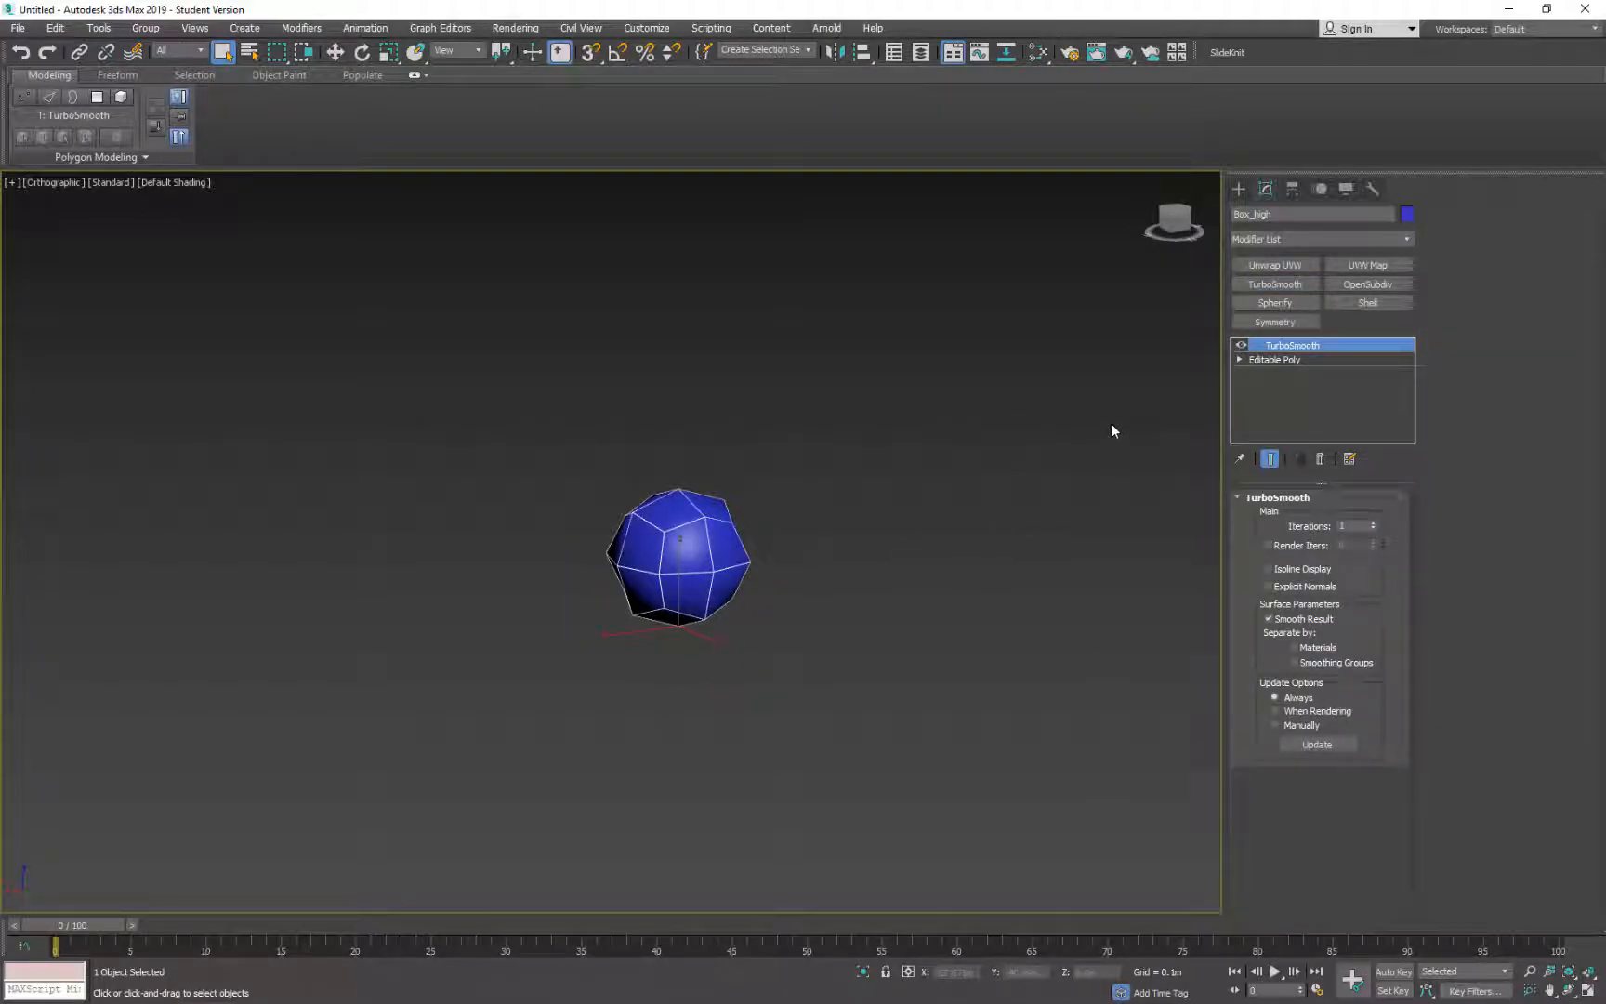
mouse_move(1017, 509)
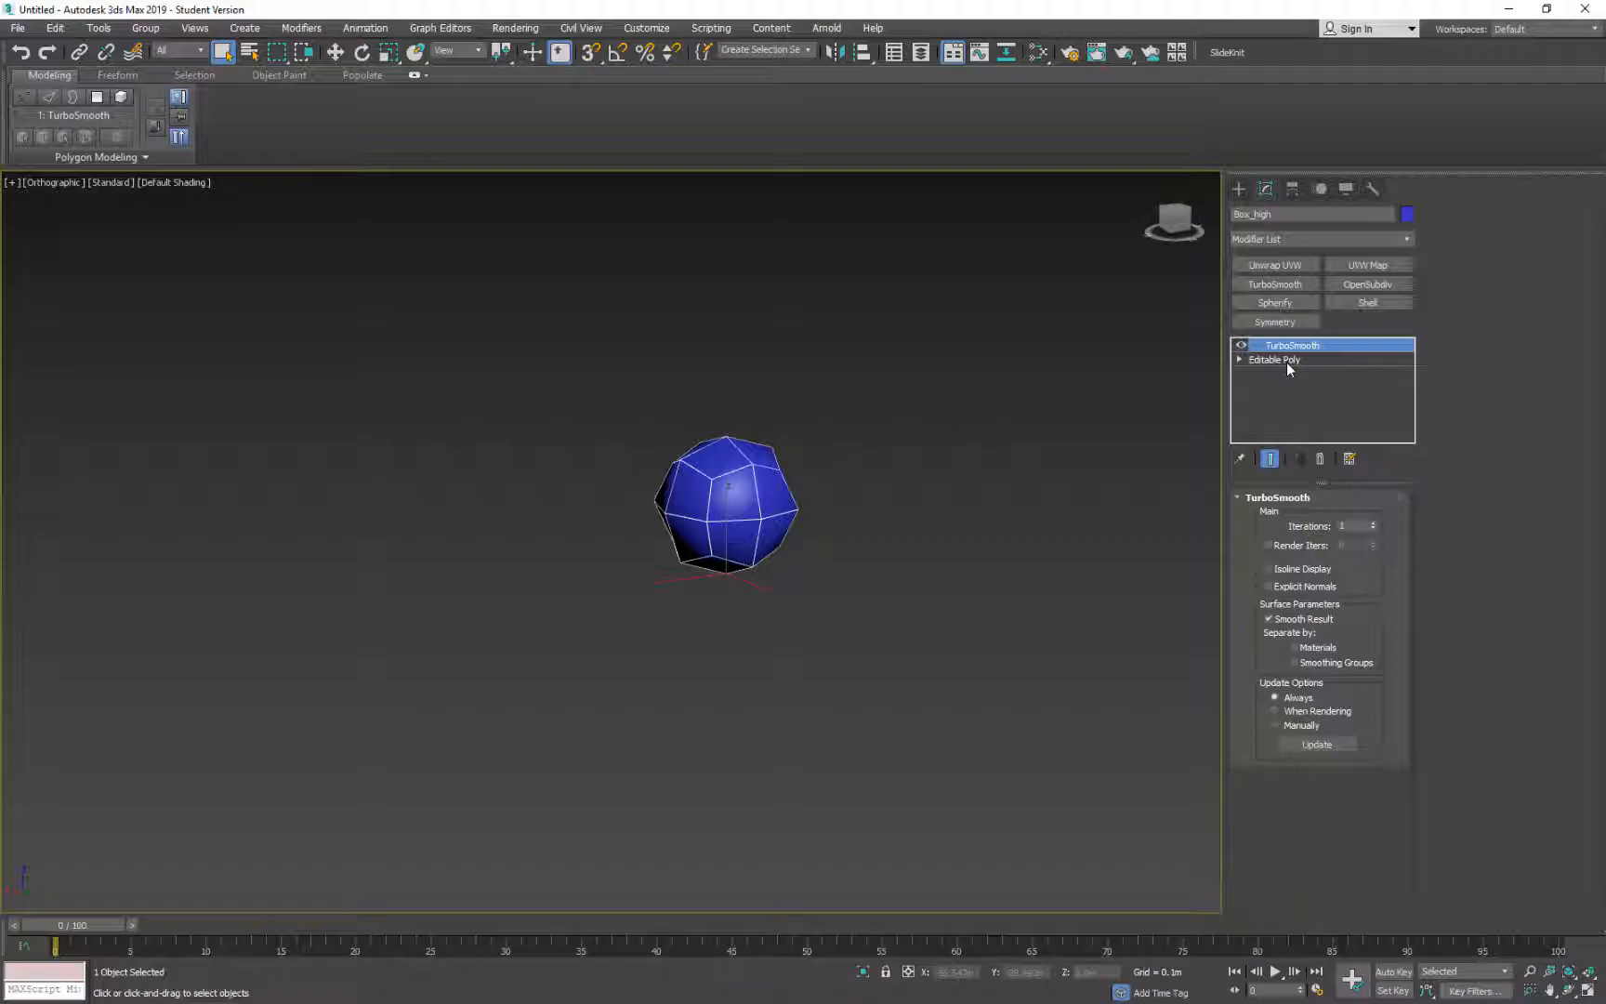
left_click(1269, 569)
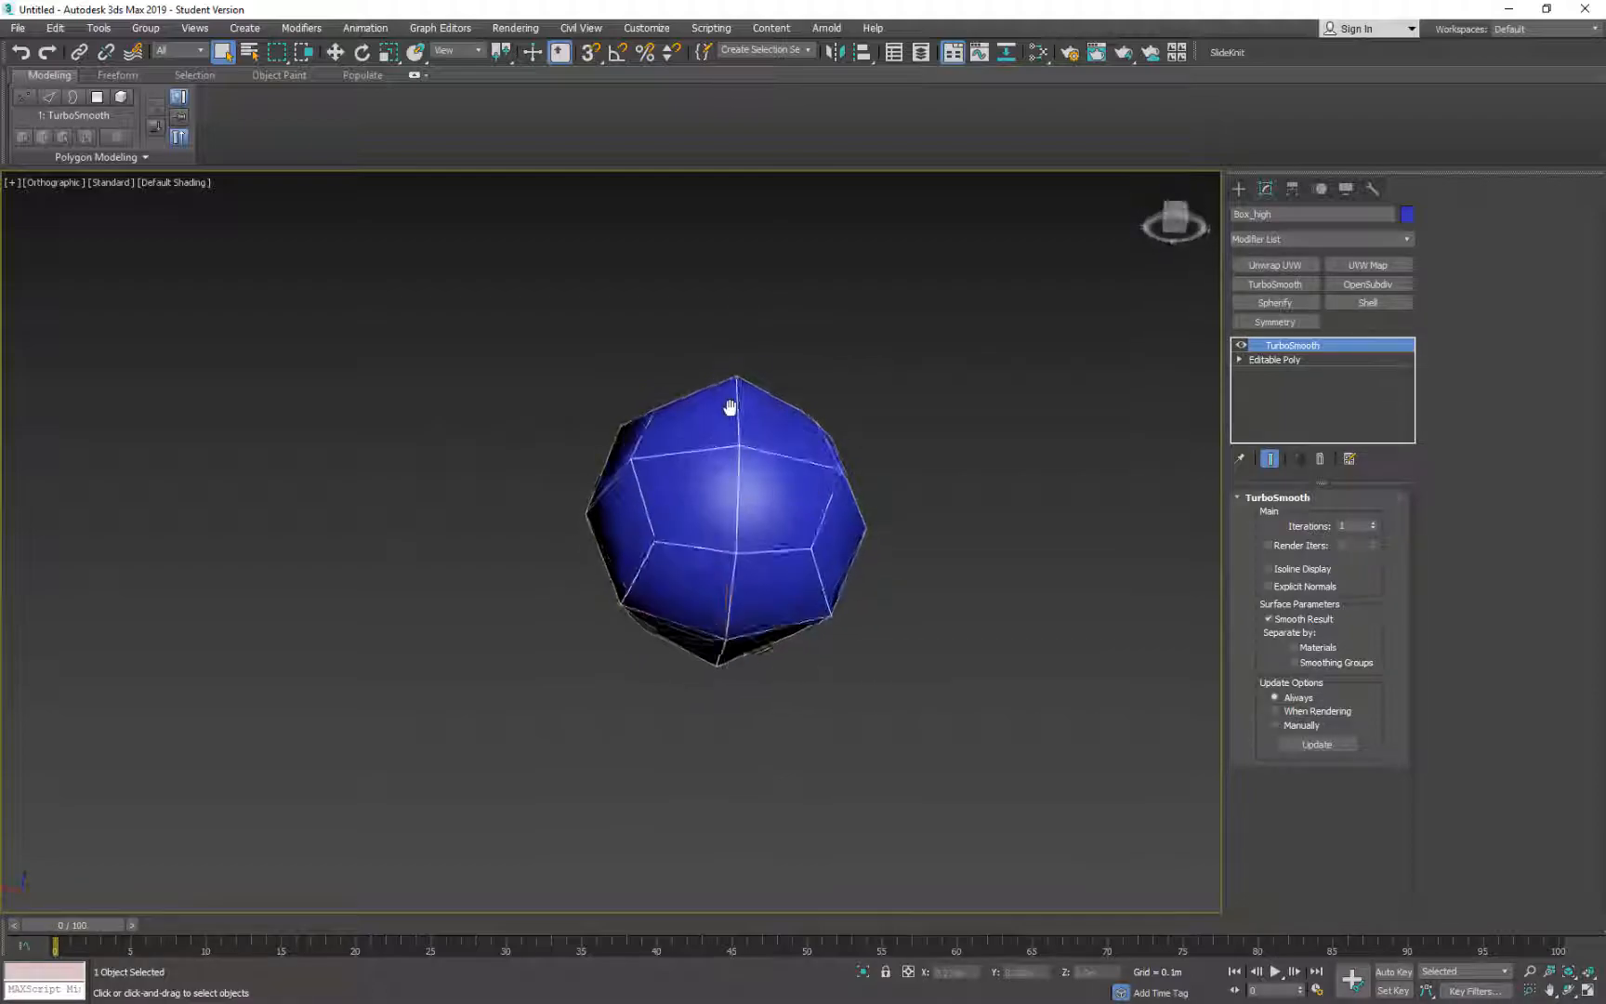
left_click(1241, 345)
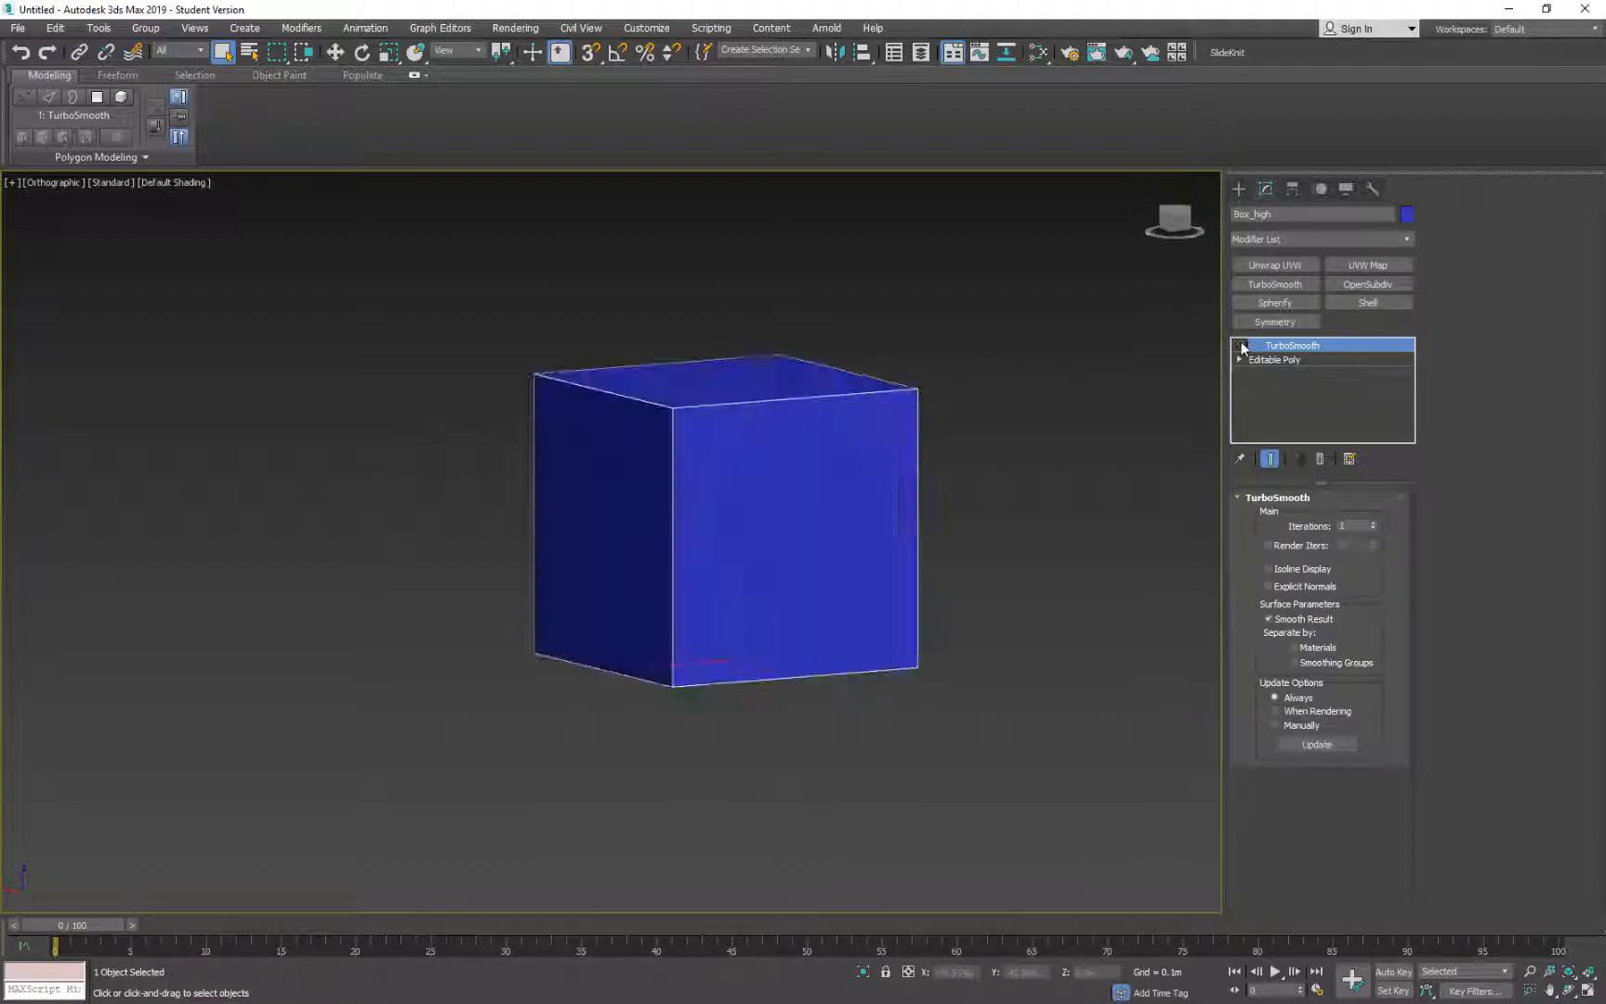
left_click(1241, 345)
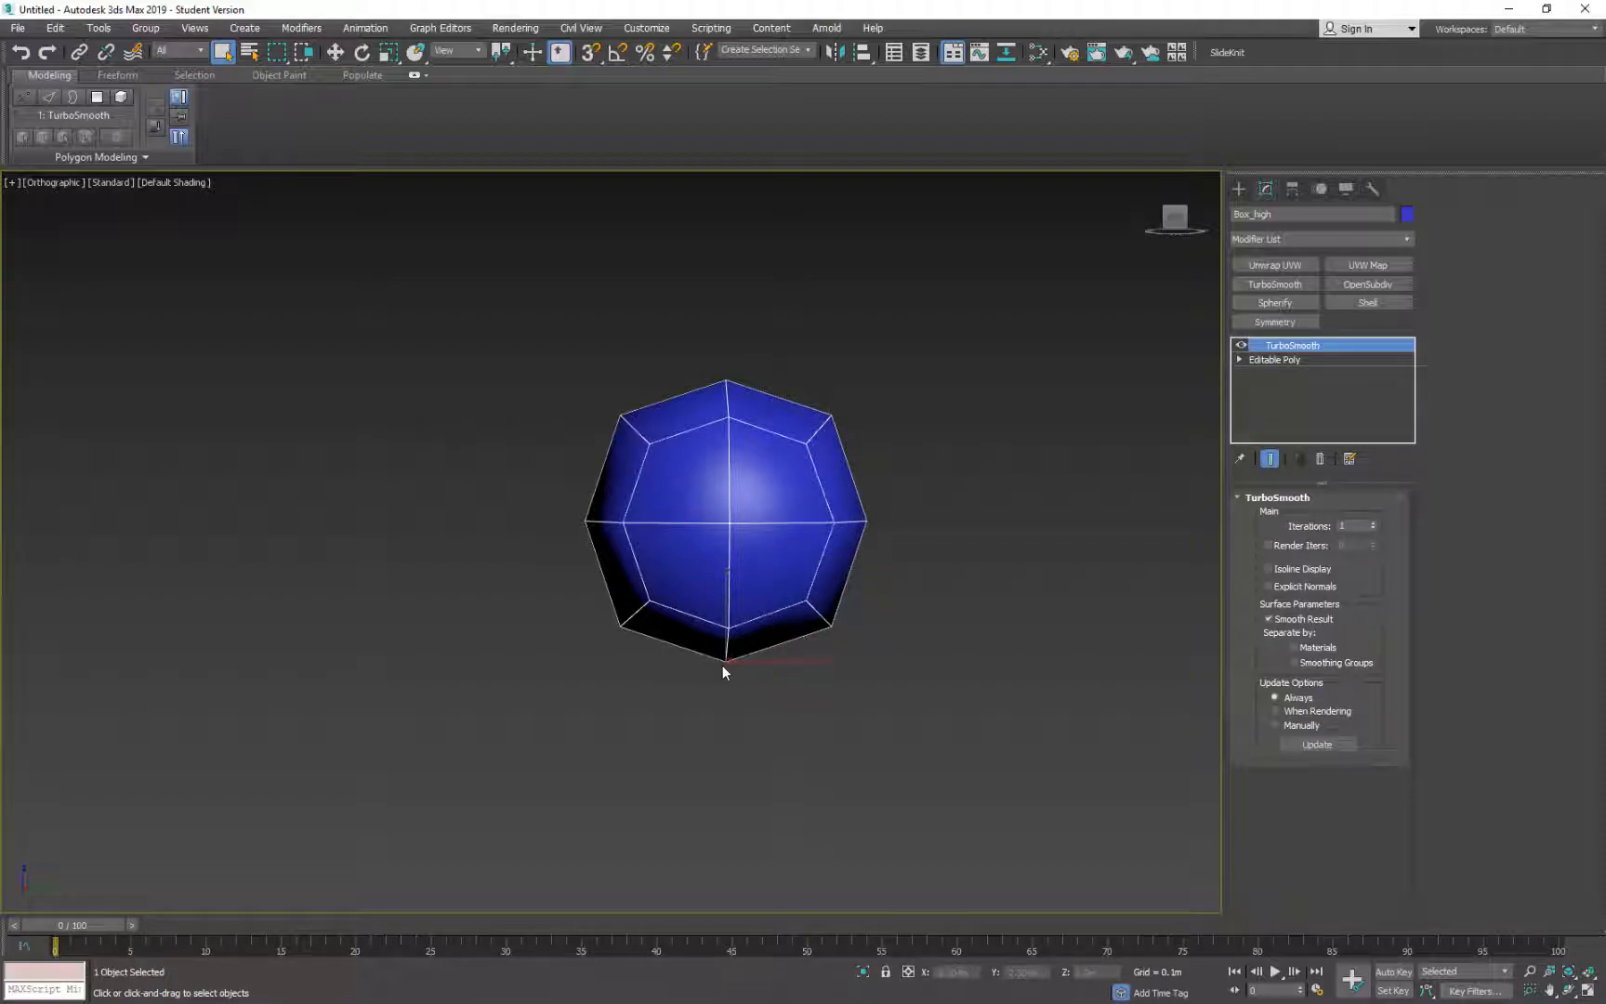
Try TurboSmooth Iterations 2, then set it back to 1
left_click(1241, 345)
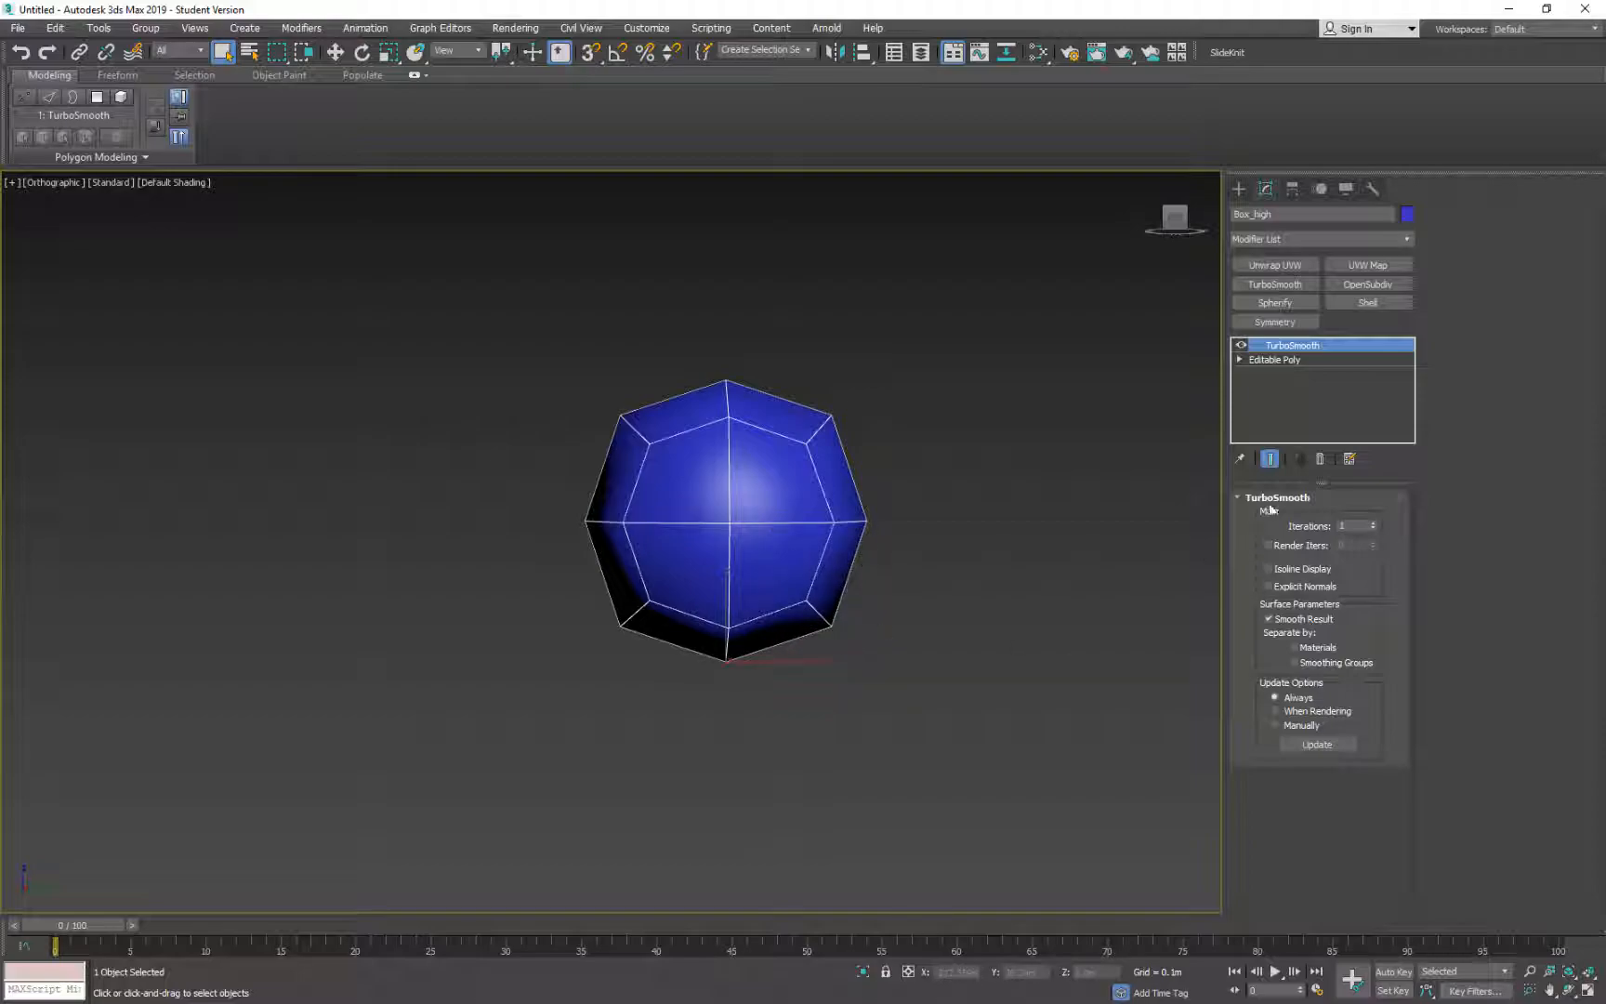
left_click(1375, 522)
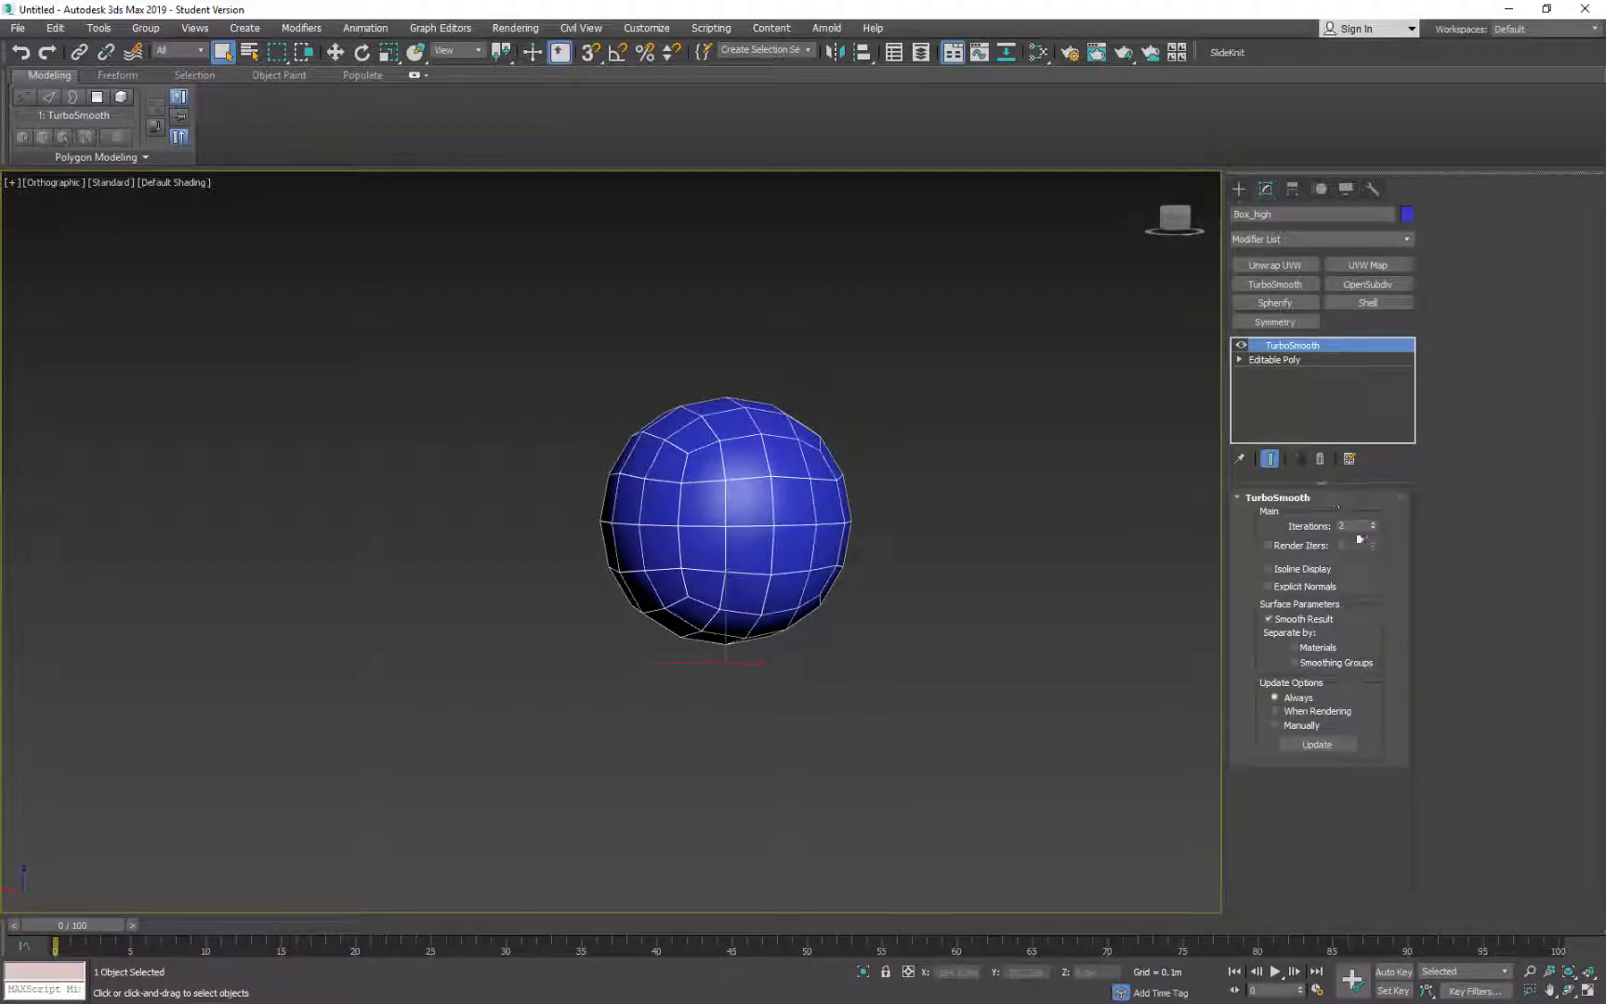
left_click(1377, 530)
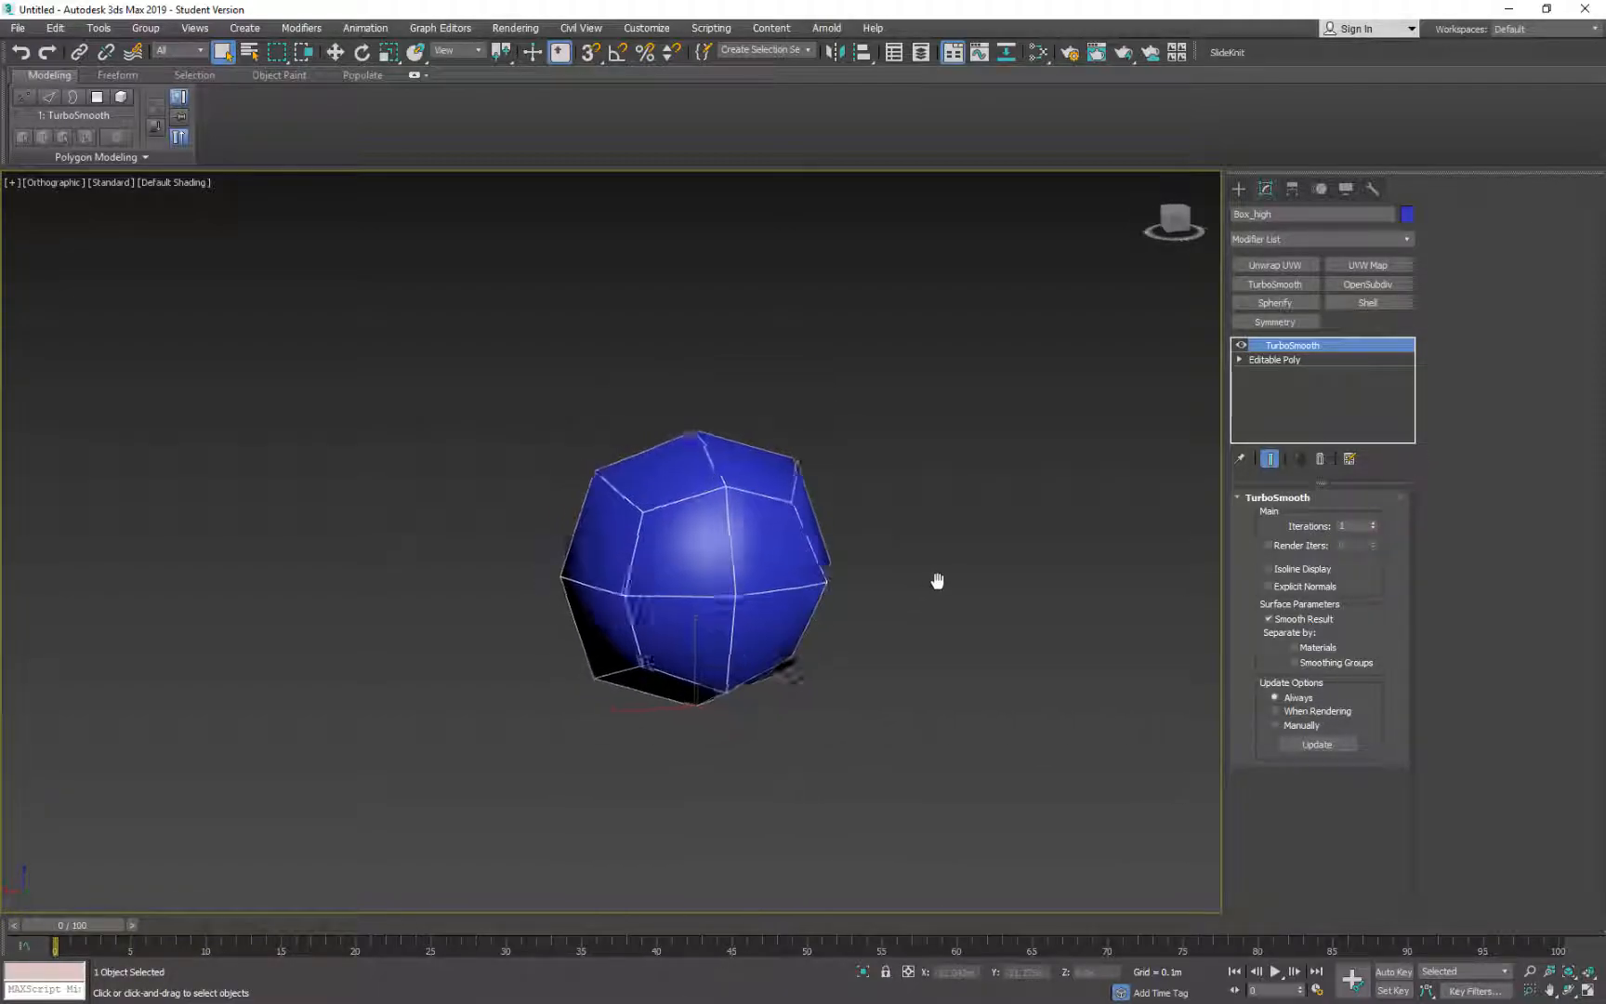
left_click(1275, 360)
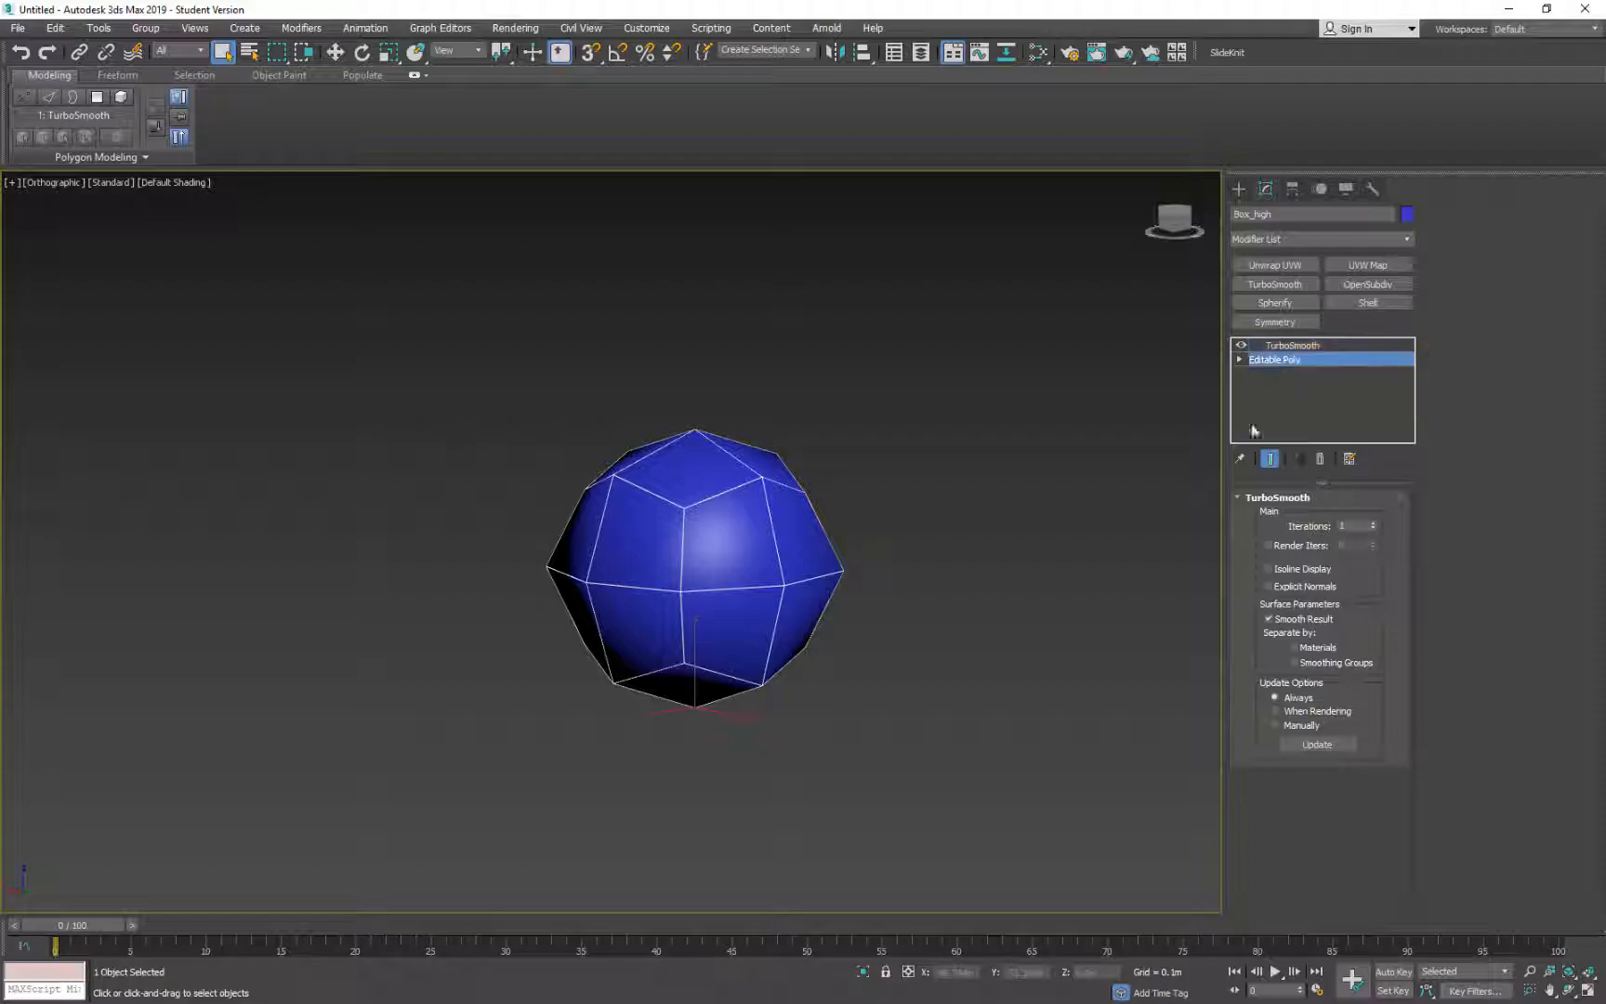
Enter Editable Poly Edge mode and select an edge along the top of the cage
left_click(1275, 360)
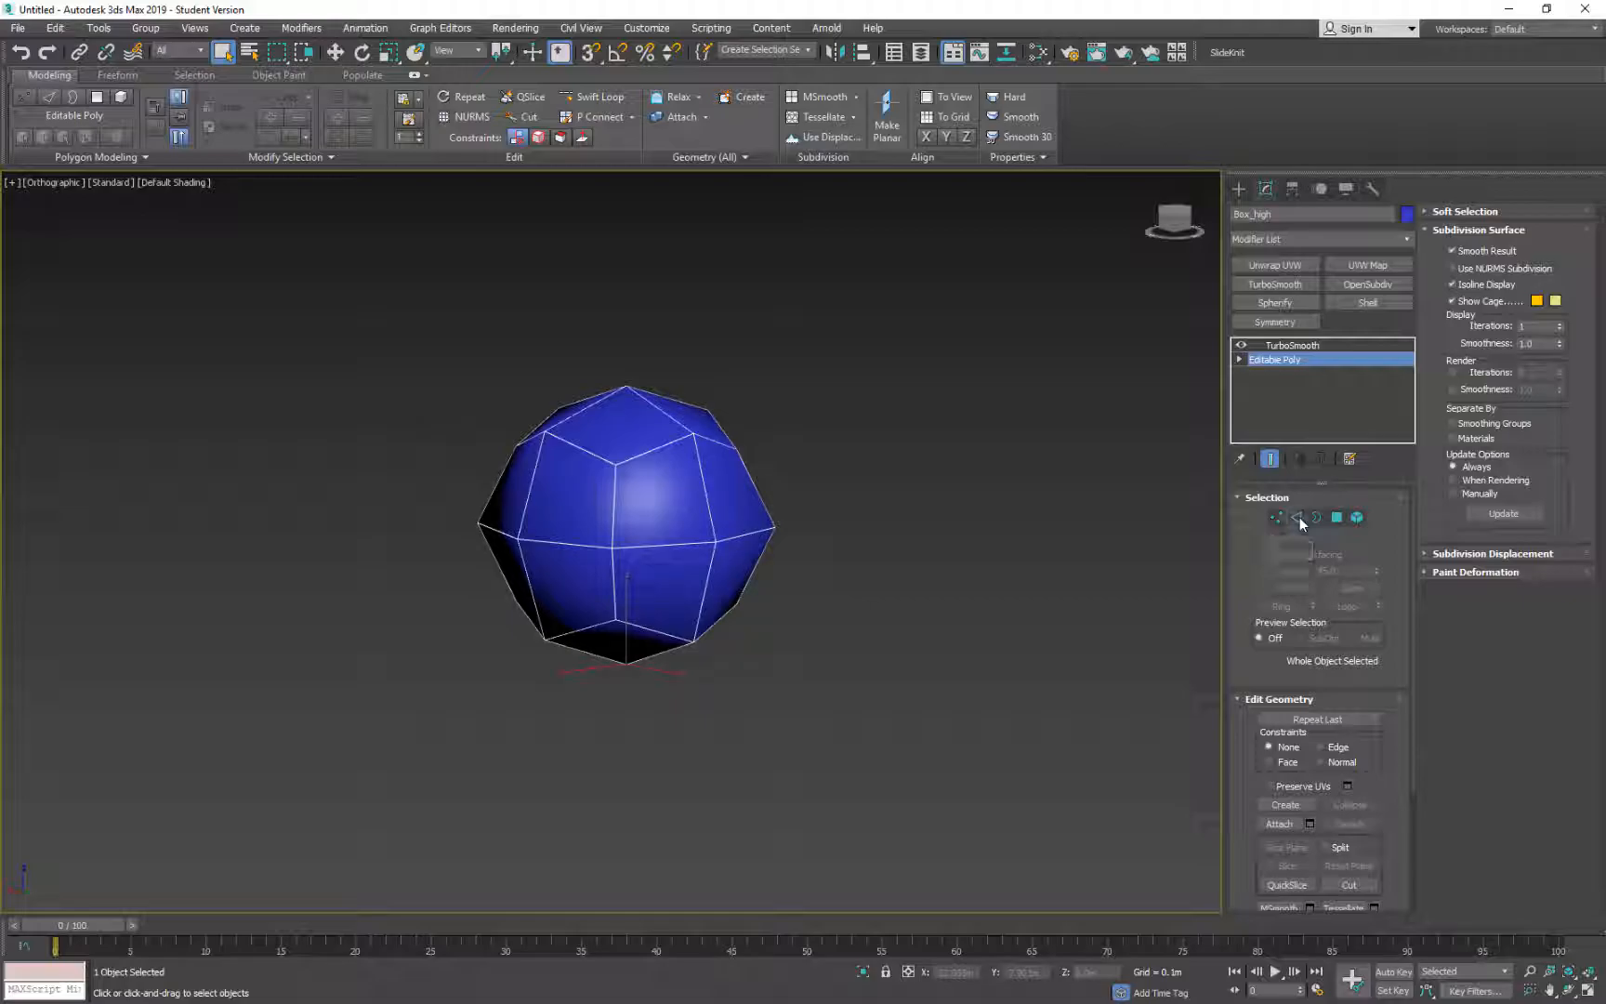
left_click(1296, 518)
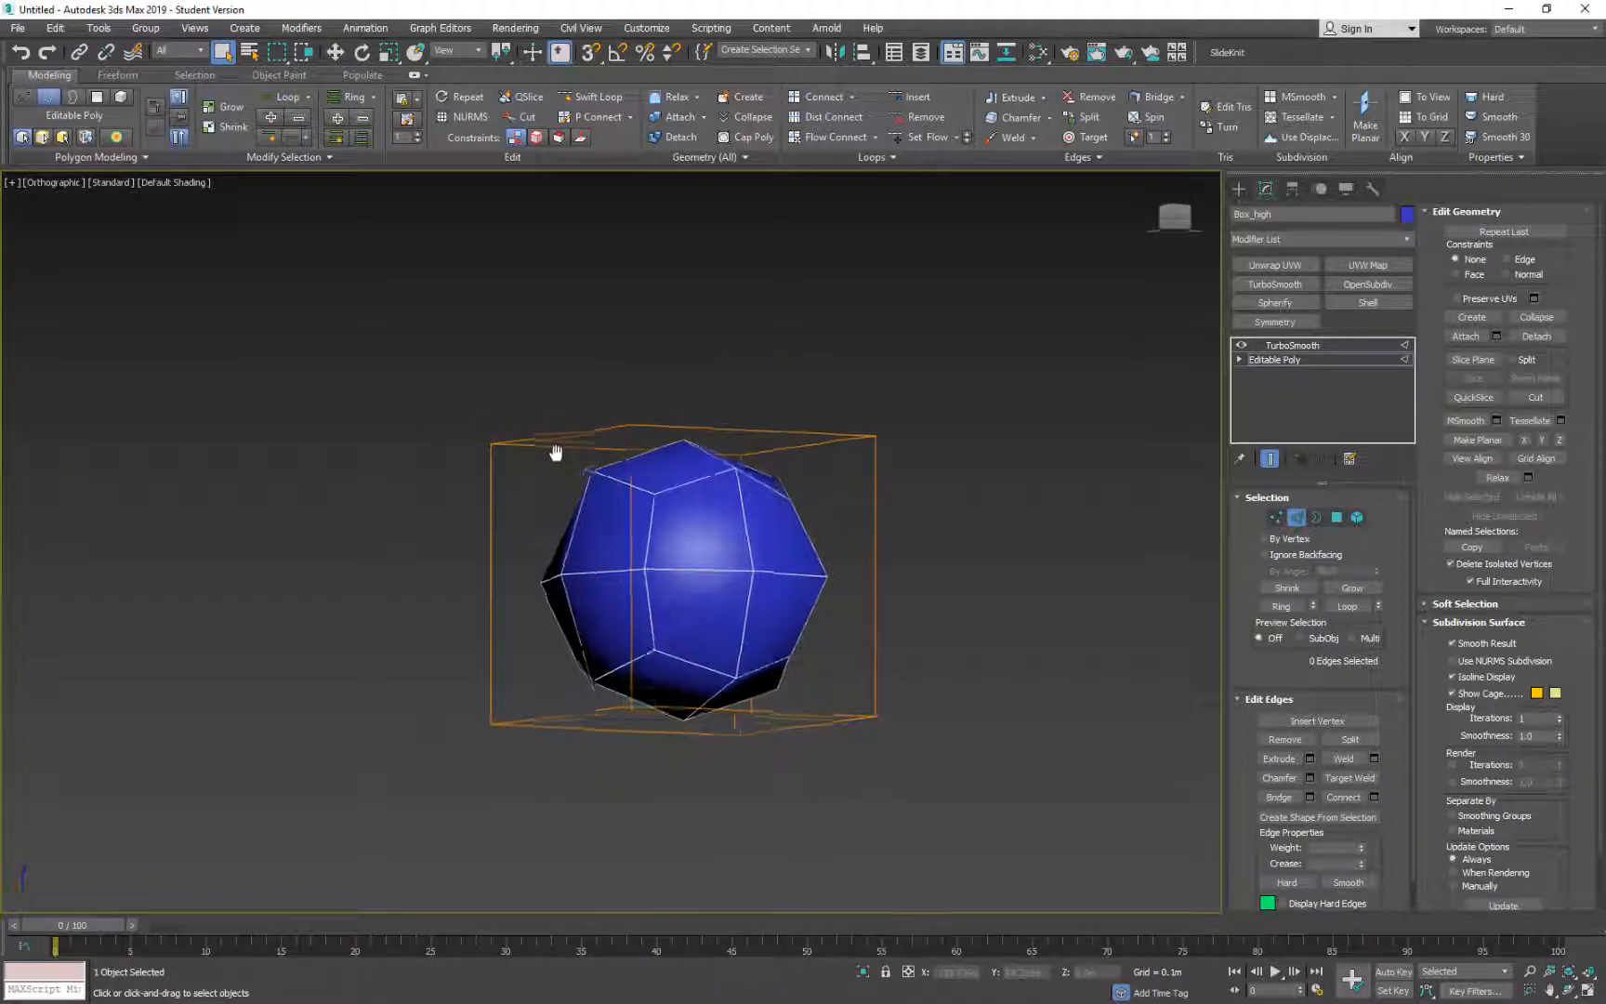
left_click(643, 579)
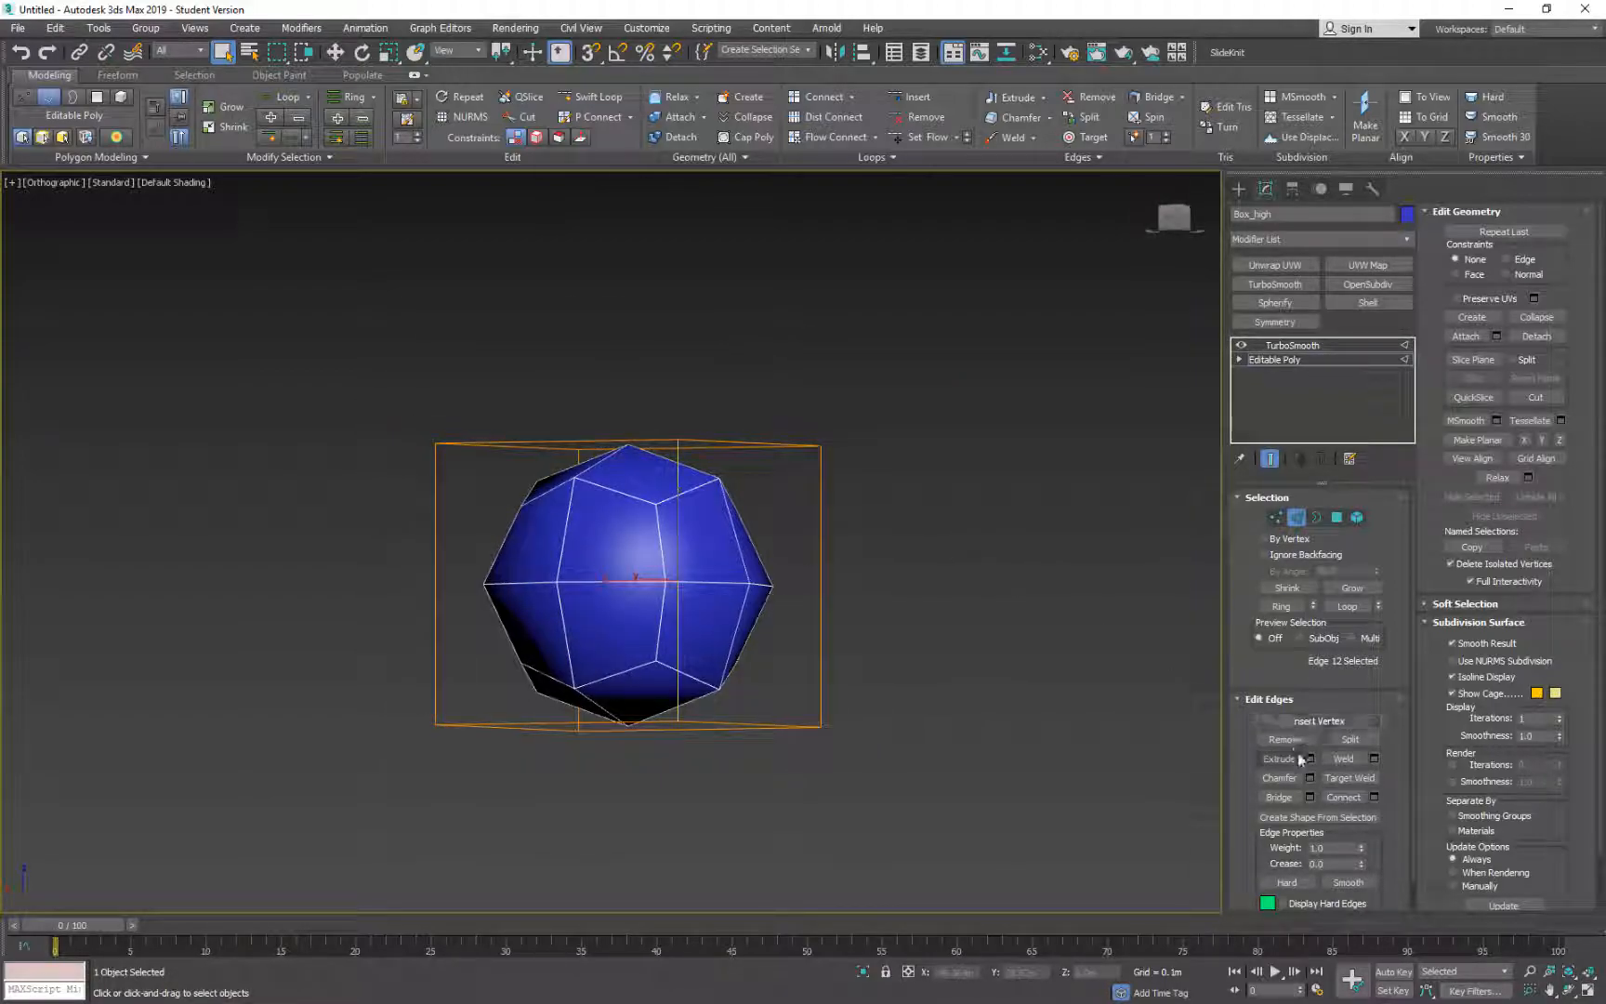
mouse_move(934, 676)
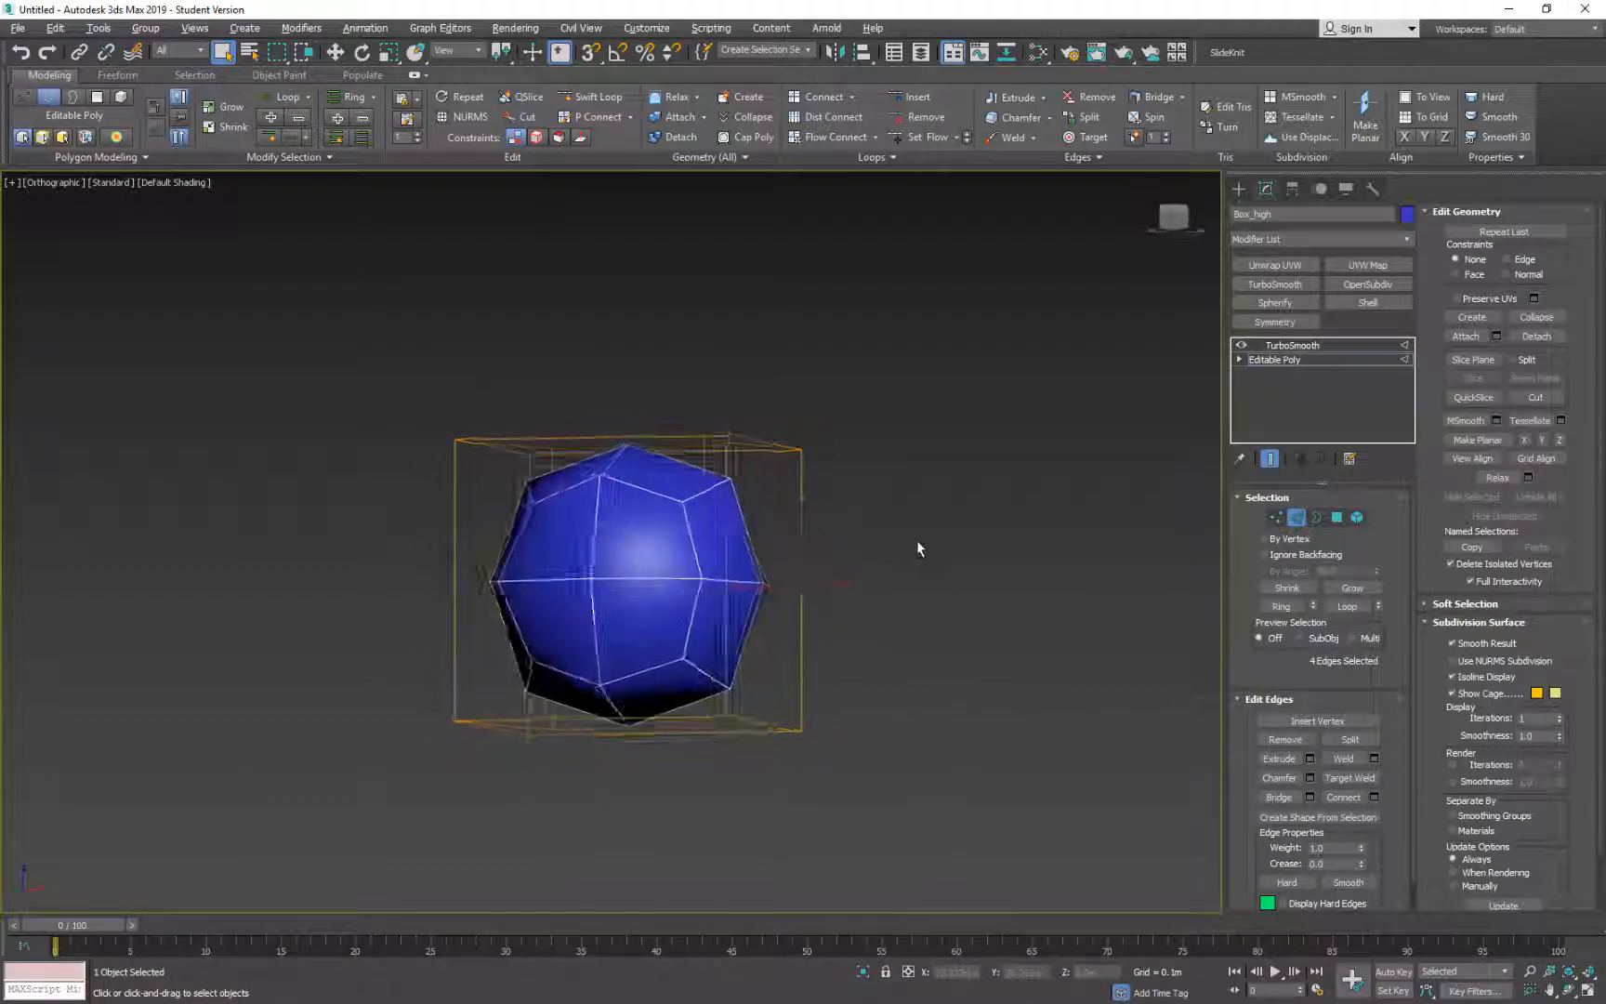
right_click(917, 549)
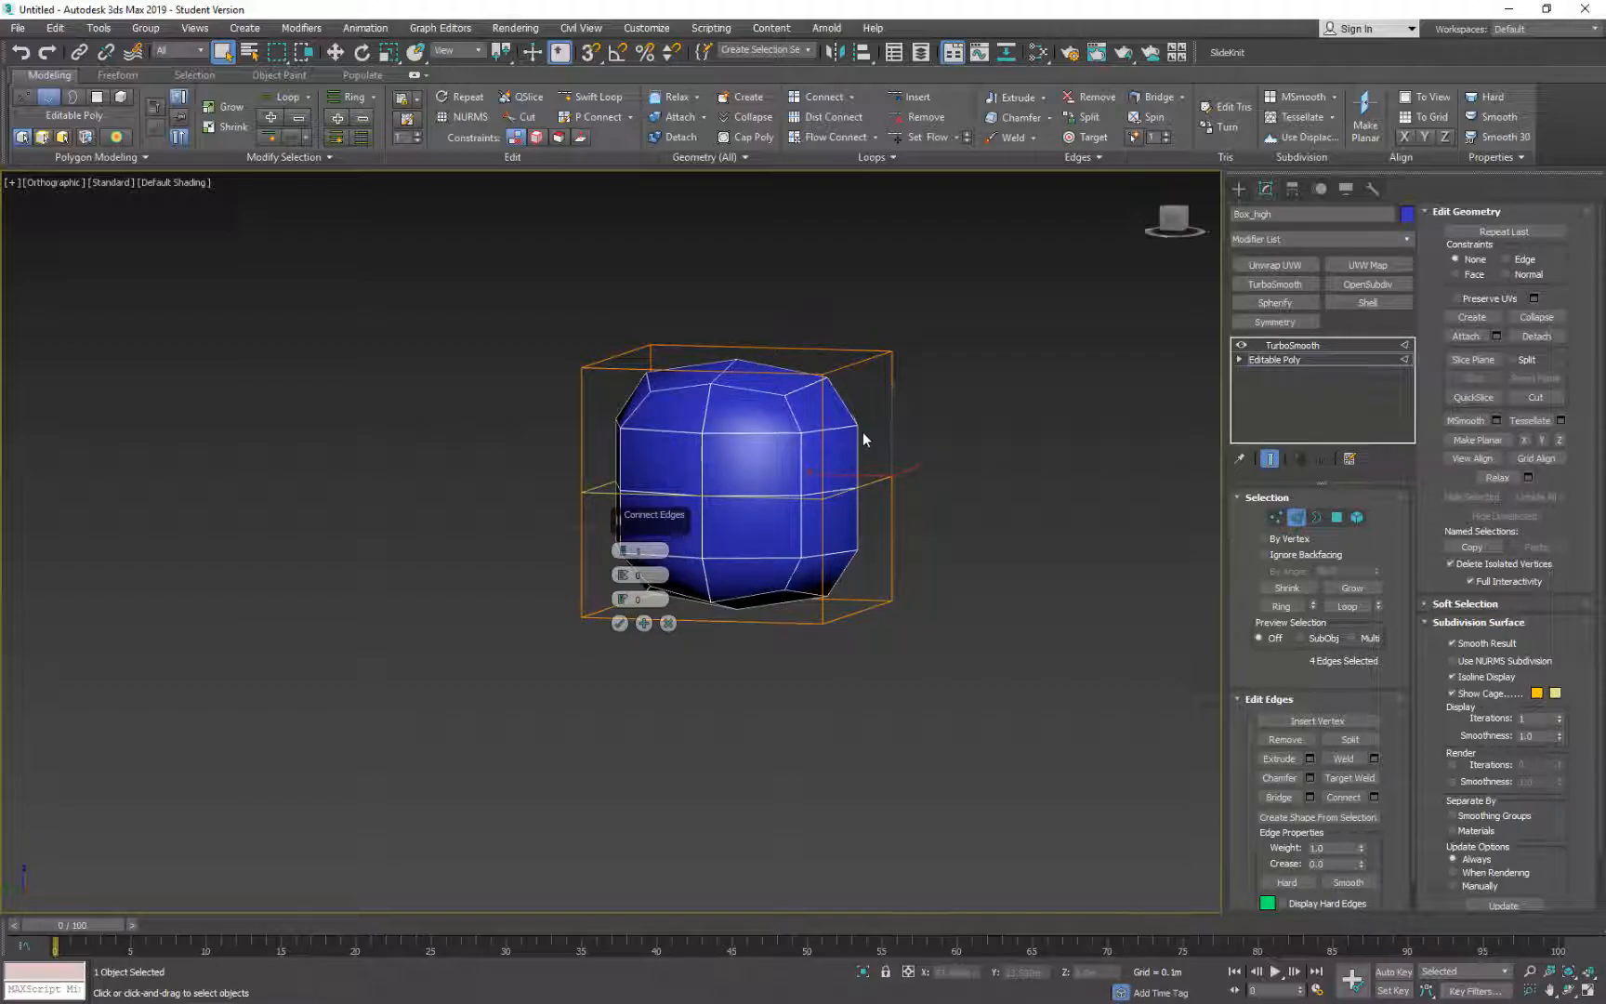
mouse_move(861, 378)
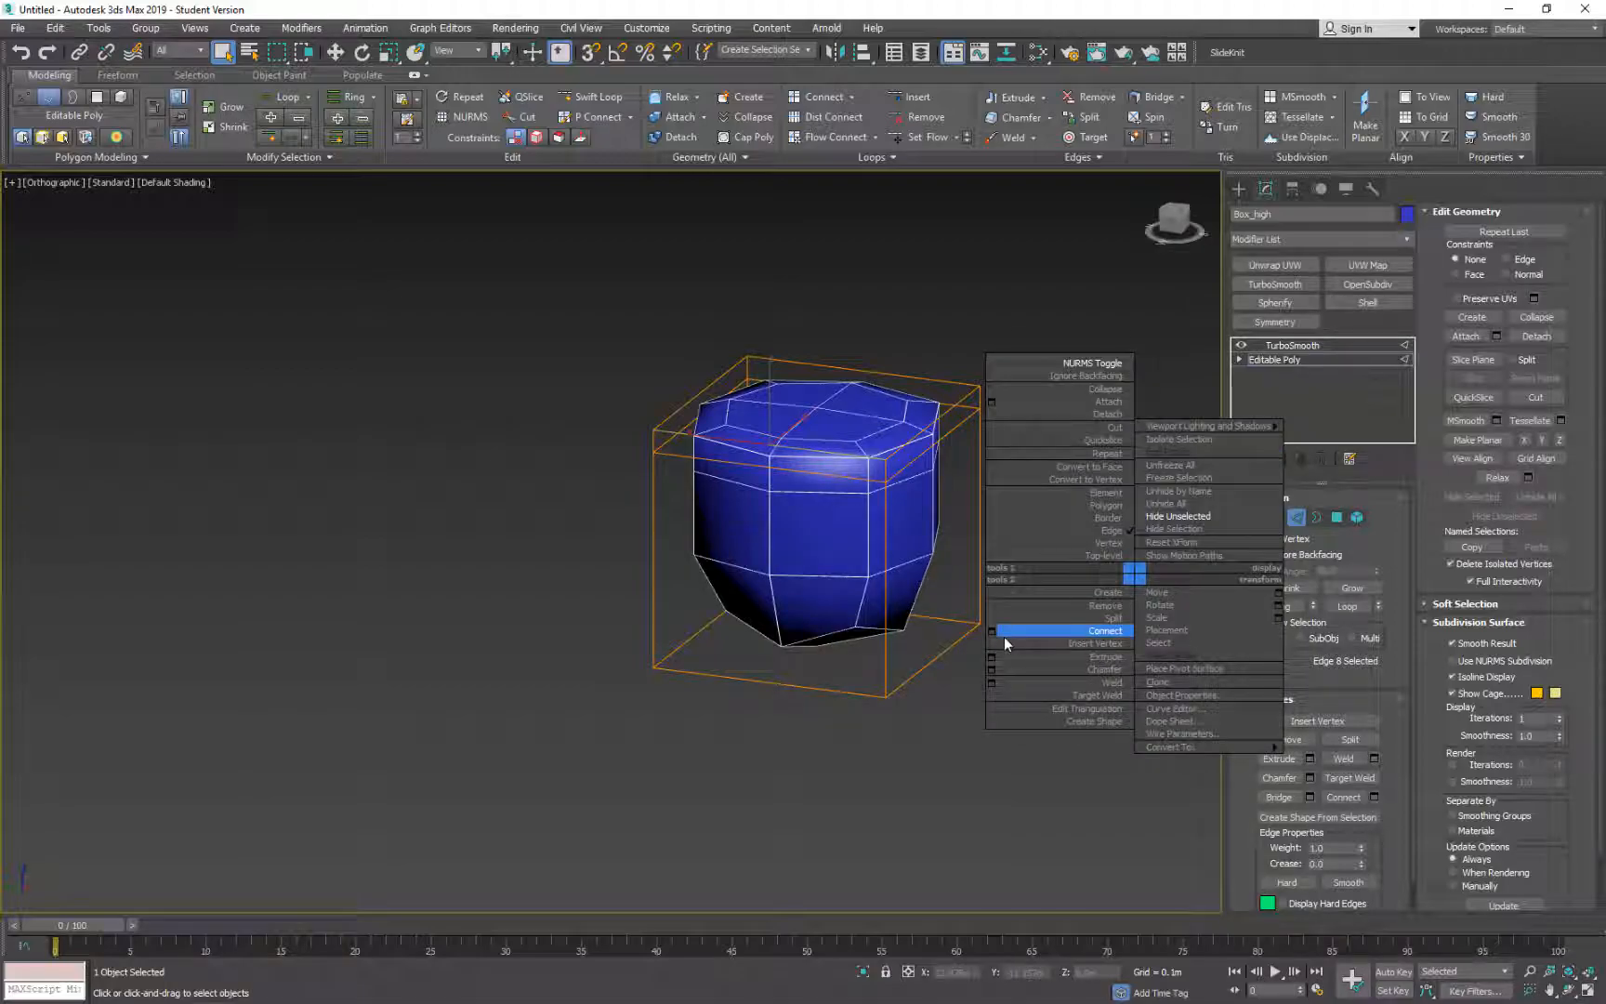
left_click(1107, 631)
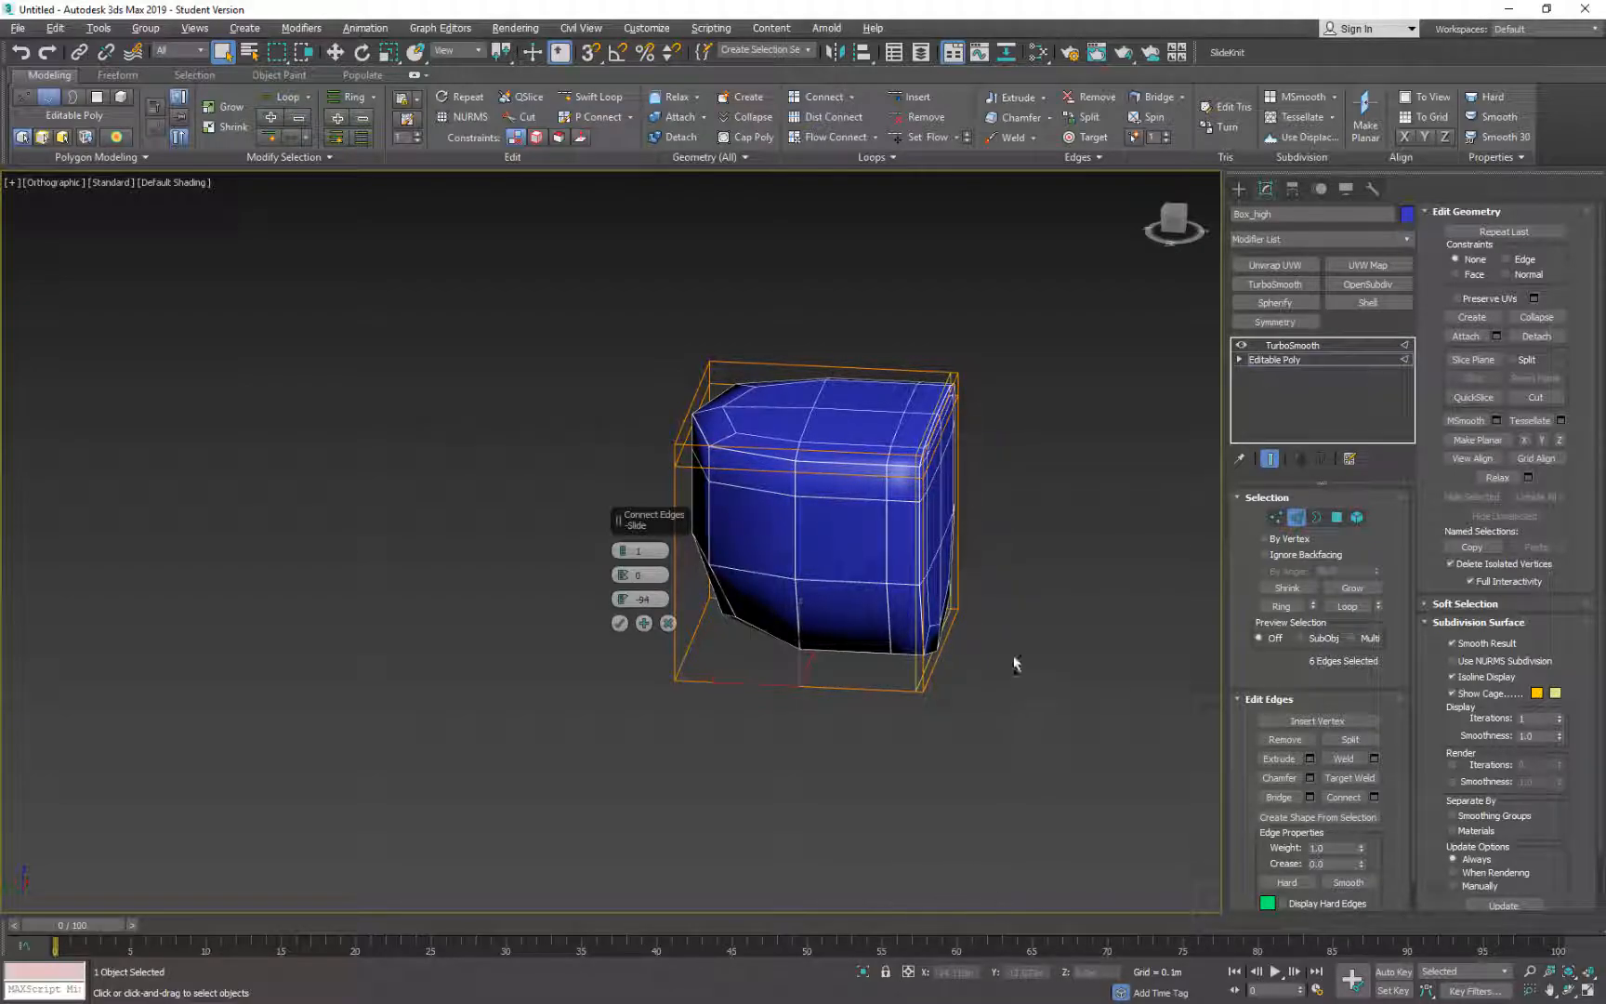
left_click(619, 623)
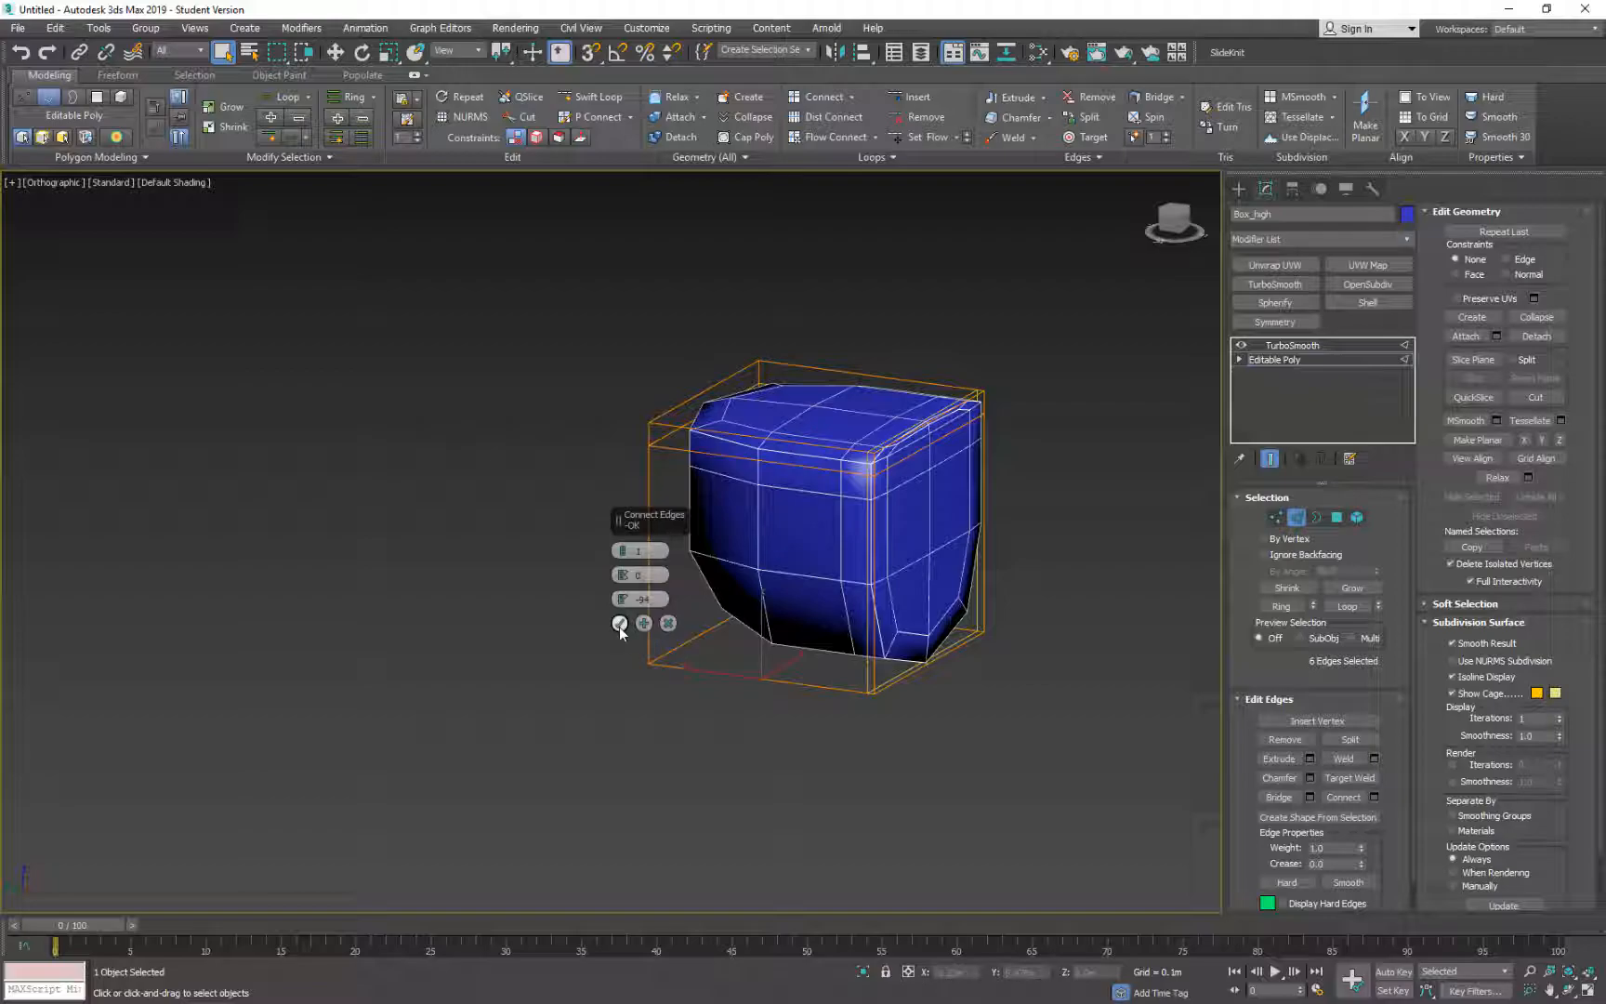
left_click(619, 623)
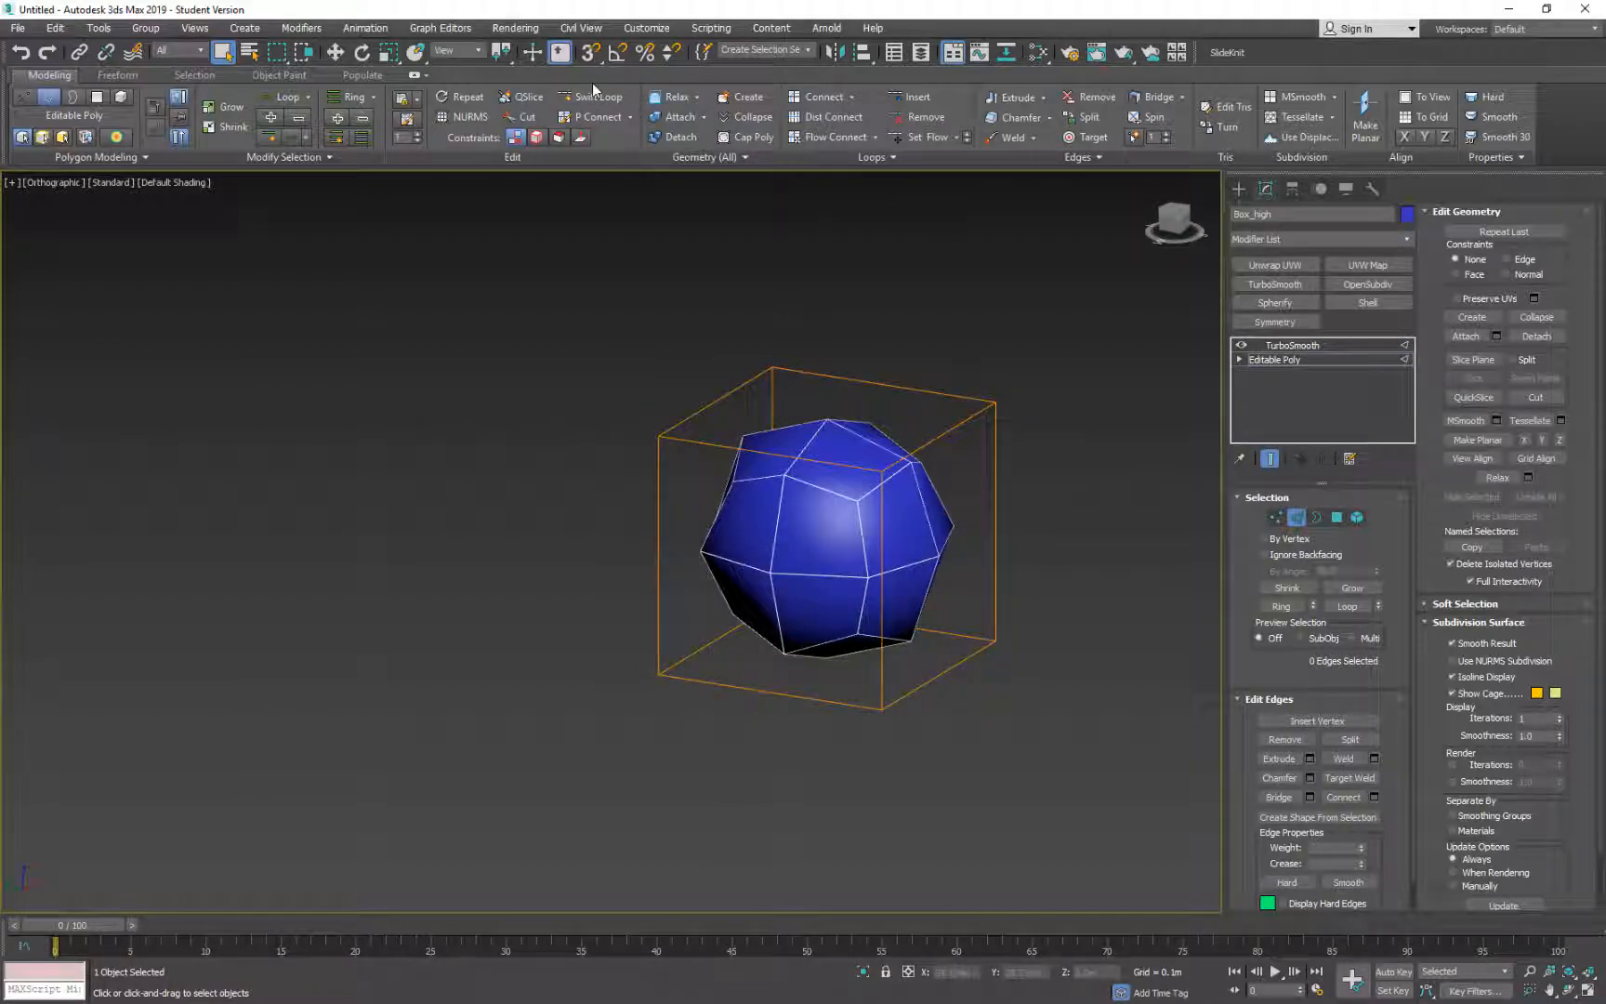
Insert support edge loops near the box edges with Swift Loop, starting across the top
left_click(592, 95)
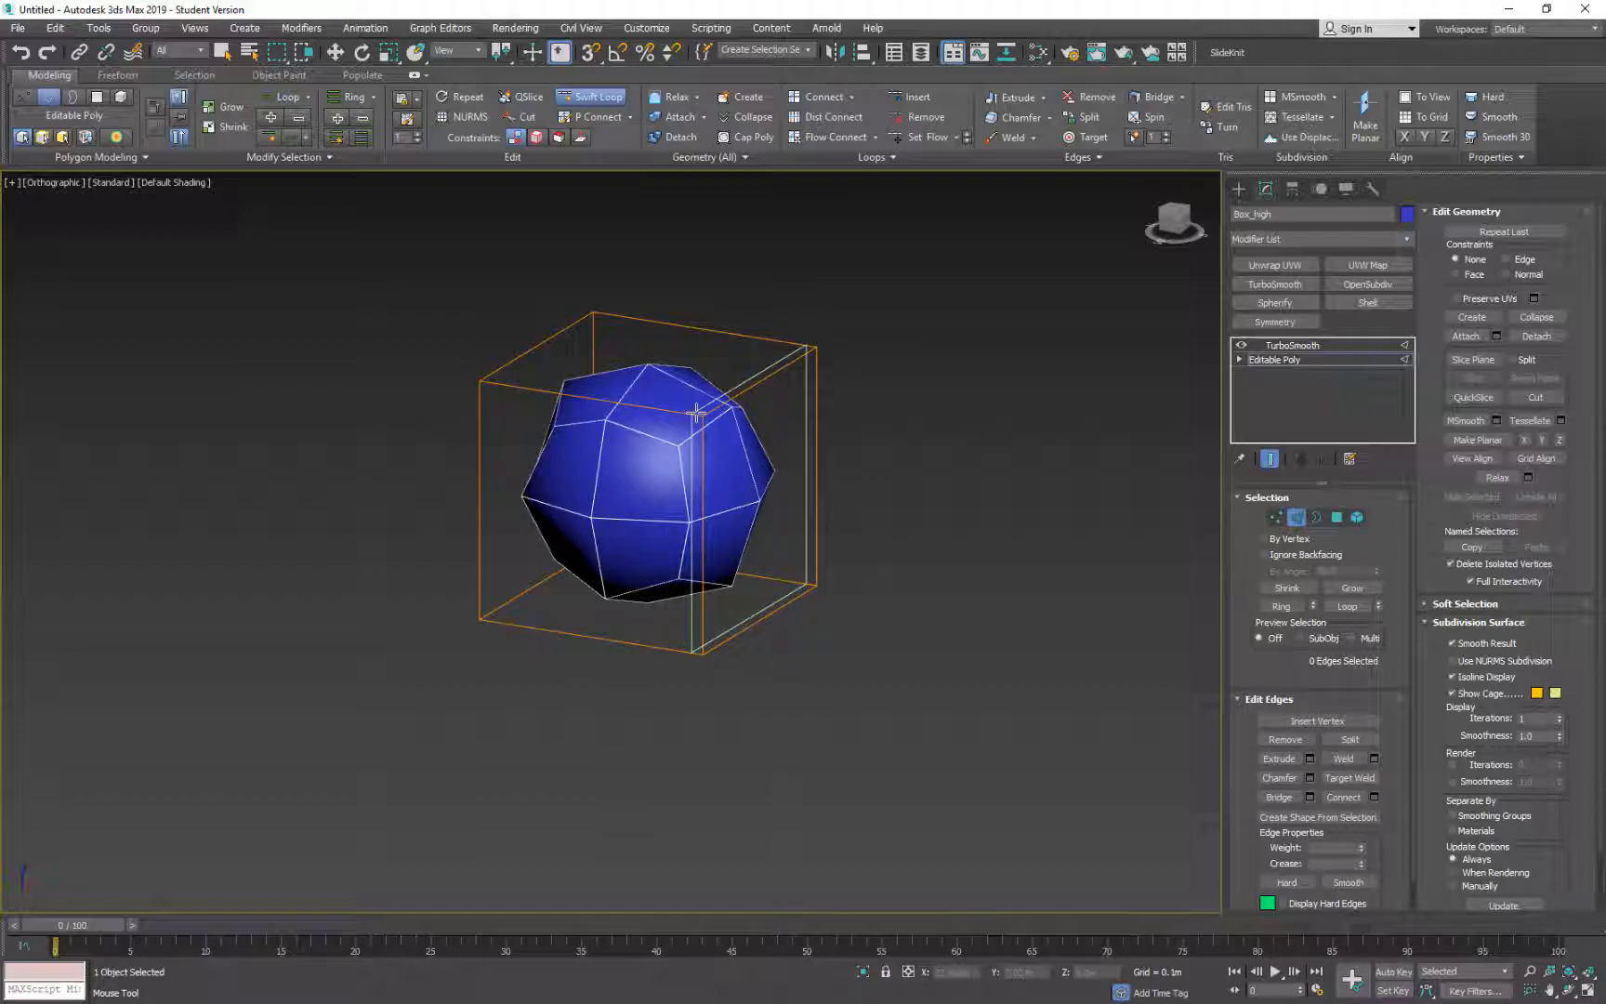
left_click(697, 420)
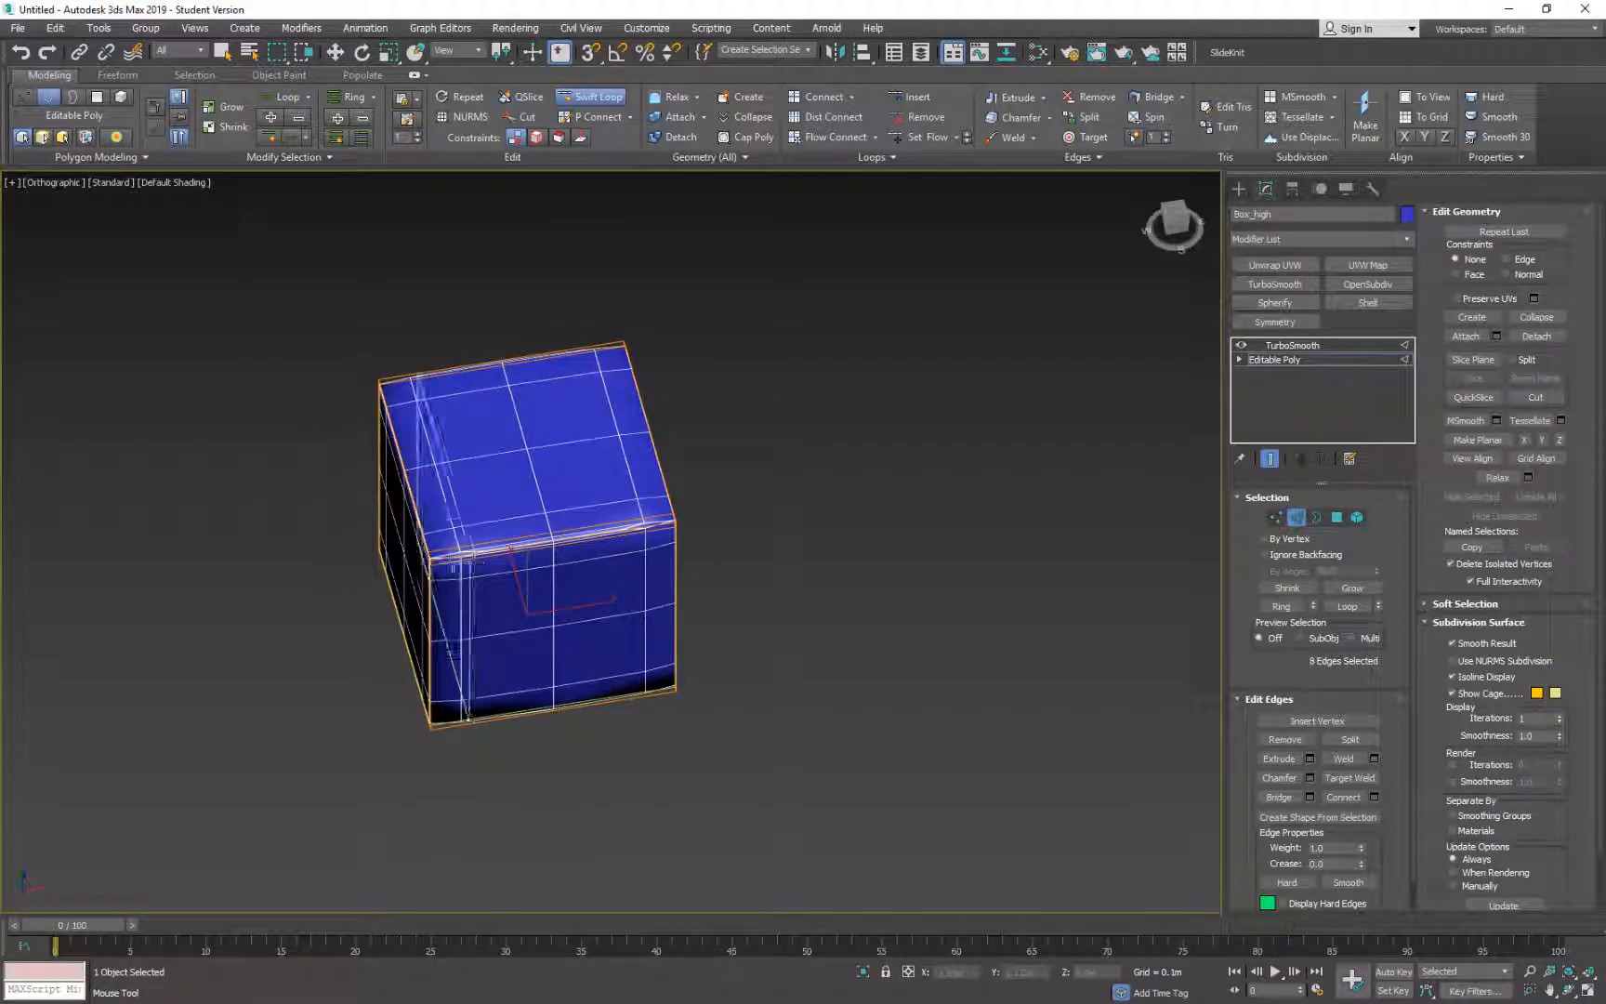
scroll("up", 3)
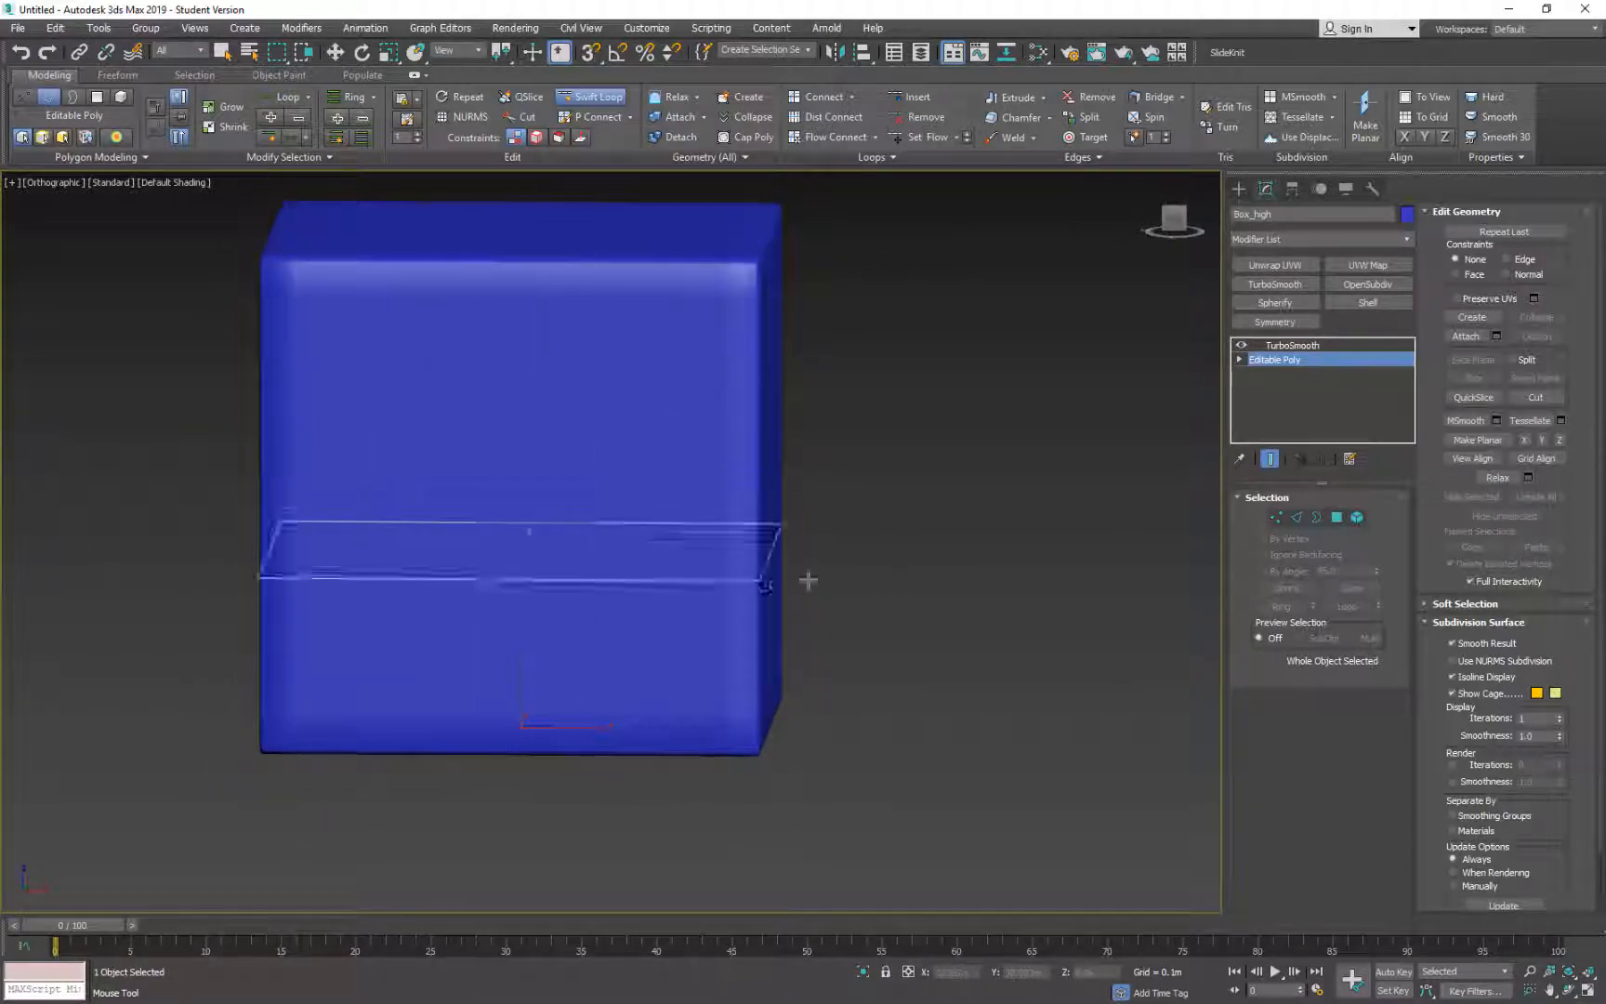
scroll("up", 3)
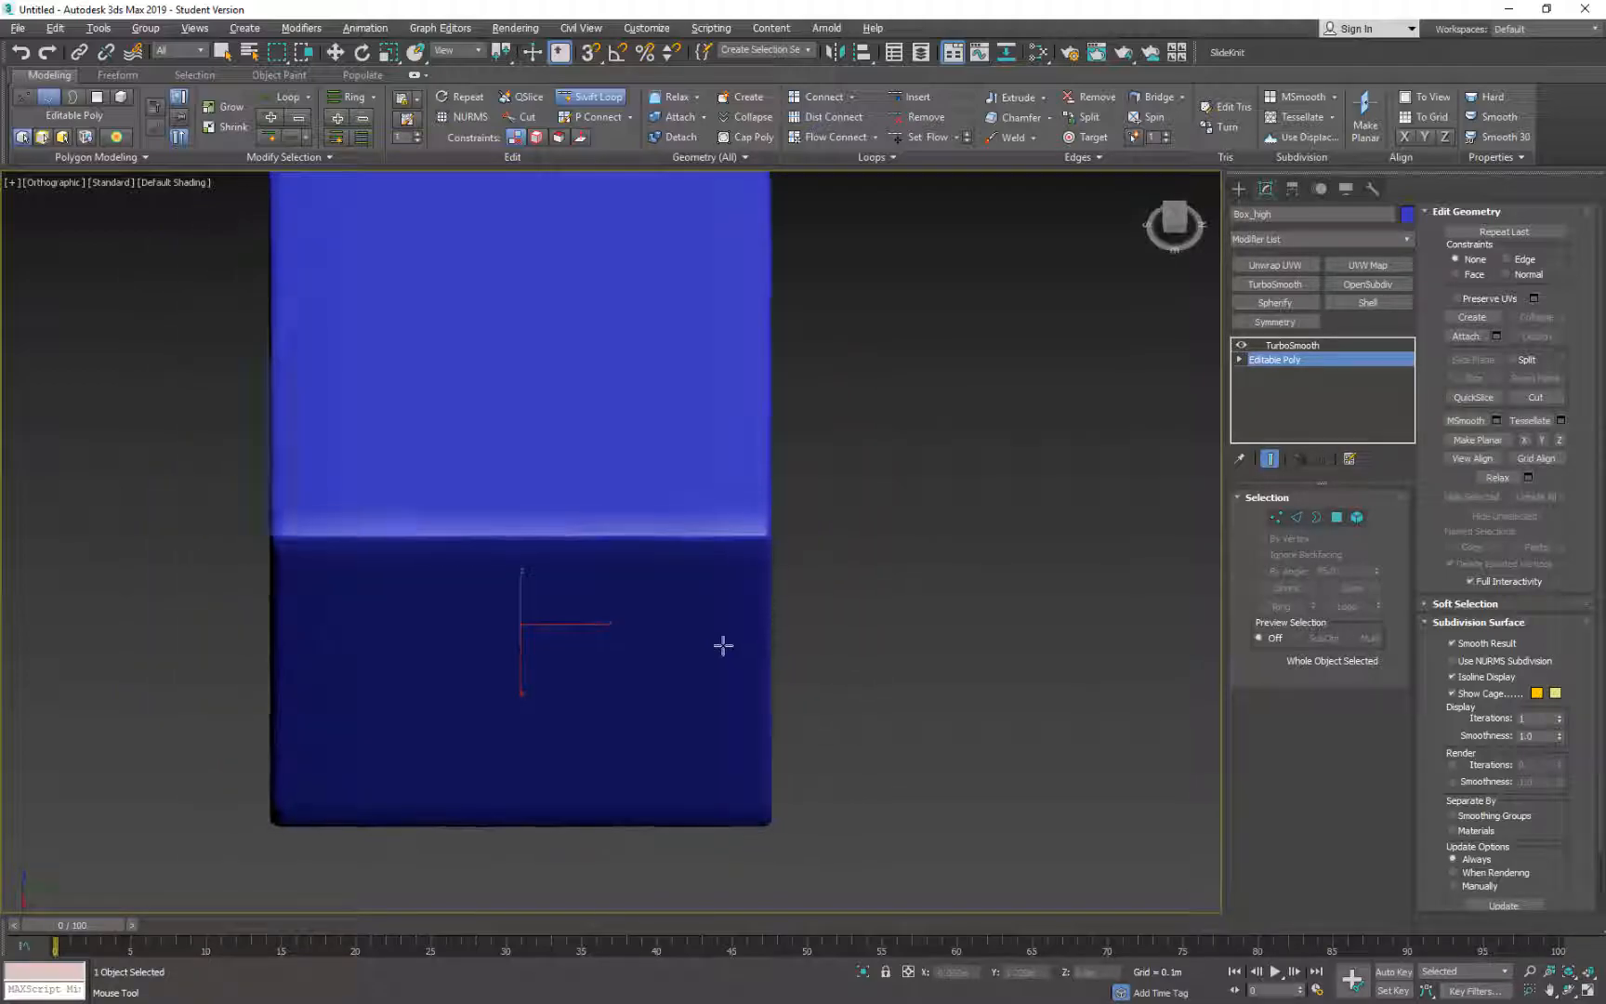